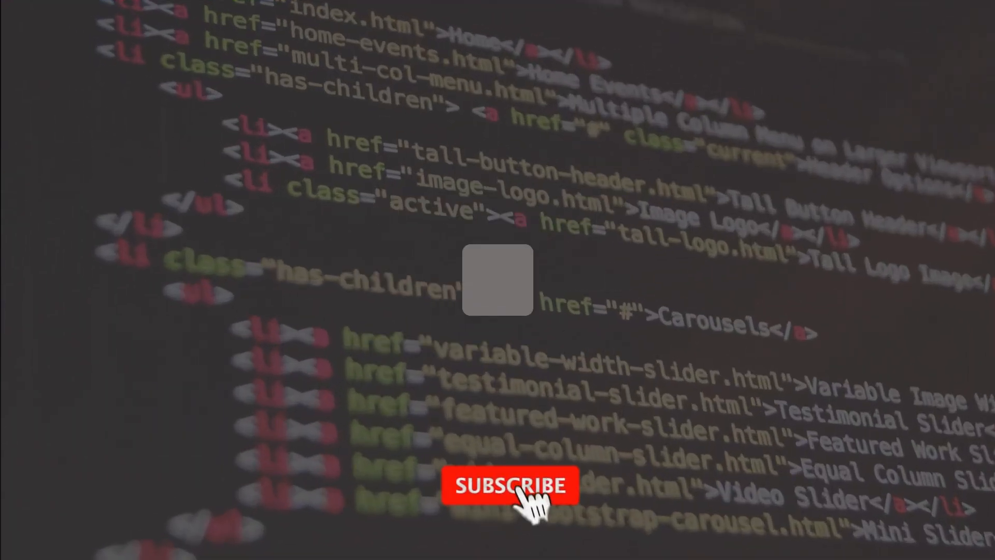
# - Focus the Name field of the Learning PHP Forms page at localhost/learning_php/practice1/
pyautogui.click(509, 485)
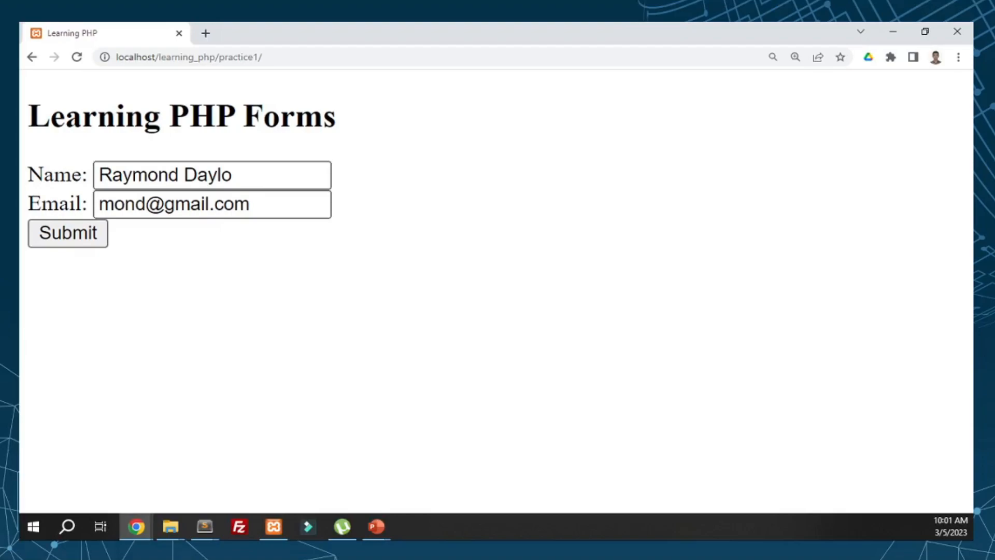
pyautogui.click(67, 233)
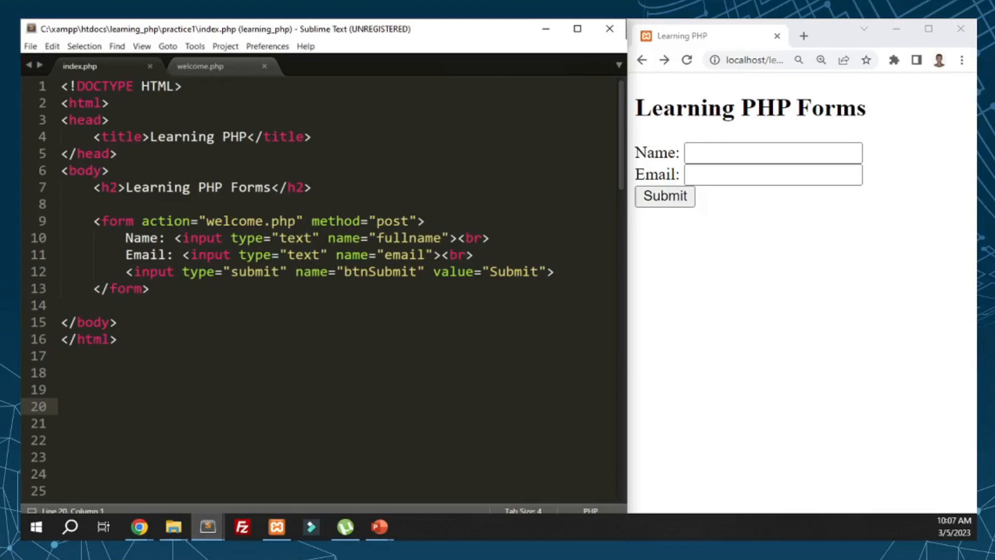
pyautogui.moveTo(361, 290)
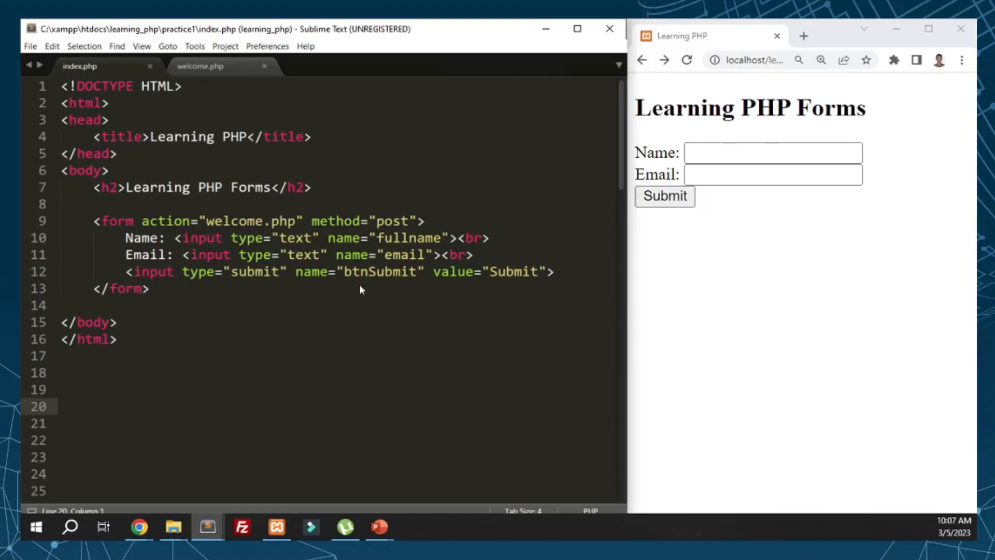
pyautogui.moveTo(434, 244)
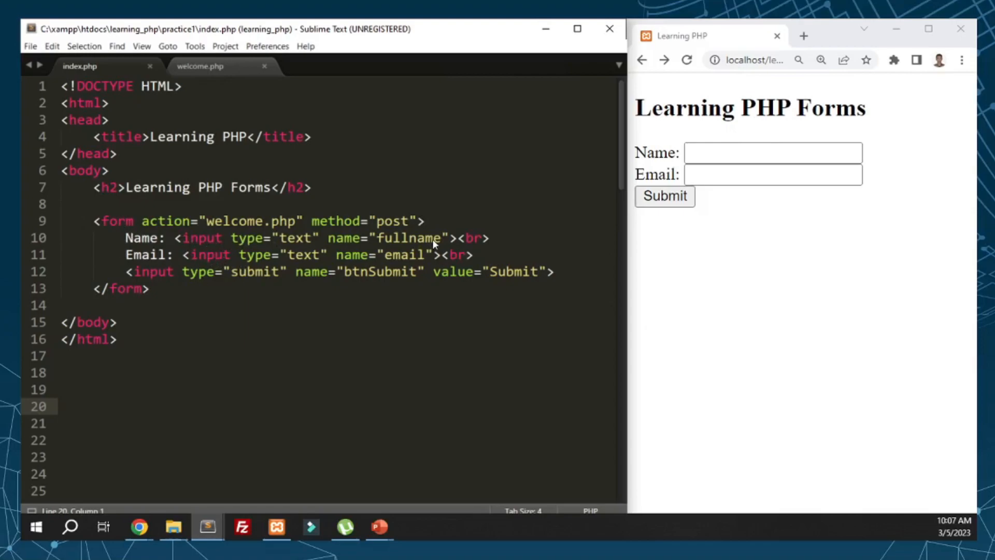
pyautogui.moveTo(408, 253)
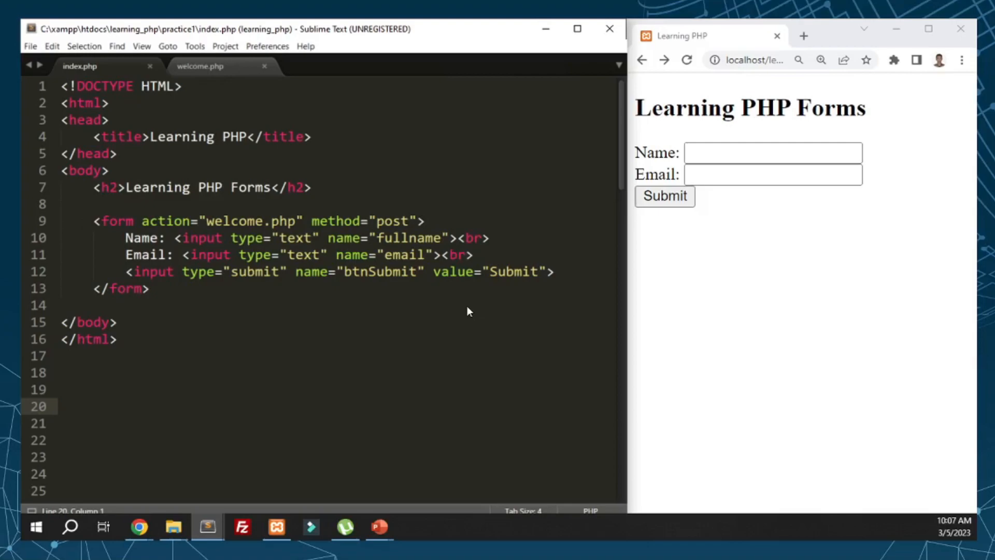
pyautogui.moveTo(372, 281)
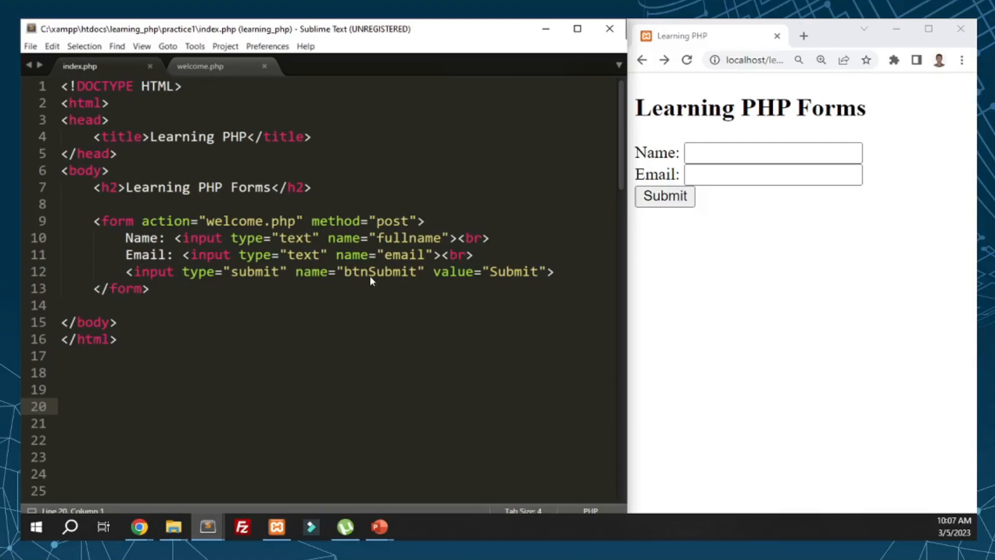
pyautogui.moveTo(452, 354)
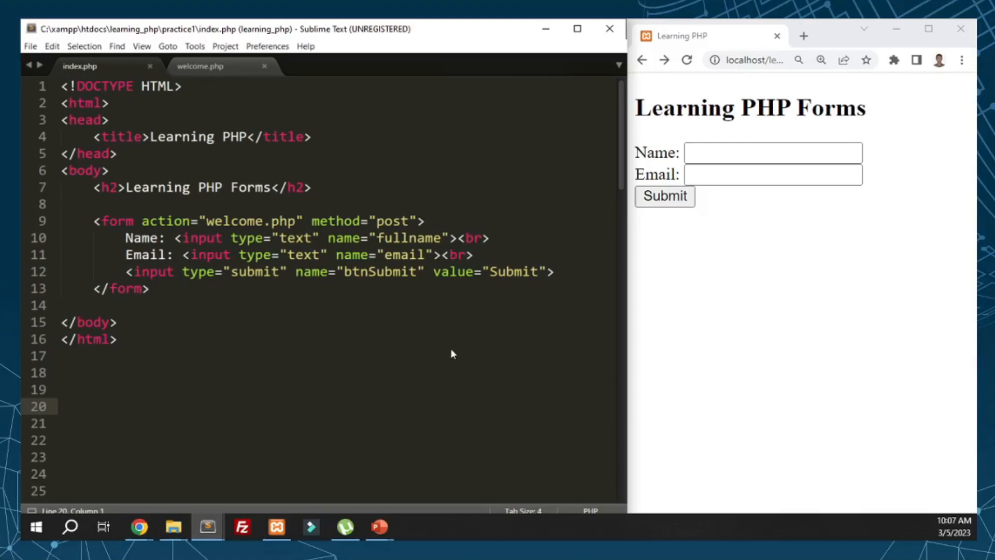
pyautogui.moveTo(424, 339)
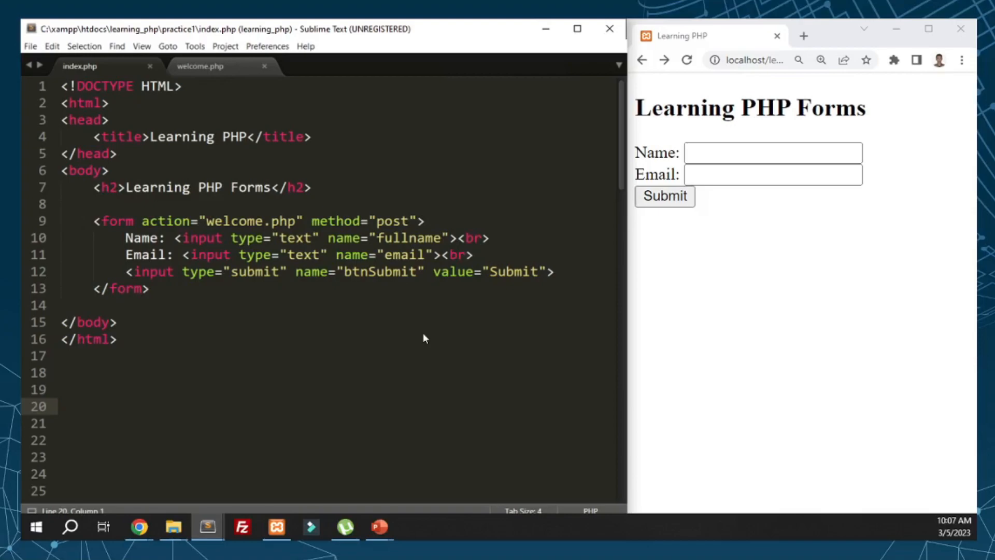
pyautogui.moveTo(294, 245)
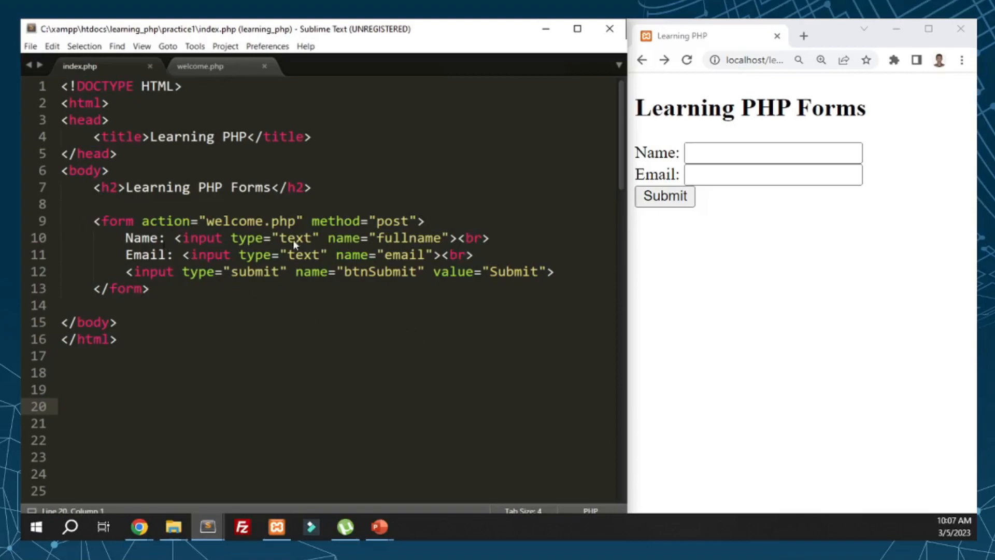
pyautogui.moveTo(322, 265)
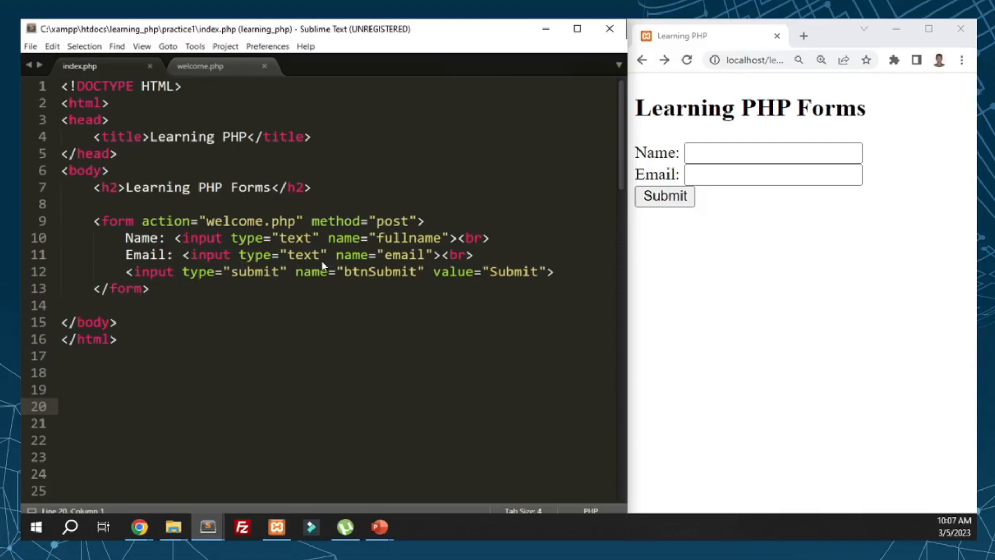
pyautogui.moveTo(312, 221)
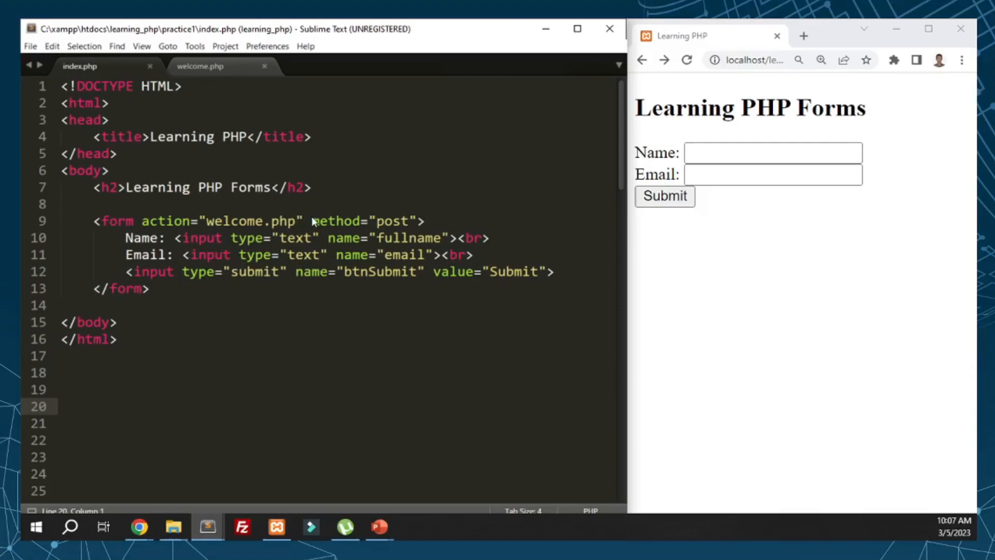
pyautogui.moveTo(259, 248)
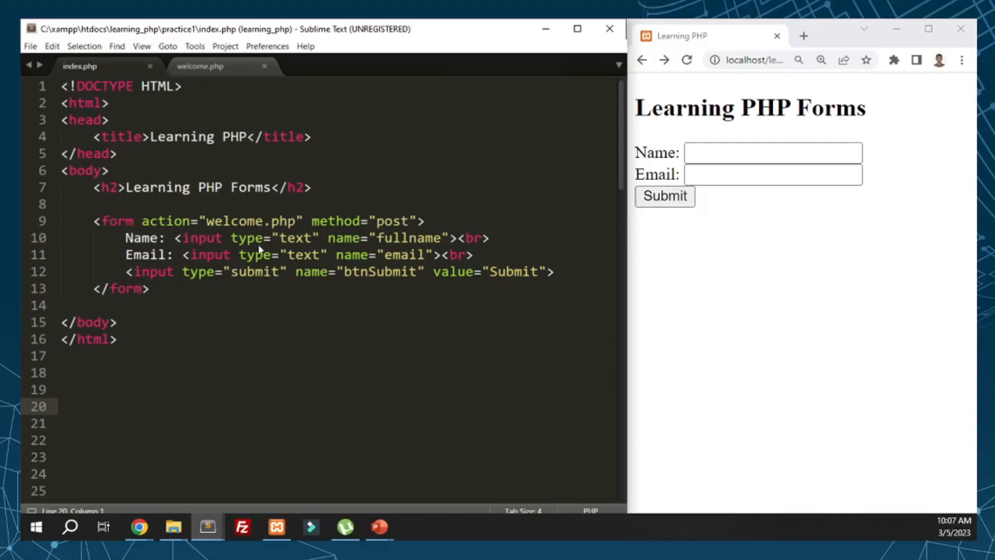
pyautogui.moveTo(163, 293)
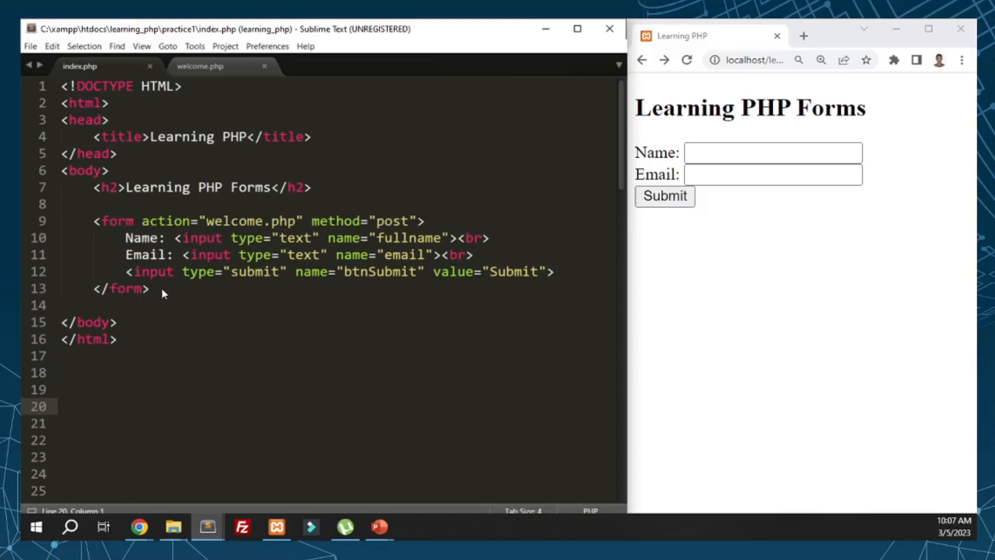
pyautogui.moveTo(226, 302)
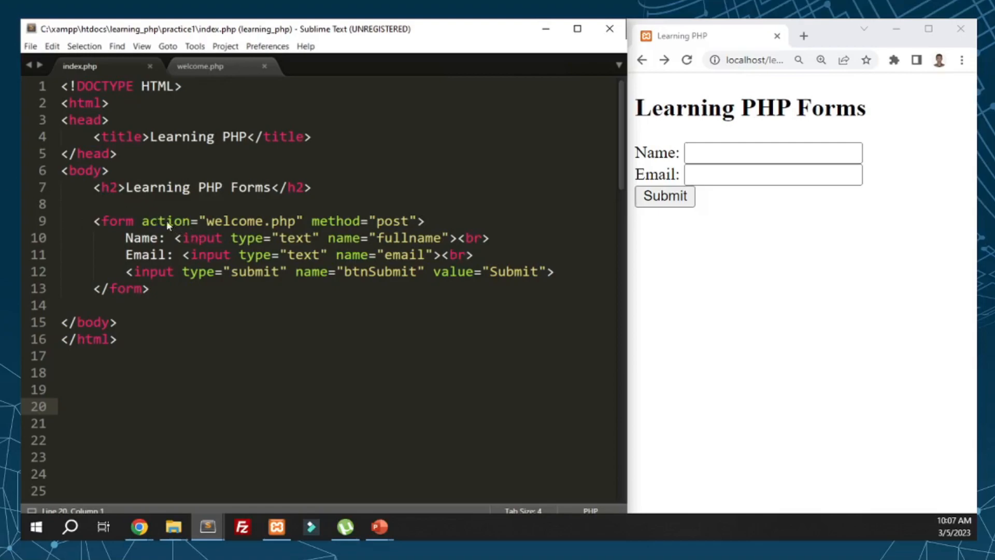
pyautogui.moveTo(360, 220)
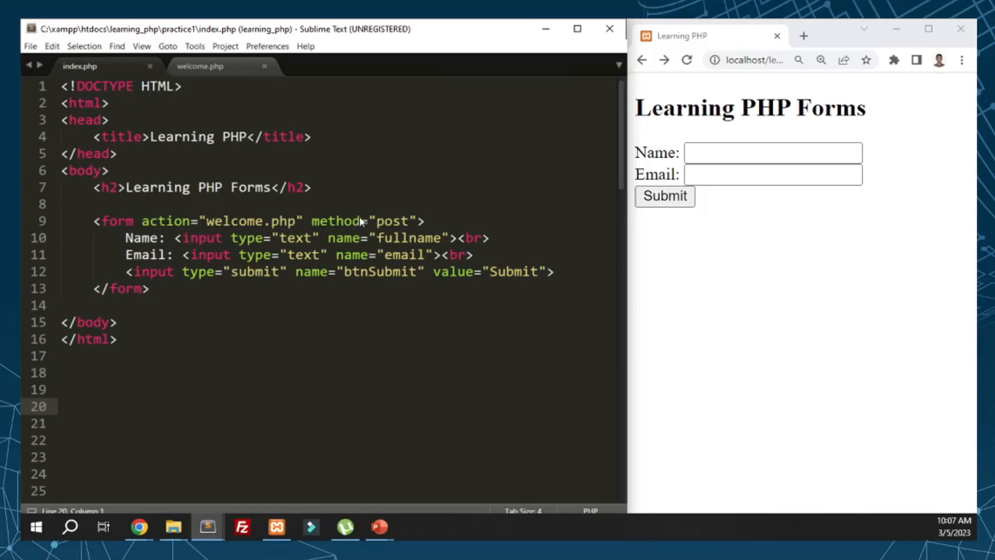
pyautogui.moveTo(201, 232)
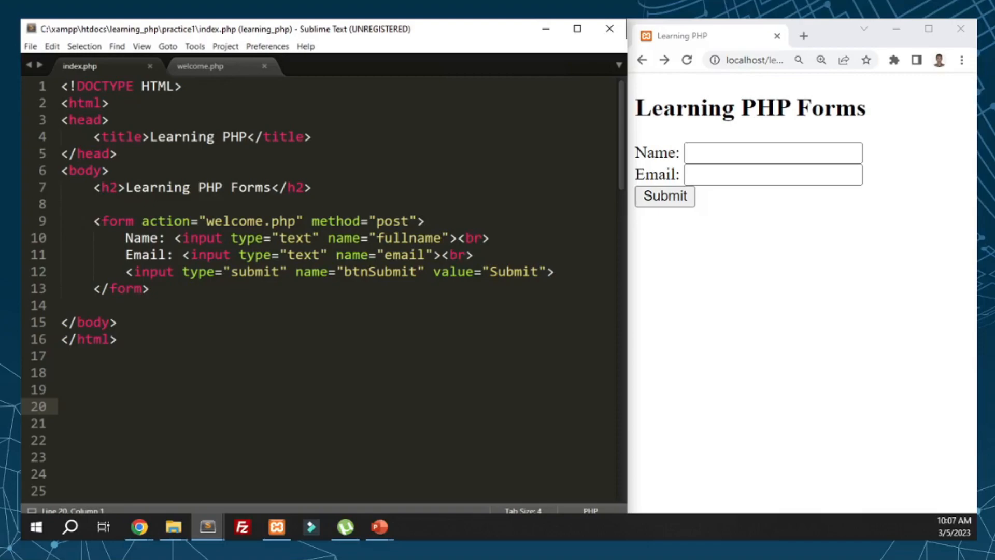
pyautogui.moveTo(357, 201)
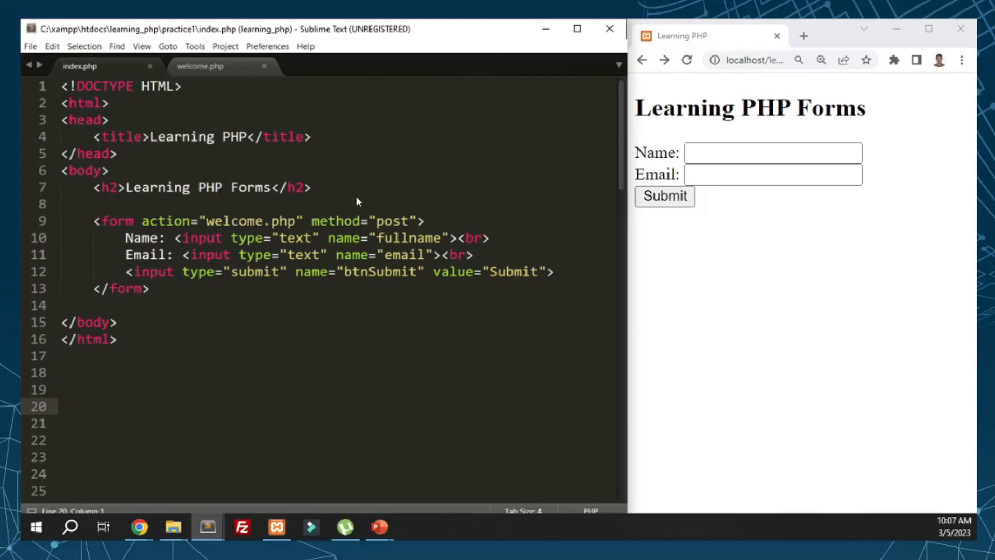
pyautogui.moveTo(364, 200)
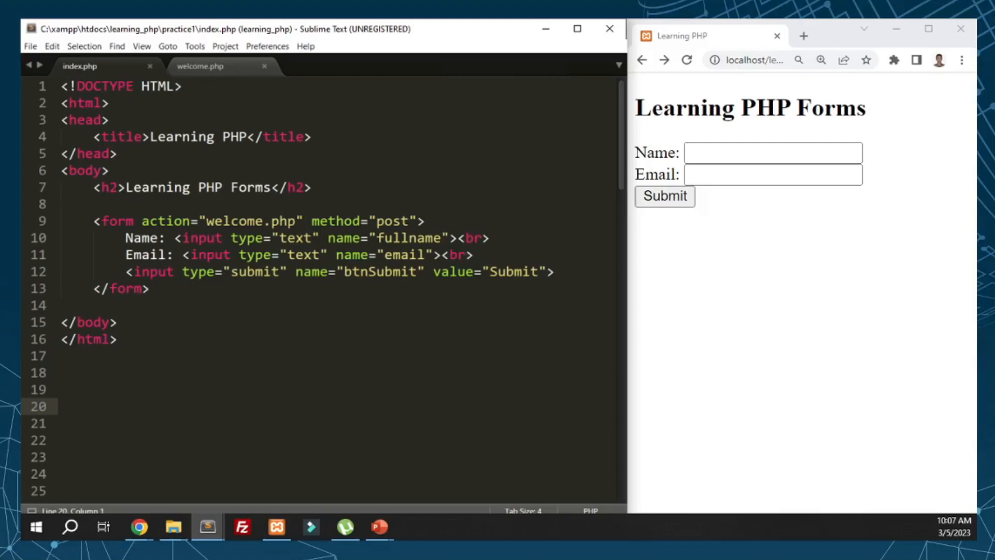
pyautogui.moveTo(316, 165)
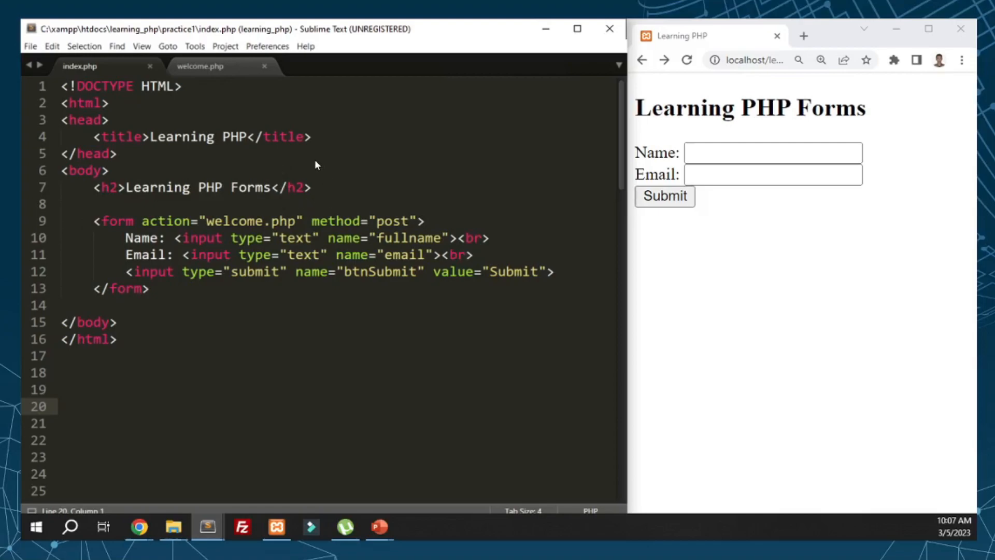
pyautogui.moveTo(316, 165)
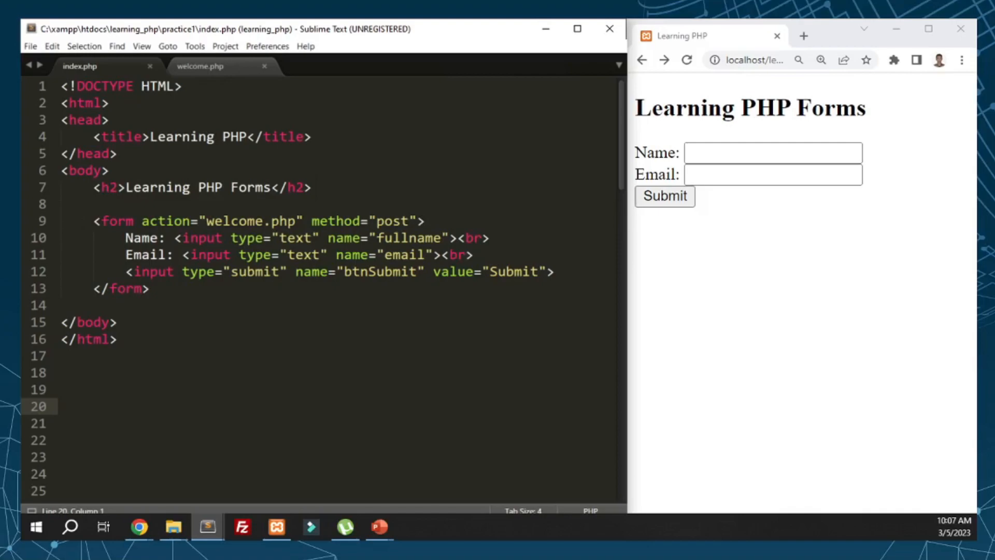
pyautogui.moveTo(62, 227)
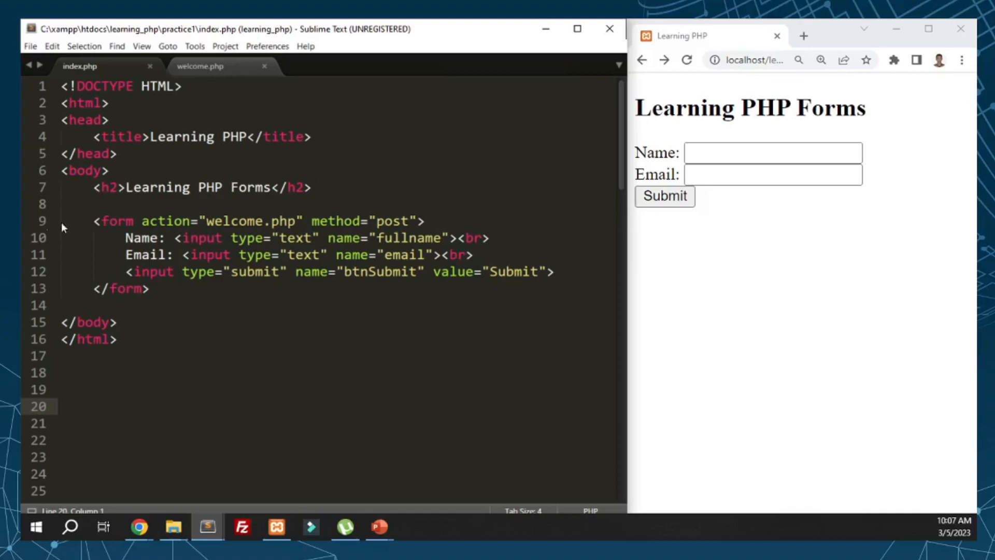
pyautogui.moveTo(390, 297)
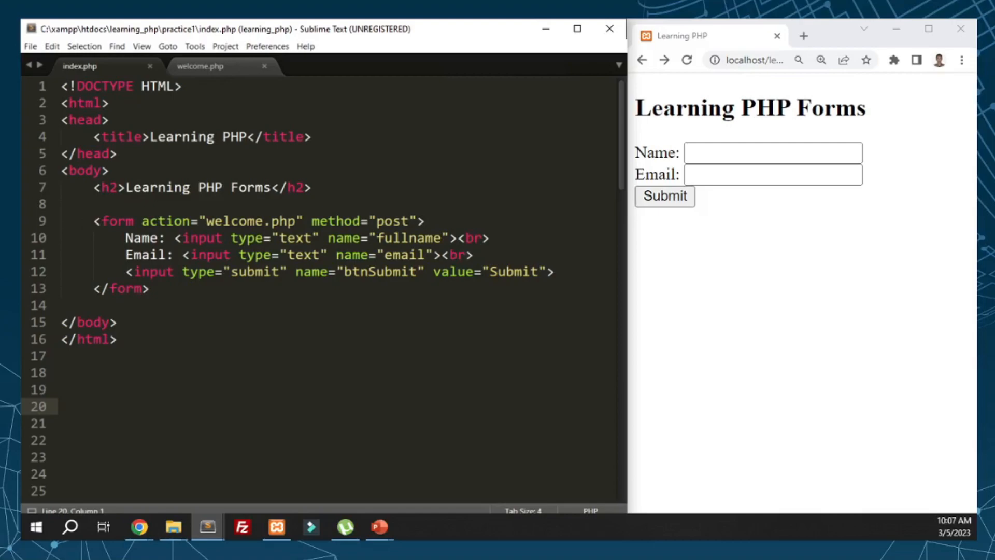
pyautogui.moveTo(209, 215)
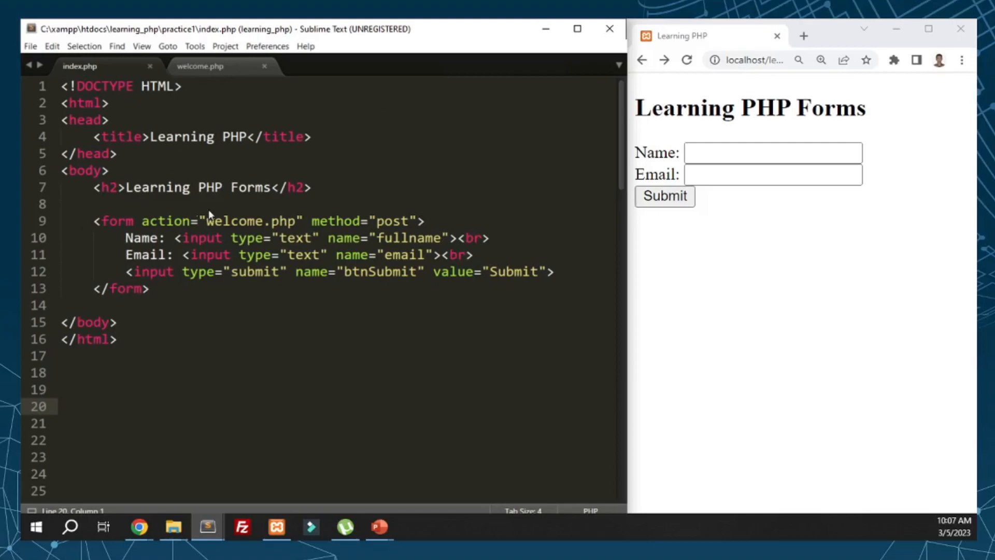
pyautogui.moveTo(390, 223)
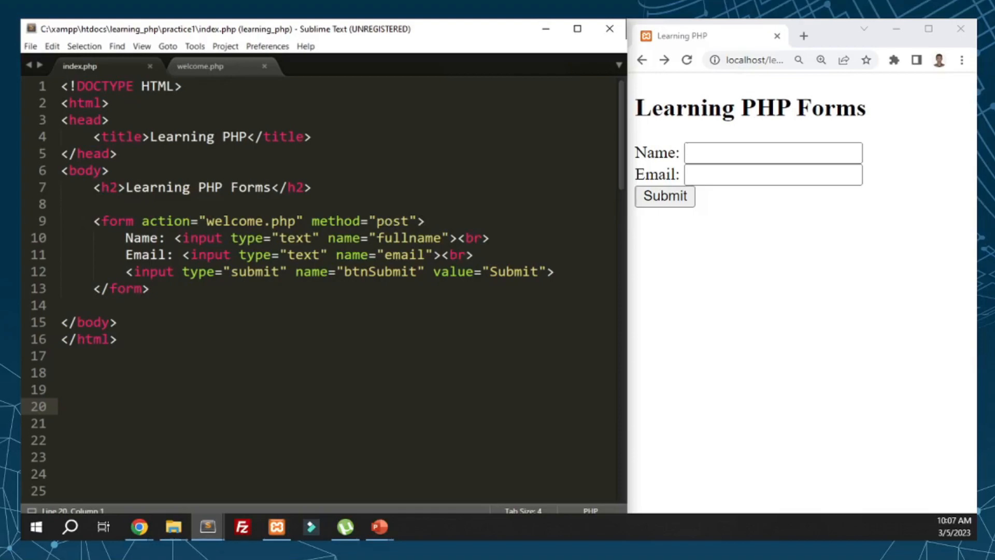
pyautogui.moveTo(323, 237)
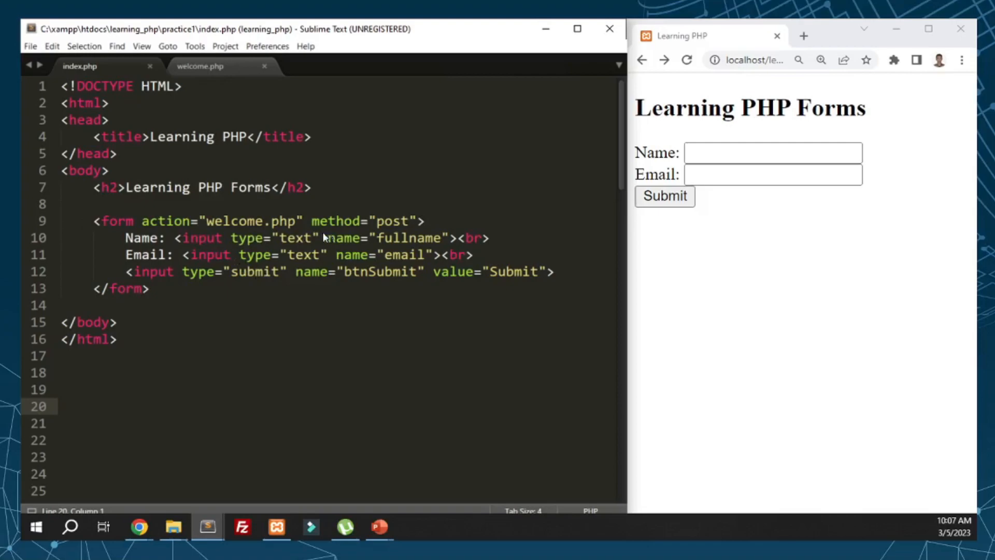
pyautogui.moveTo(338, 259)
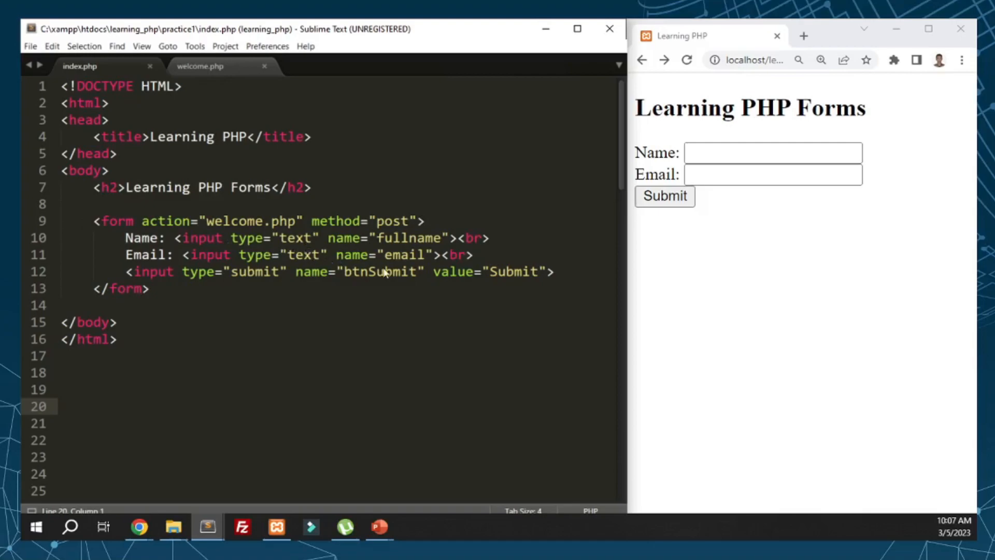
pyautogui.moveTo(817, 160)
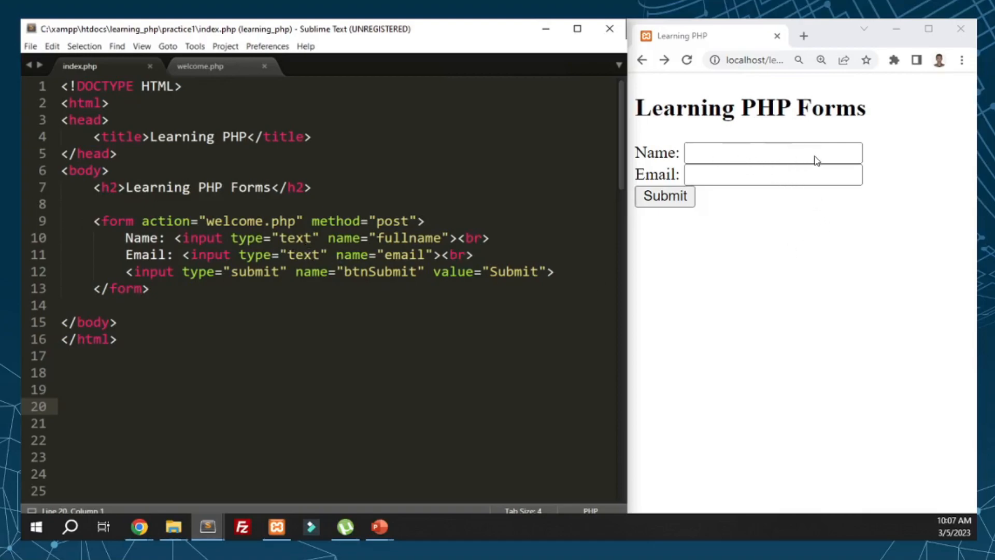
pyautogui.moveTo(424, 286)
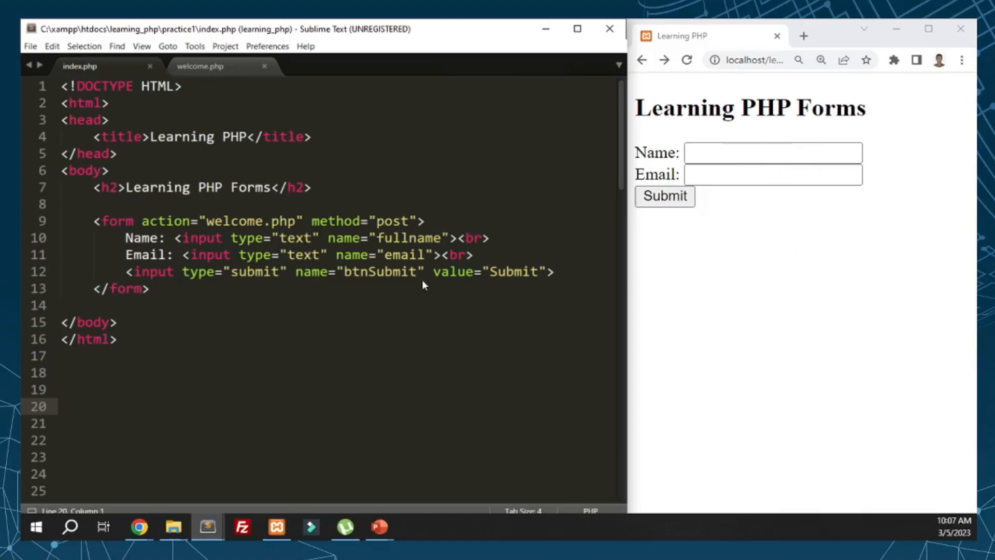
pyautogui.moveTo(311, 262)
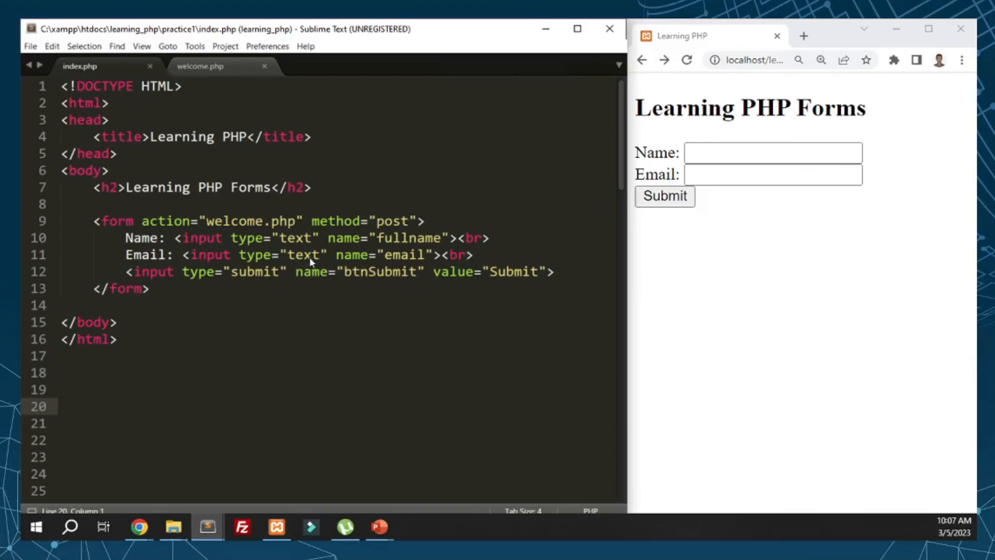
pyautogui.moveTo(322, 262)
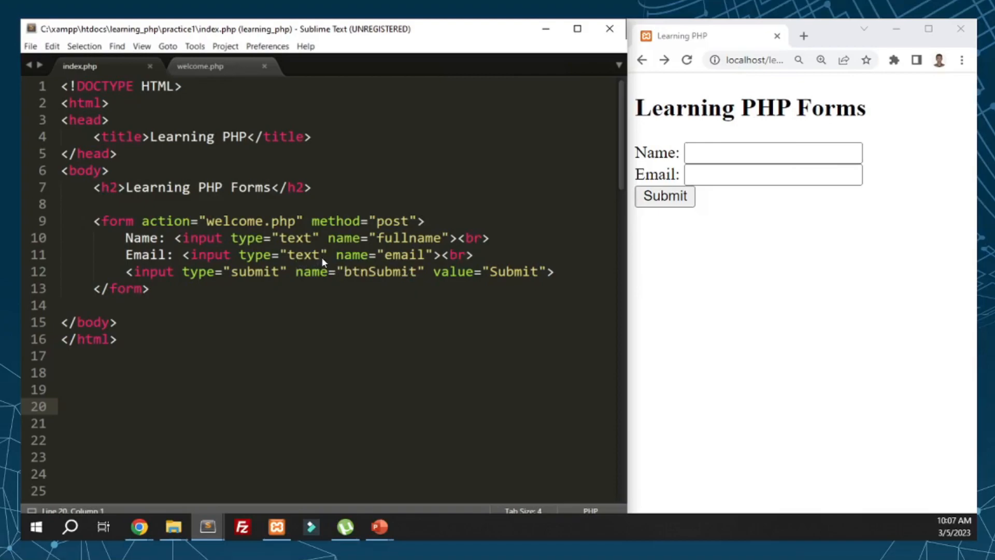
pyautogui.moveTo(378, 303)
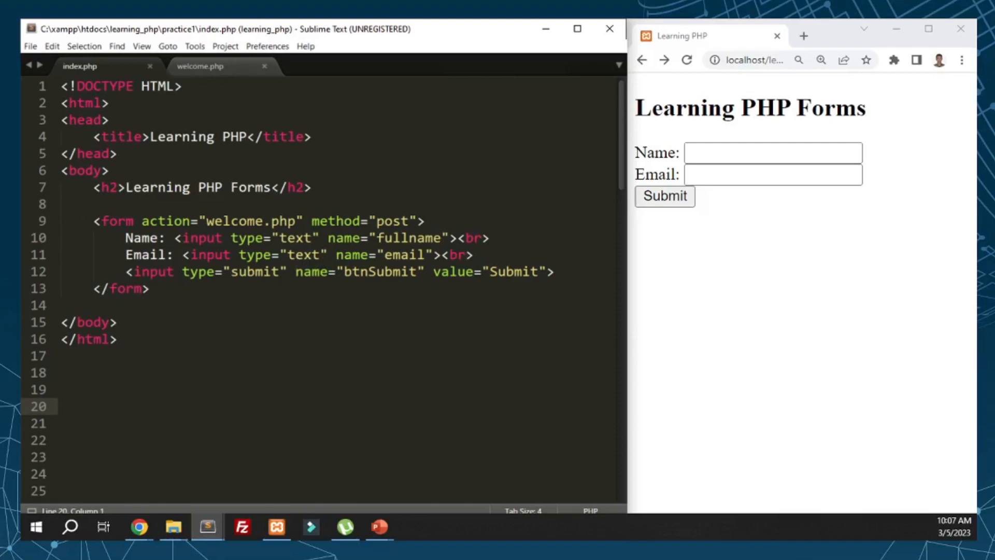
pyautogui.moveTo(596, 257)
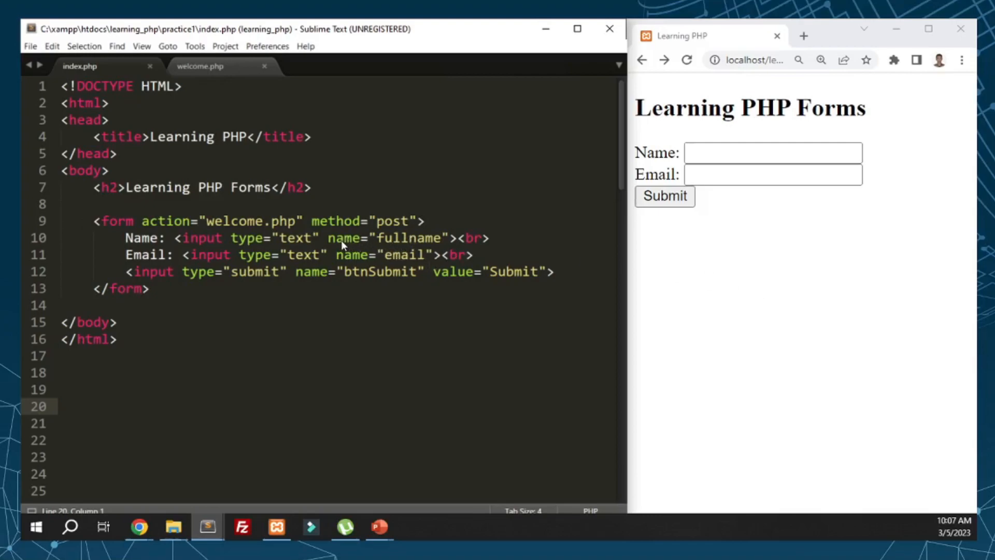
pyautogui.moveTo(406, 242)
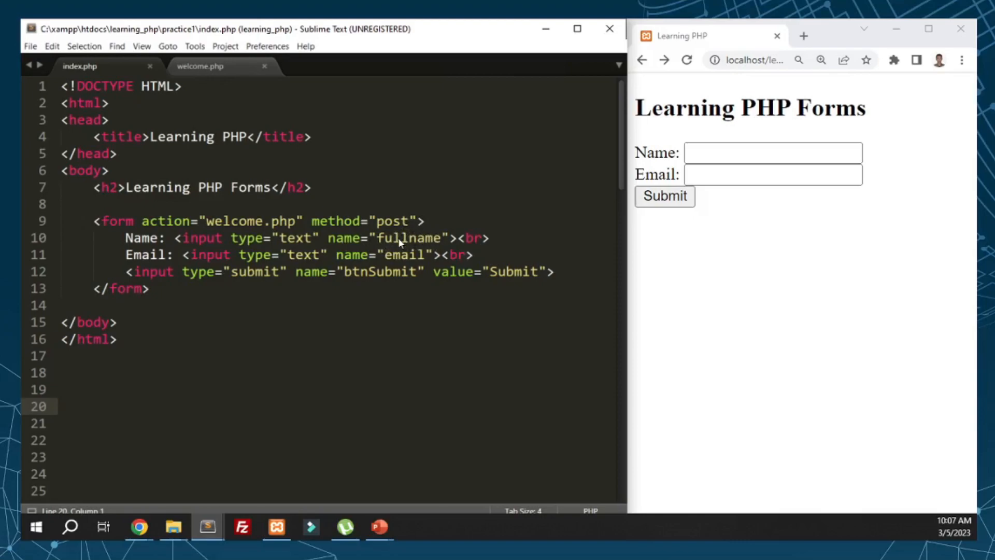
pyautogui.moveTo(472, 294)
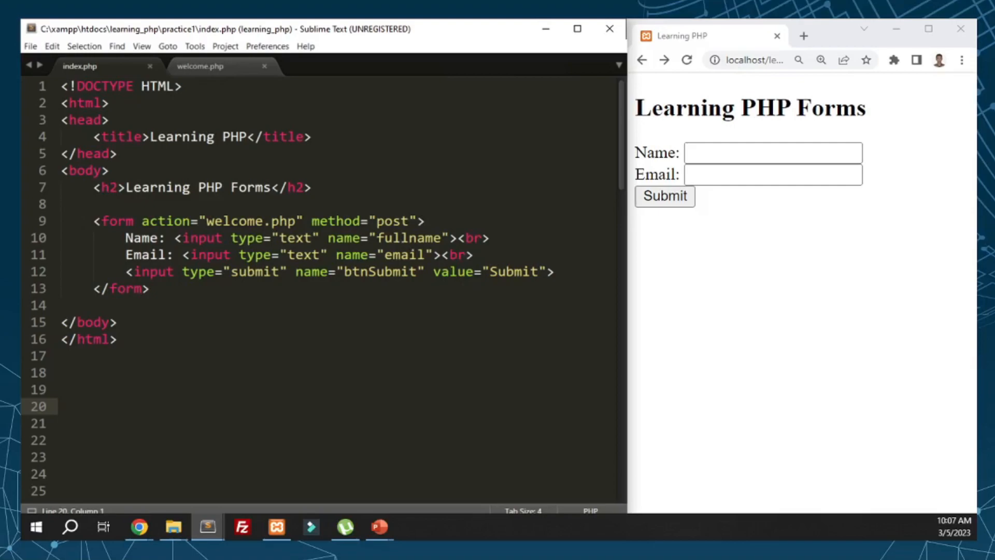
pyautogui.moveTo(370, 233)
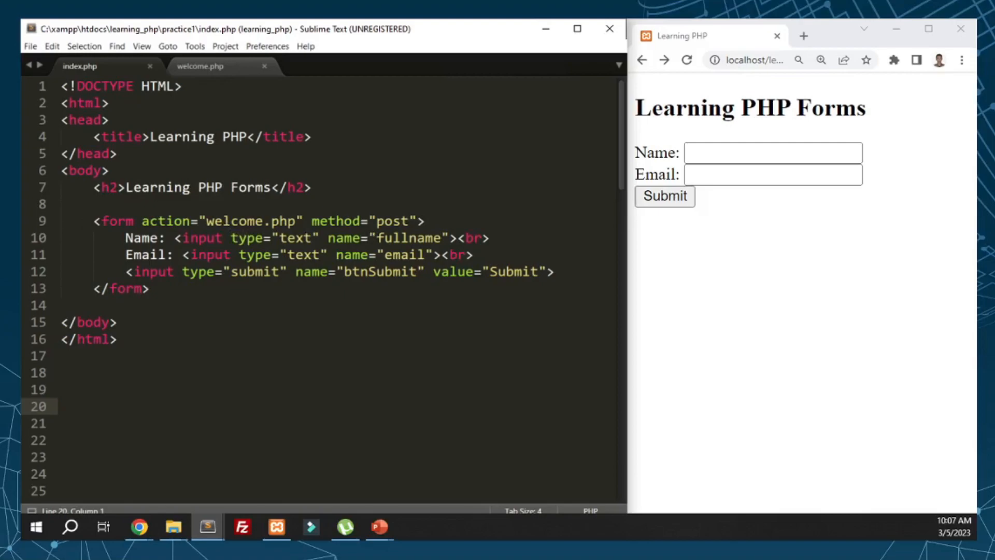
pyautogui.moveTo(343, 280)
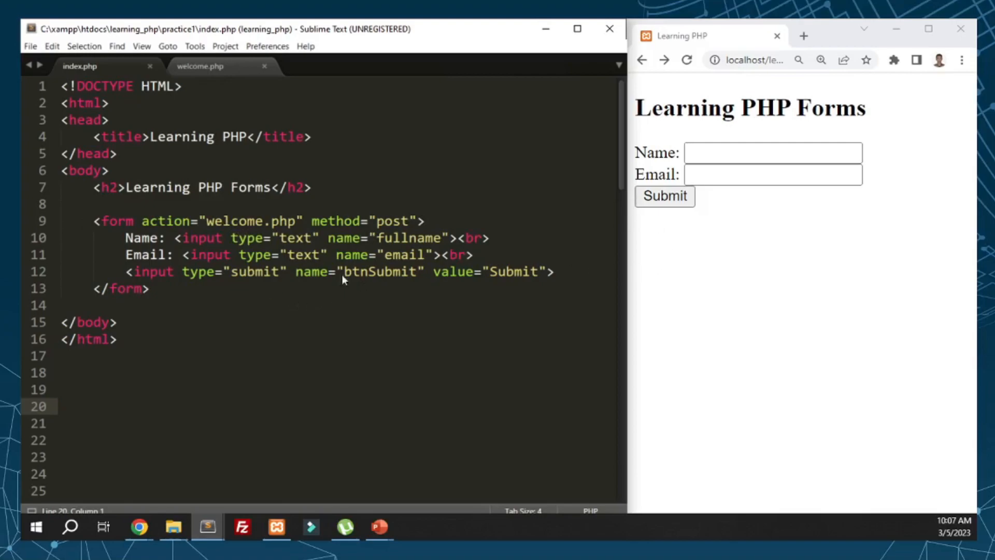
pyautogui.moveTo(417, 311)
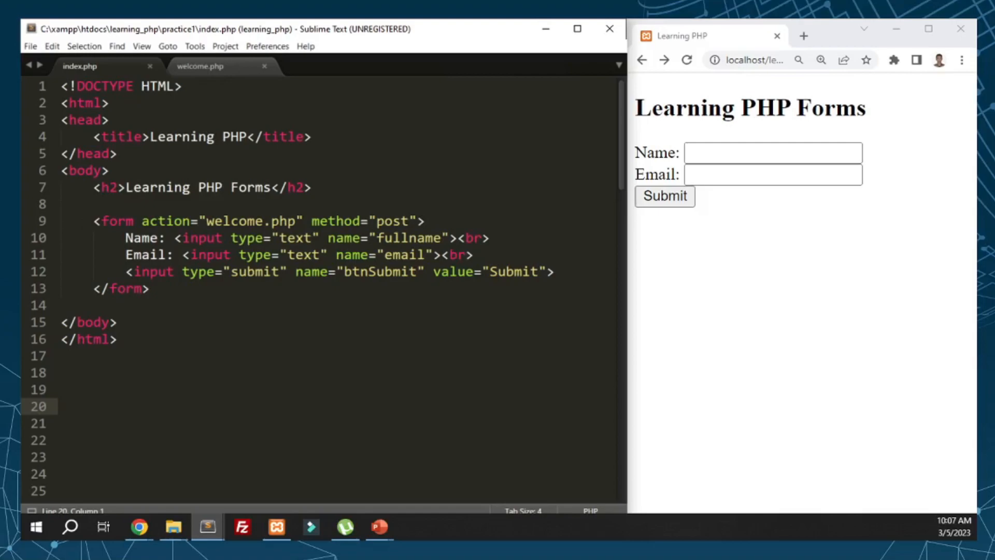
pyautogui.moveTo(408, 262)
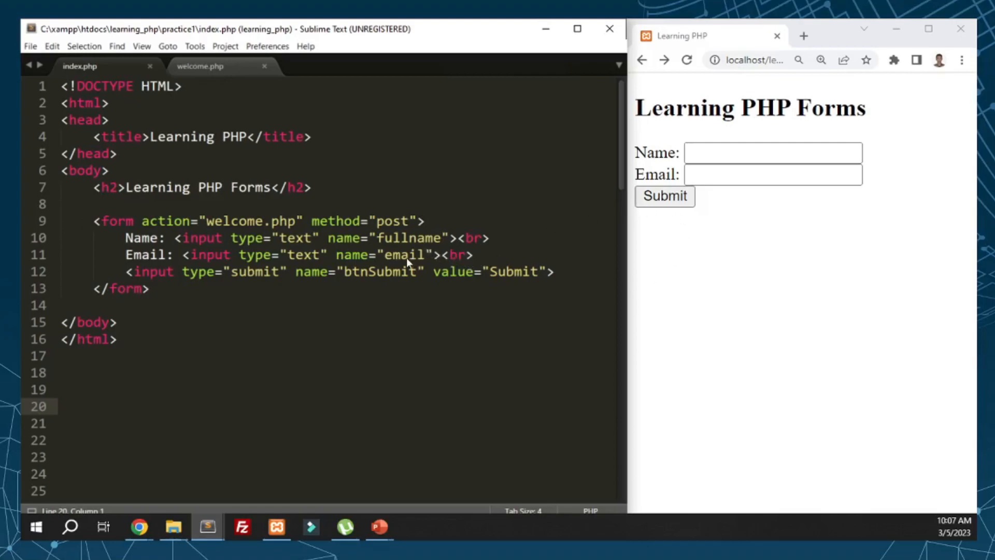
pyautogui.moveTo(482, 340)
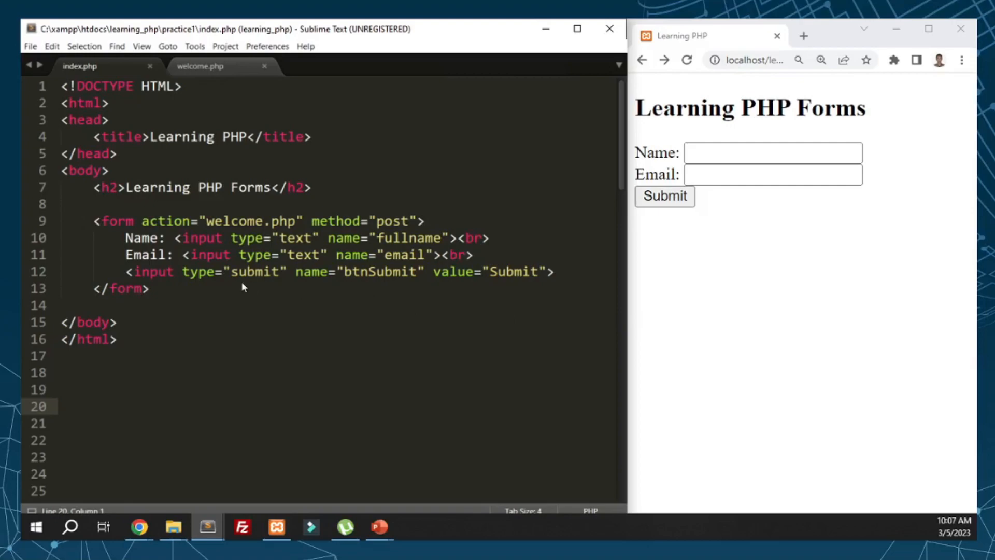
pyautogui.moveTo(425, 319)
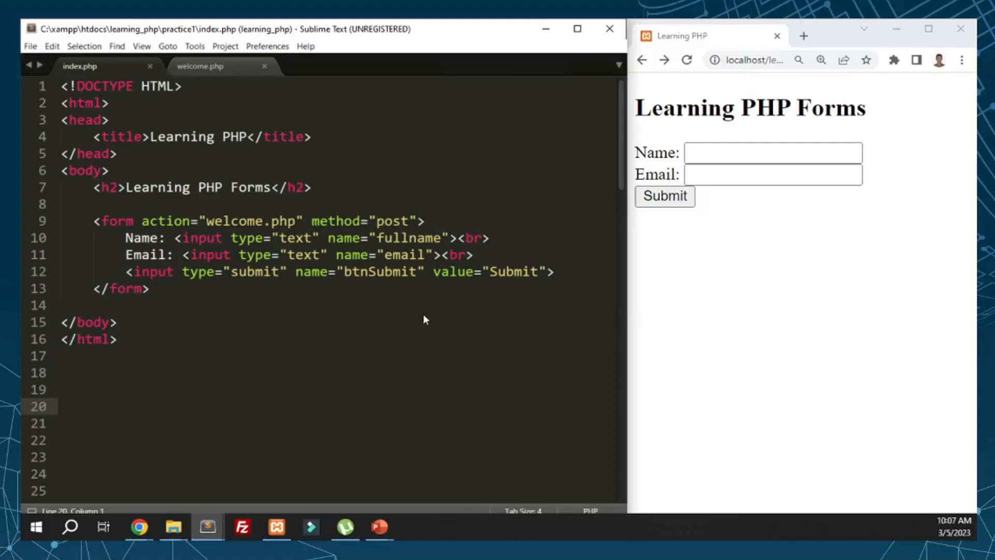
pyautogui.moveTo(460, 324)
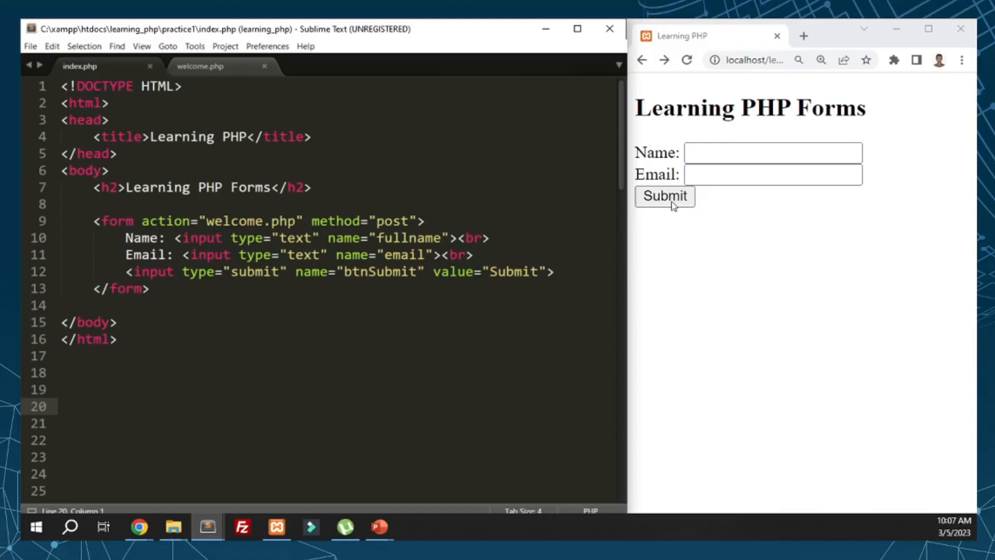
pyautogui.moveTo(352, 292)
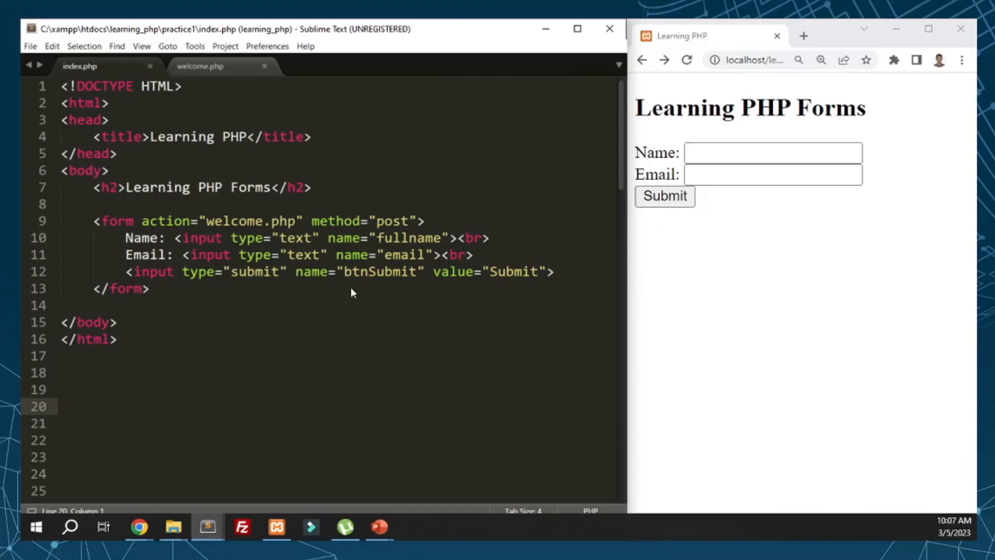
pyautogui.moveTo(395, 285)
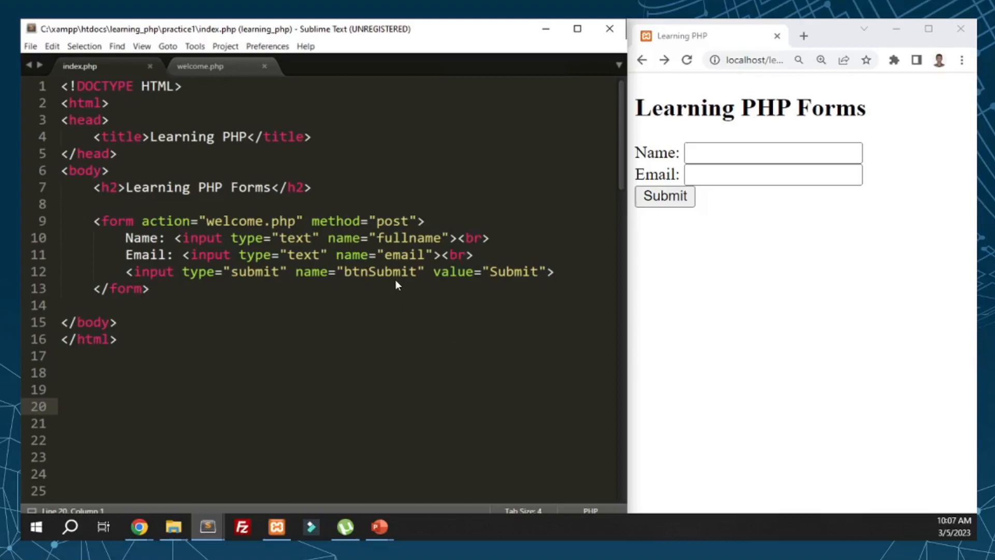
pyautogui.moveTo(494, 324)
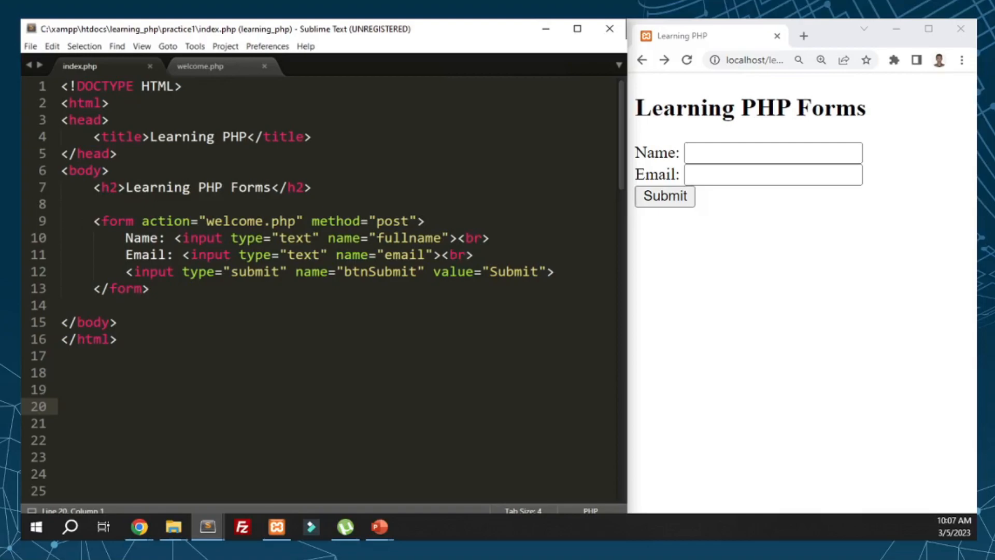
pyautogui.moveTo(393, 275)
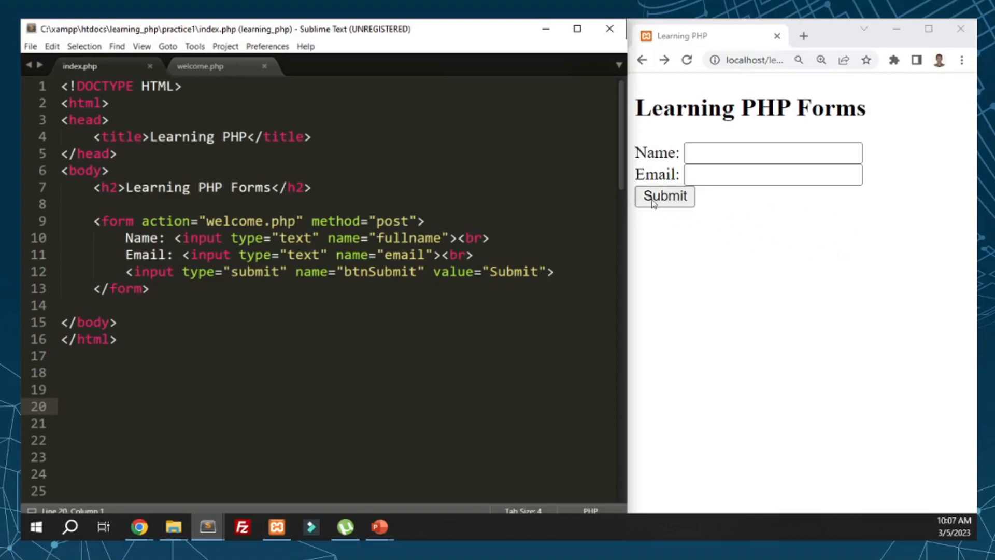
pyautogui.moveTo(520, 280)
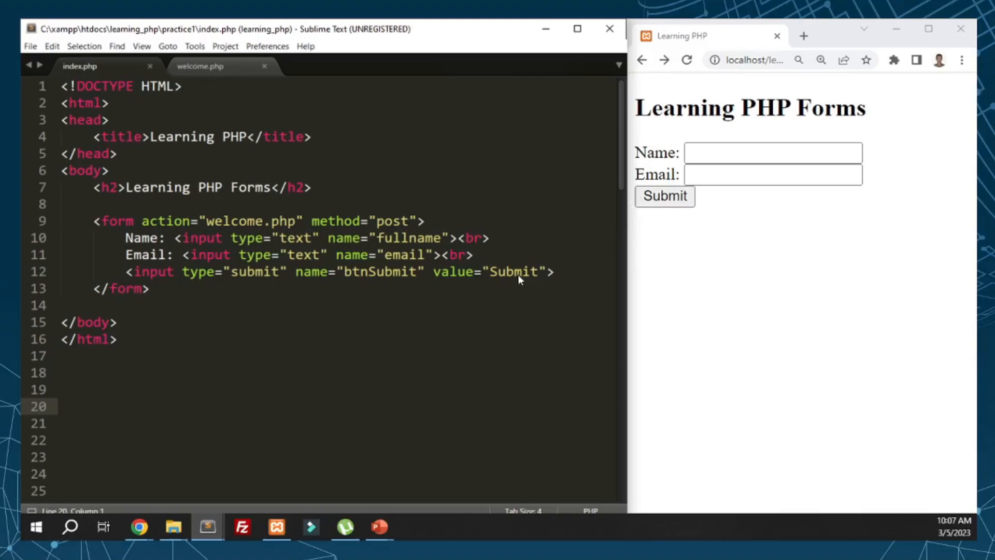
pyautogui.moveTo(774, 335)
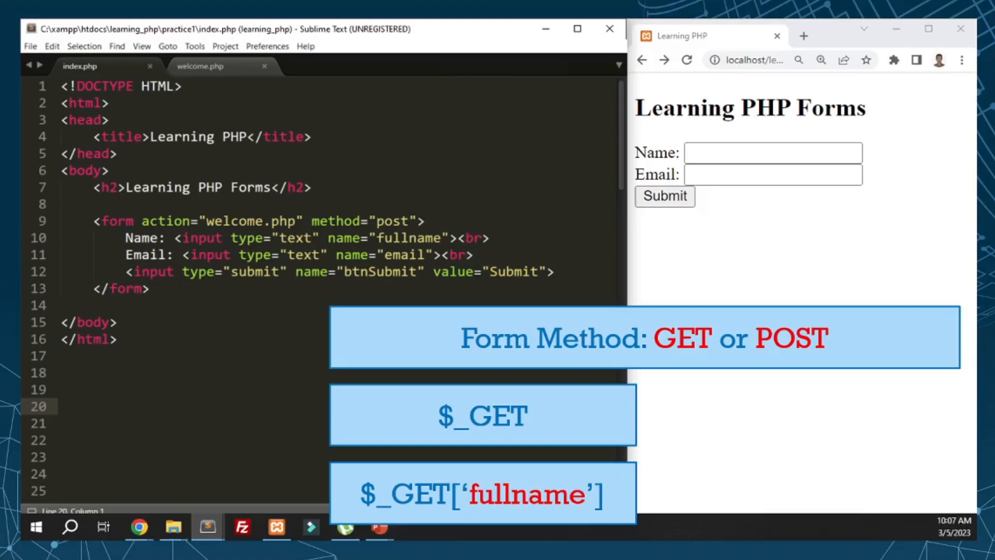
pyautogui.moveTo(447, 537)
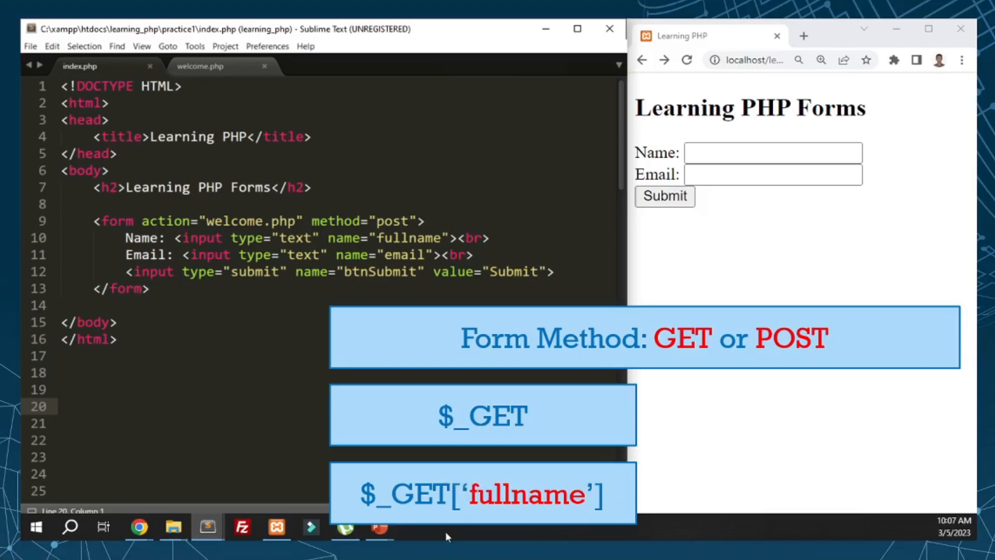
pyautogui.moveTo(574, 495)
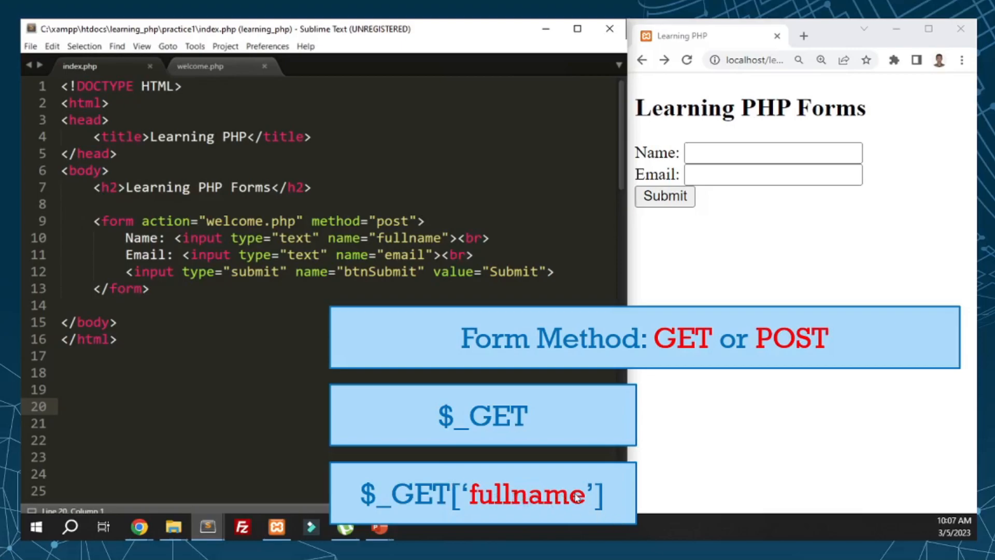
pyautogui.moveTo(497, 311)
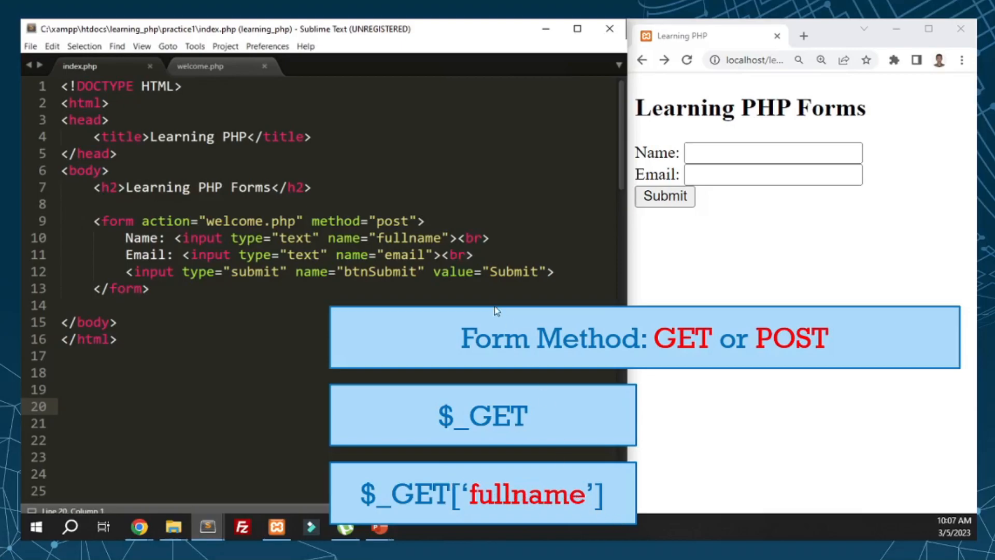
pyautogui.moveTo(432, 250)
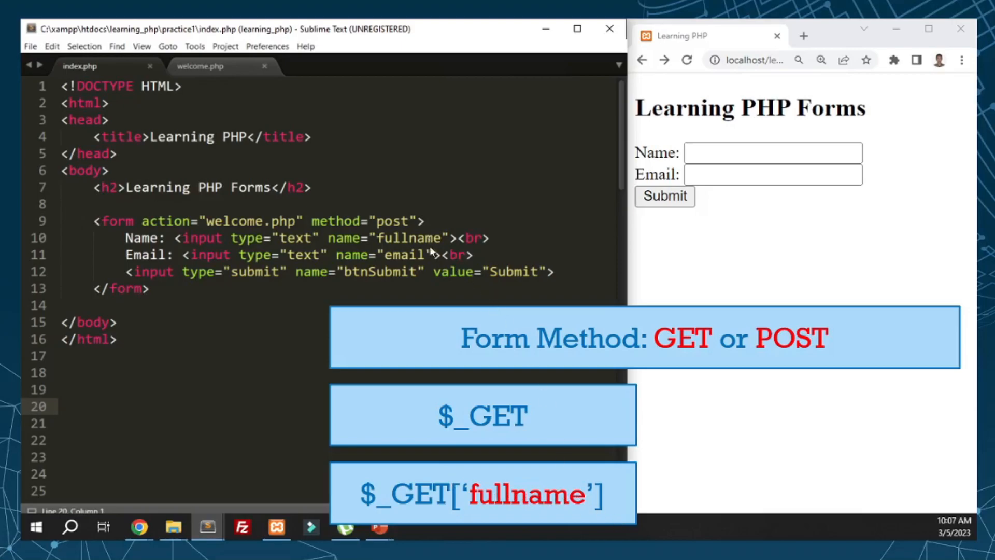
pyautogui.moveTo(597, 470)
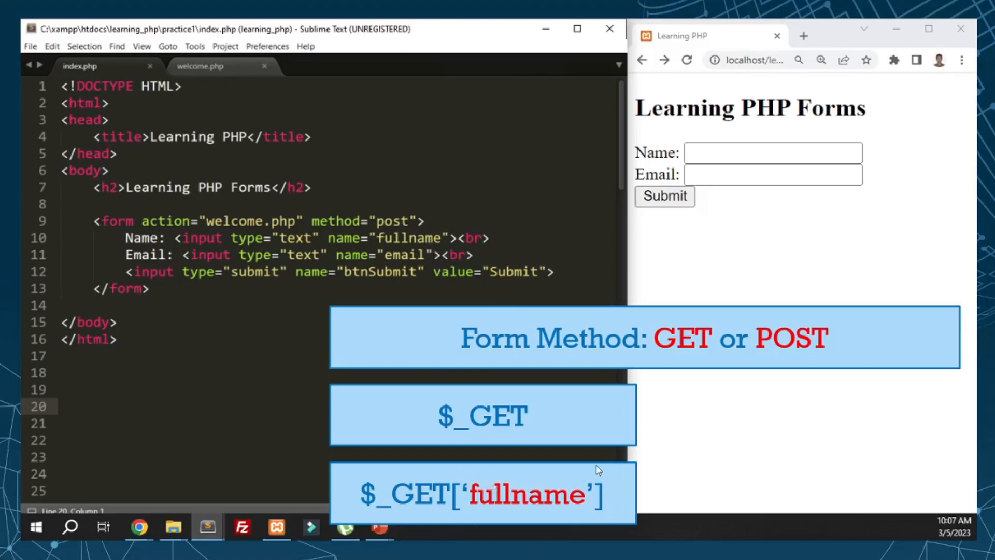
pyautogui.moveTo(660, 463)
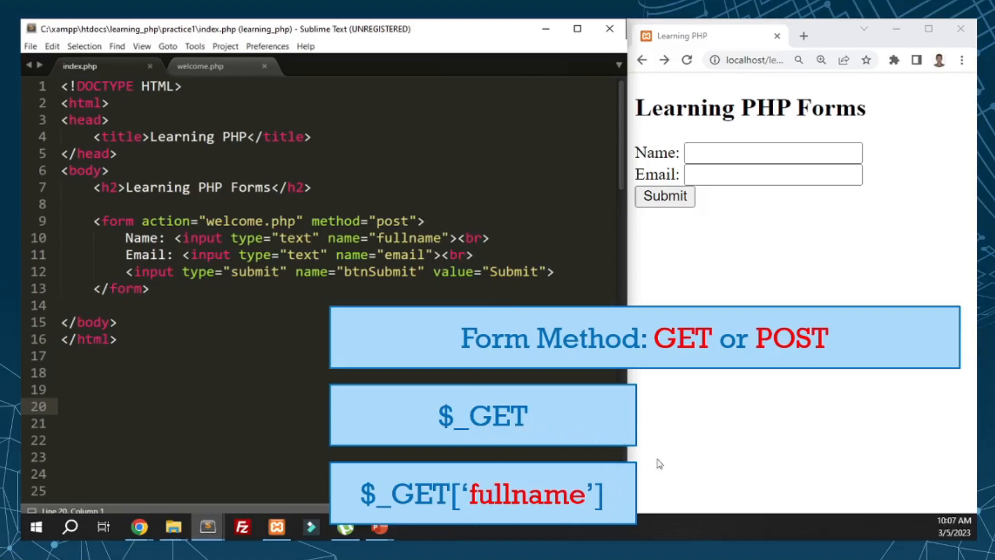
pyautogui.moveTo(619, 504)
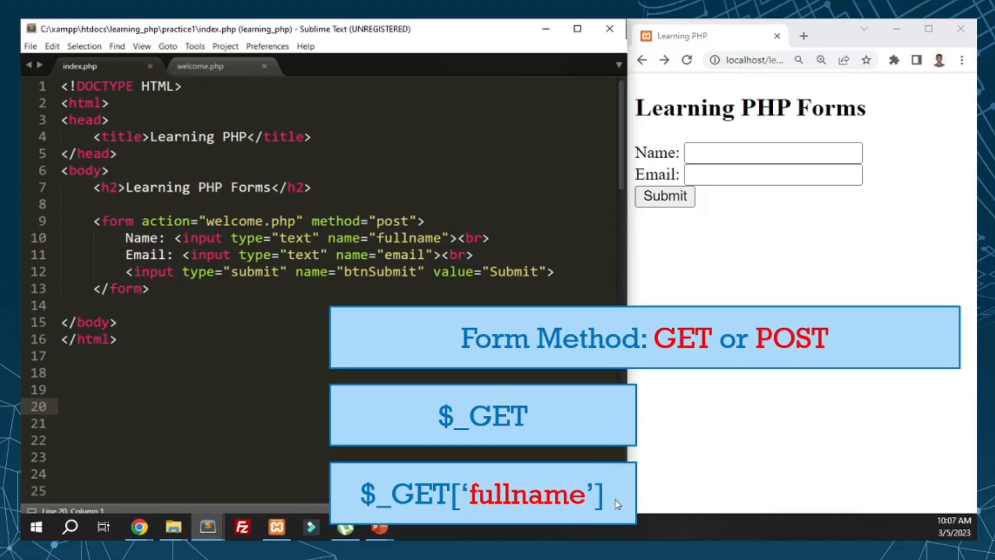
pyautogui.moveTo(615, 503)
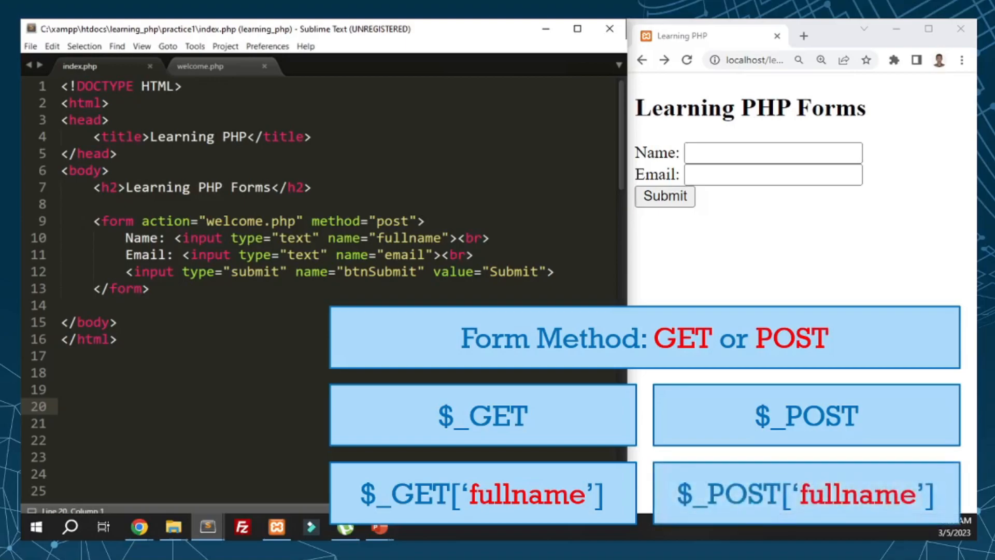
pyautogui.moveTo(919, 538)
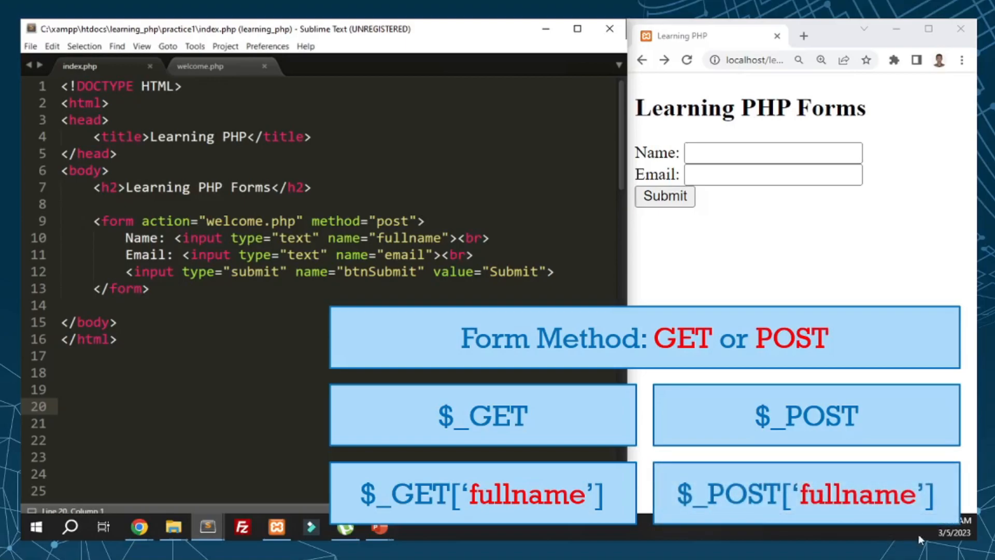
pyautogui.moveTo(738, 513)
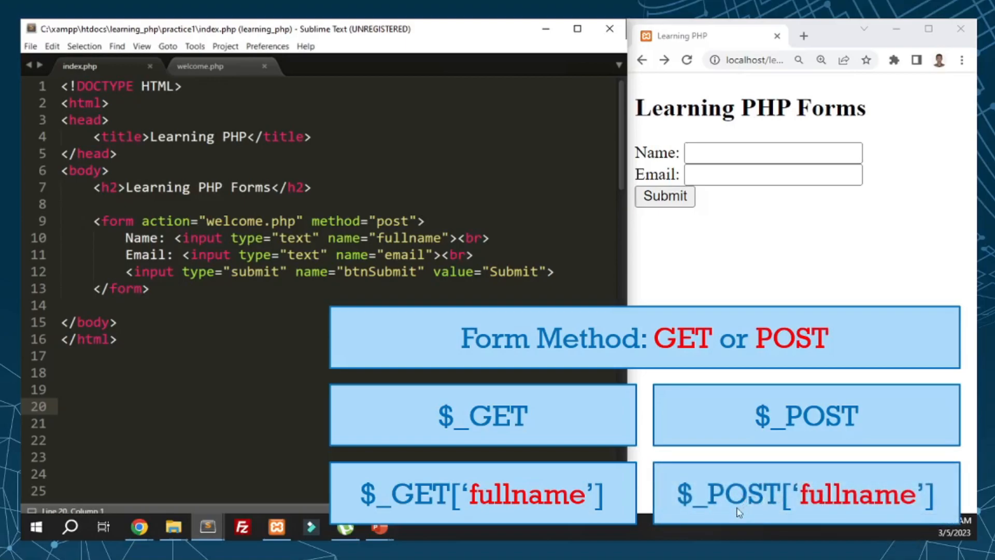
pyautogui.moveTo(910, 537)
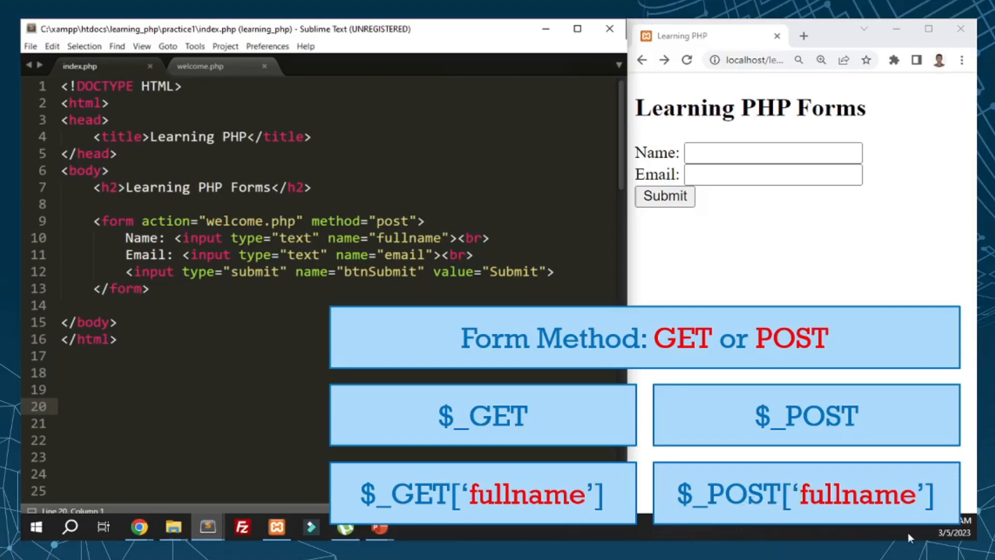
pyautogui.moveTo(859, 509)
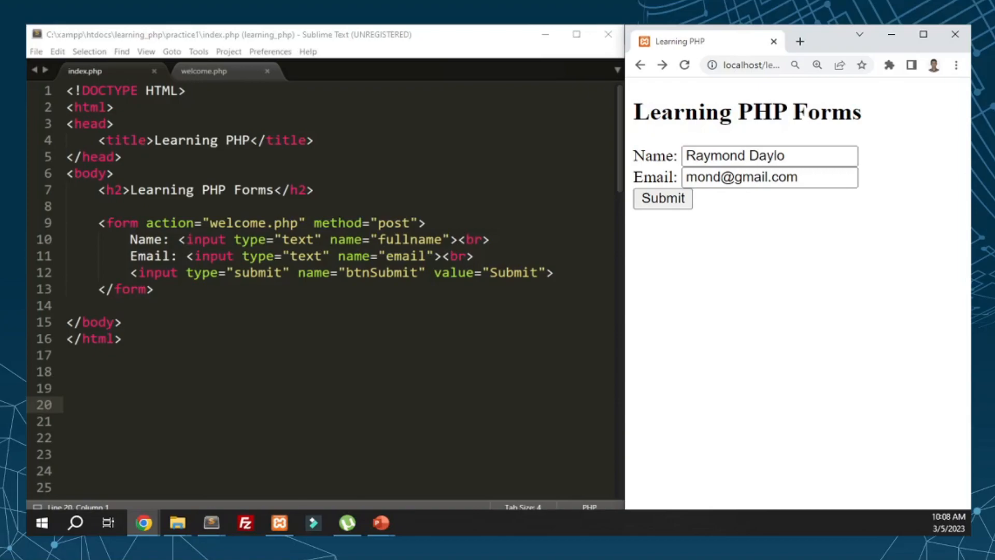
pyautogui.moveTo(823, 302)
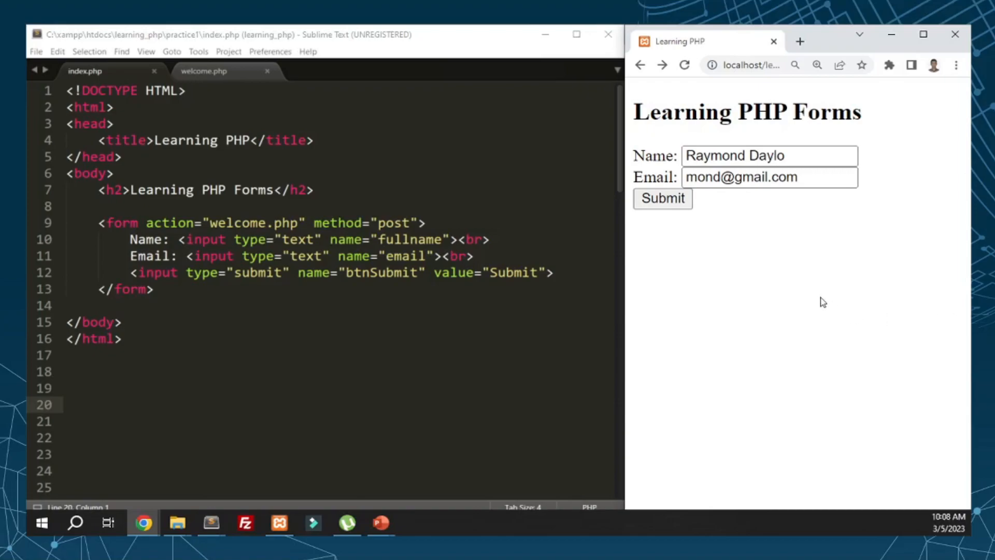
pyautogui.moveTo(773, 147)
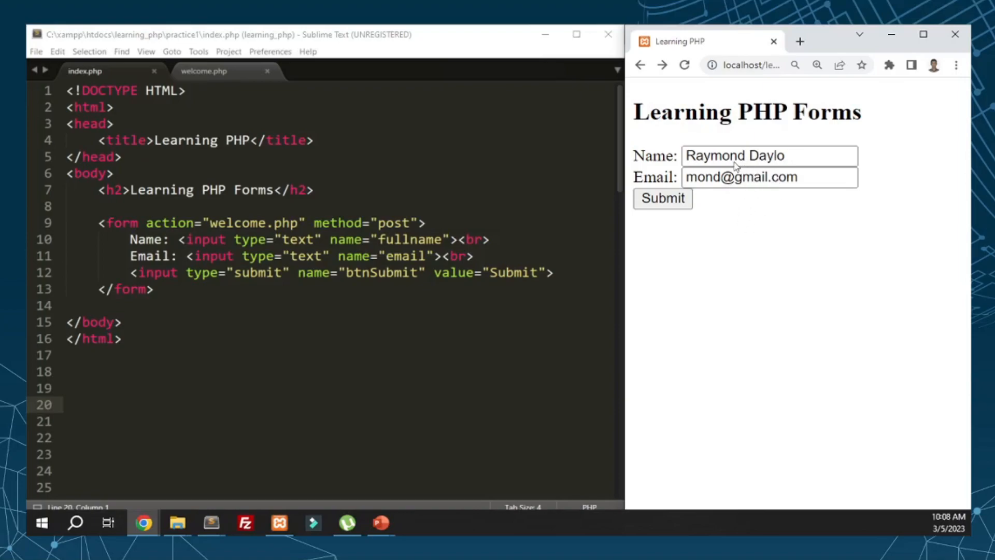
pyautogui.moveTo(767, 190)
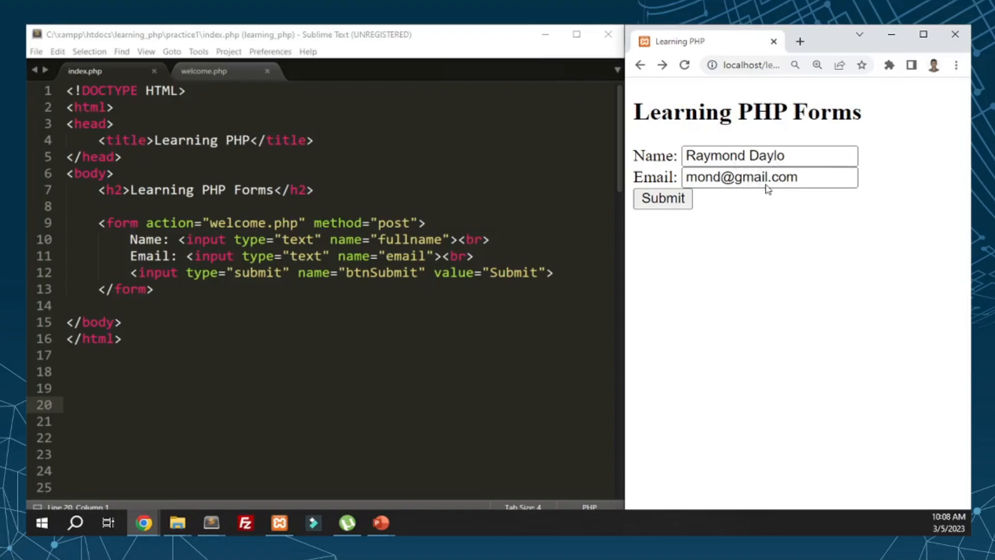
pyautogui.moveTo(768, 190)
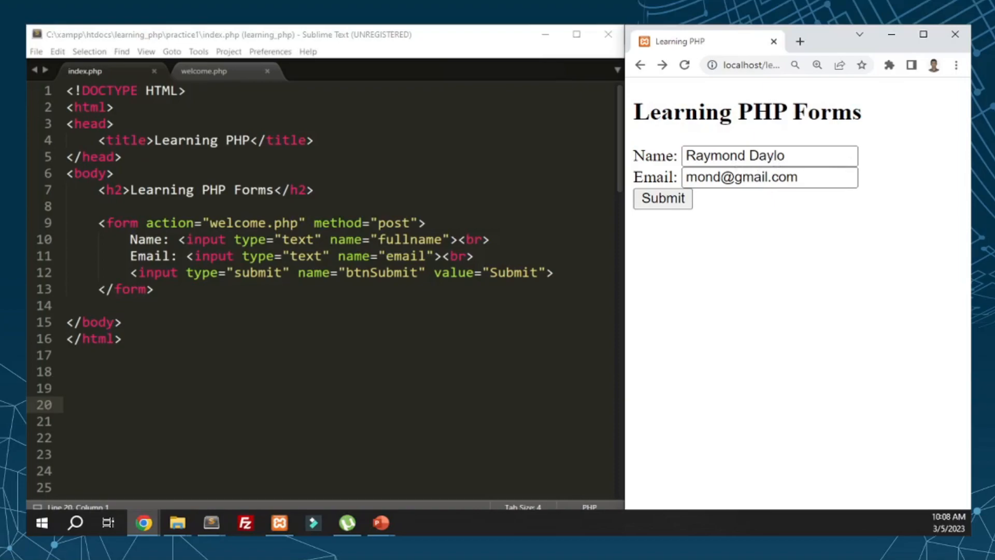
# - Switch to welcome.php to review its $_POST fullname and email echo lines
pyautogui.click(661, 198)
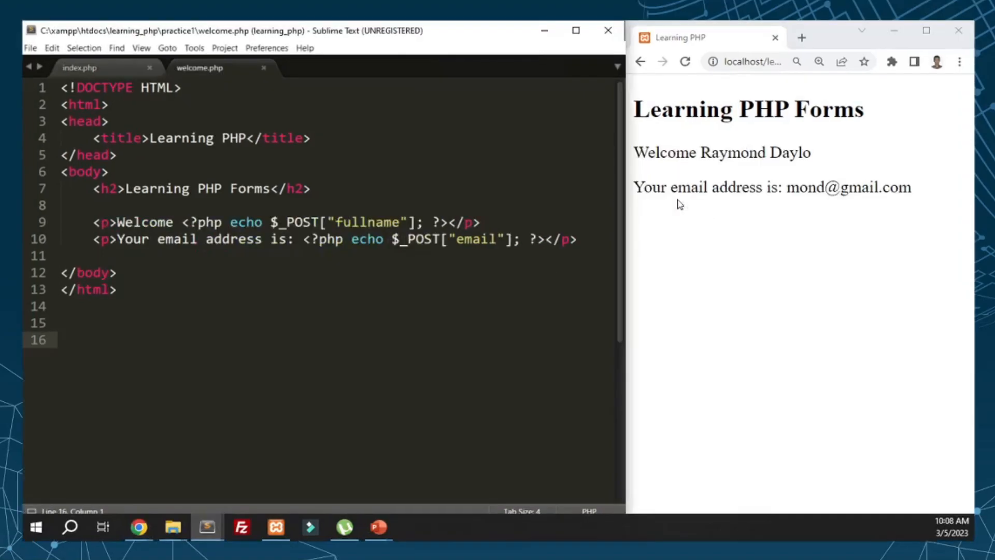
pyautogui.moveTo(517, 303)
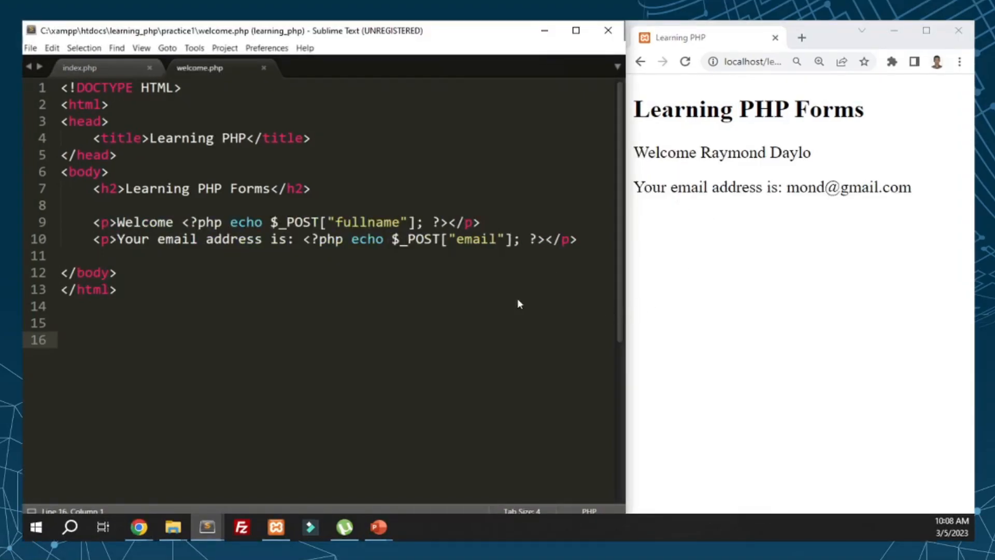
pyautogui.moveTo(577, 199)
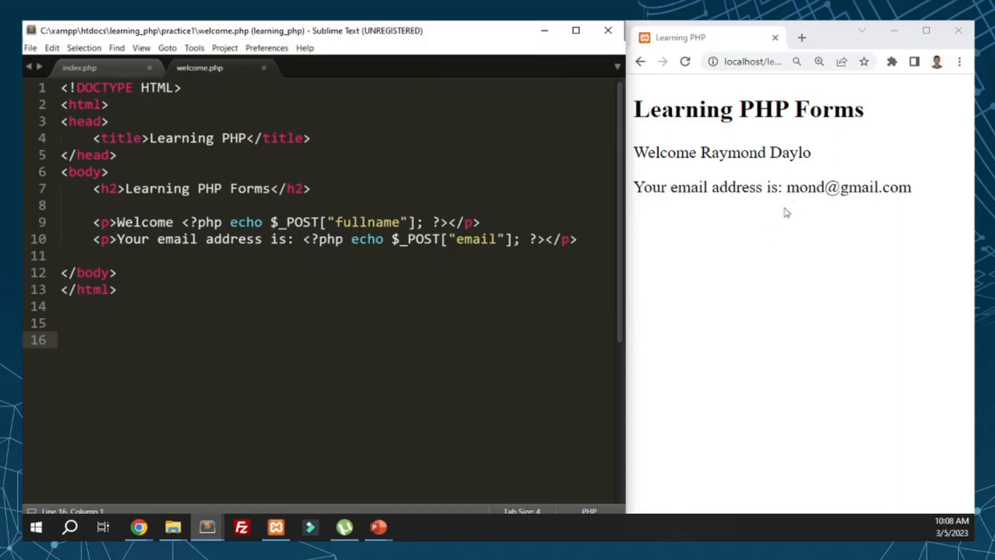
pyautogui.moveTo(895, 198)
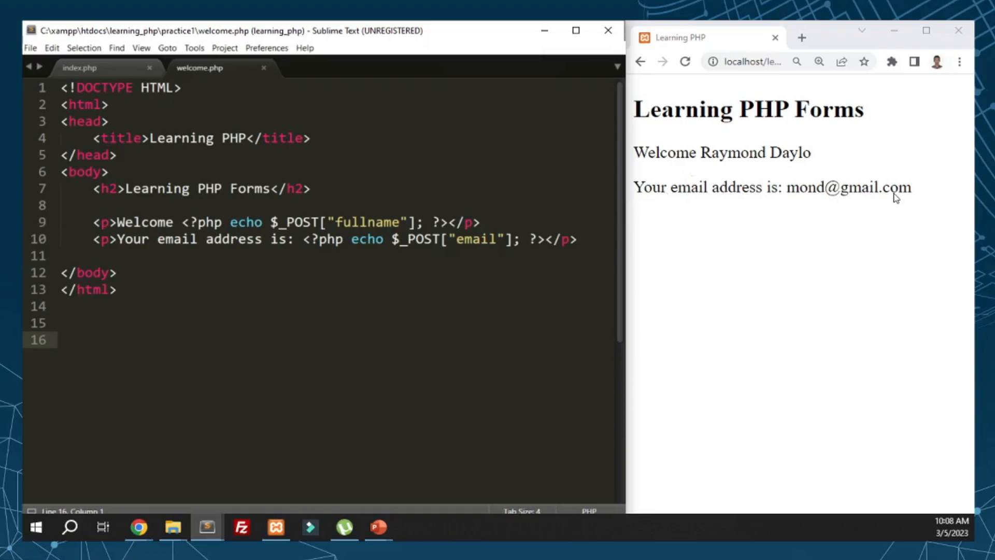
pyautogui.moveTo(467, 342)
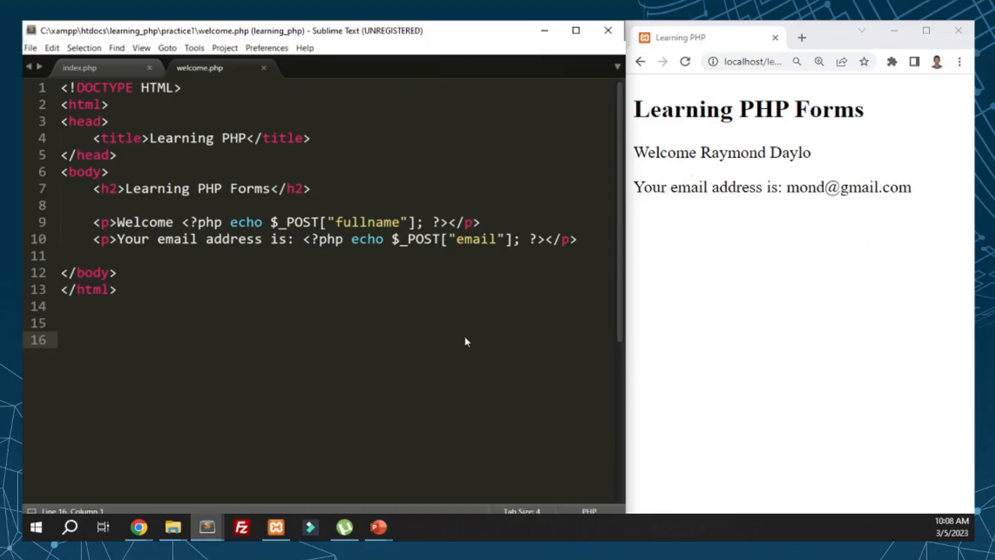
pyautogui.moveTo(557, 225)
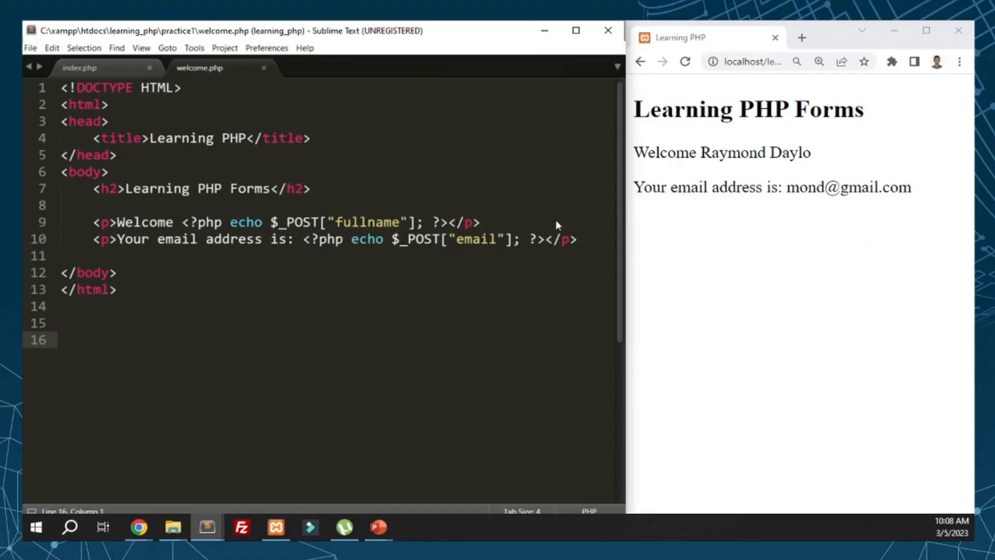
pyautogui.moveTo(225, 221)
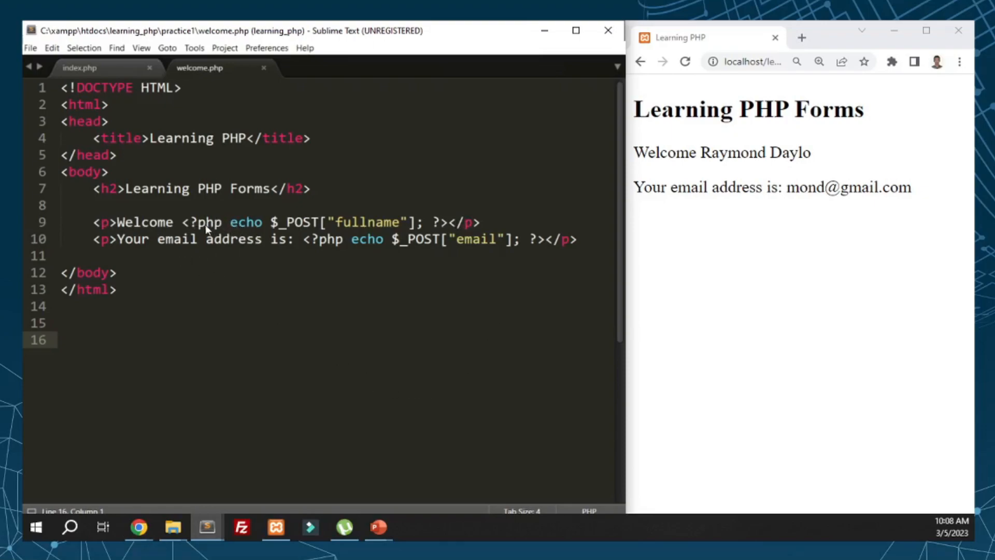
pyautogui.moveTo(227, 233)
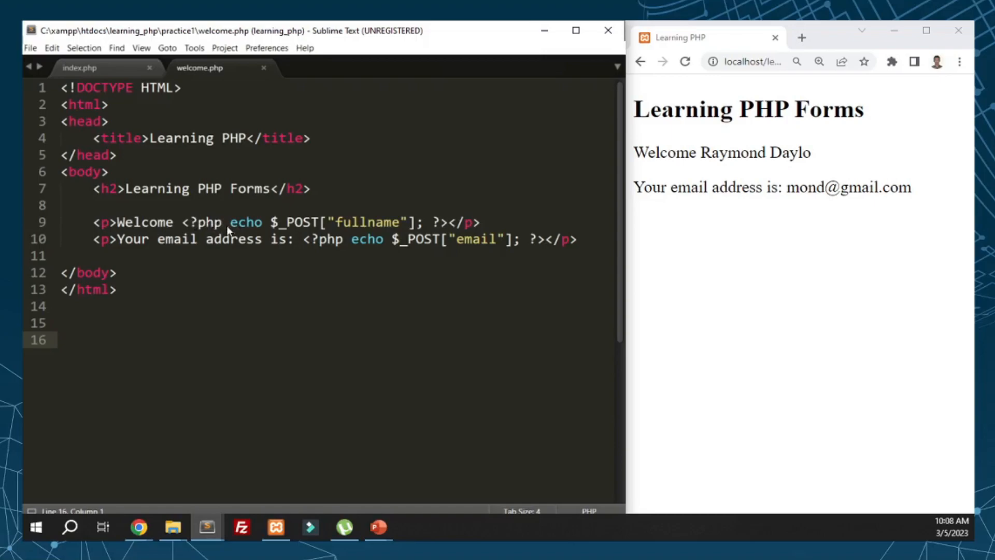
pyautogui.moveTo(266, 233)
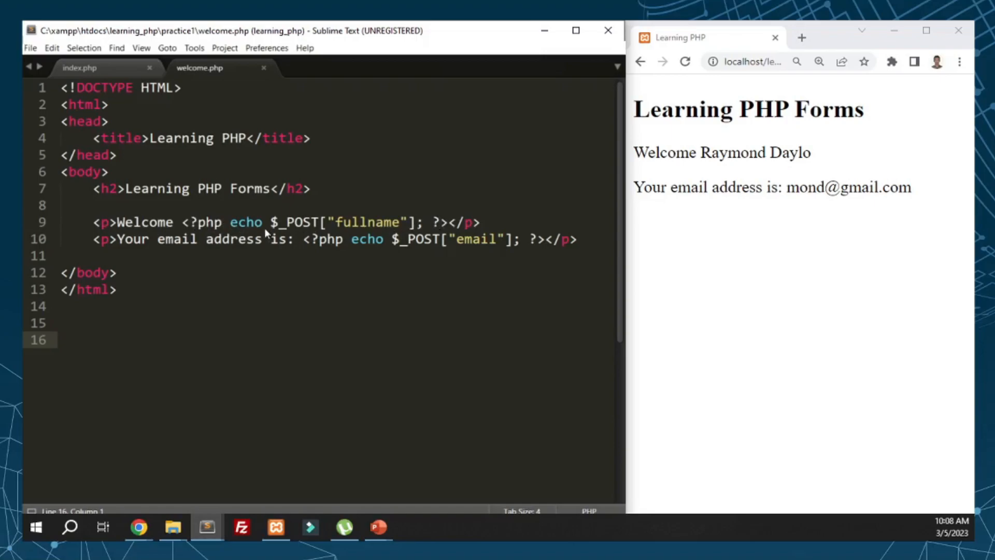
pyautogui.moveTo(336, 290)
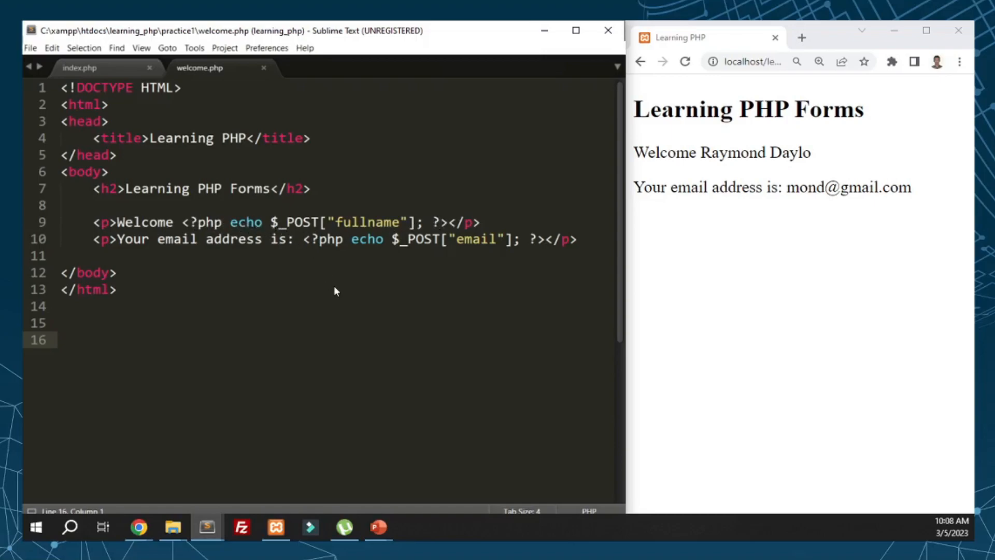
pyautogui.moveTo(285, 233)
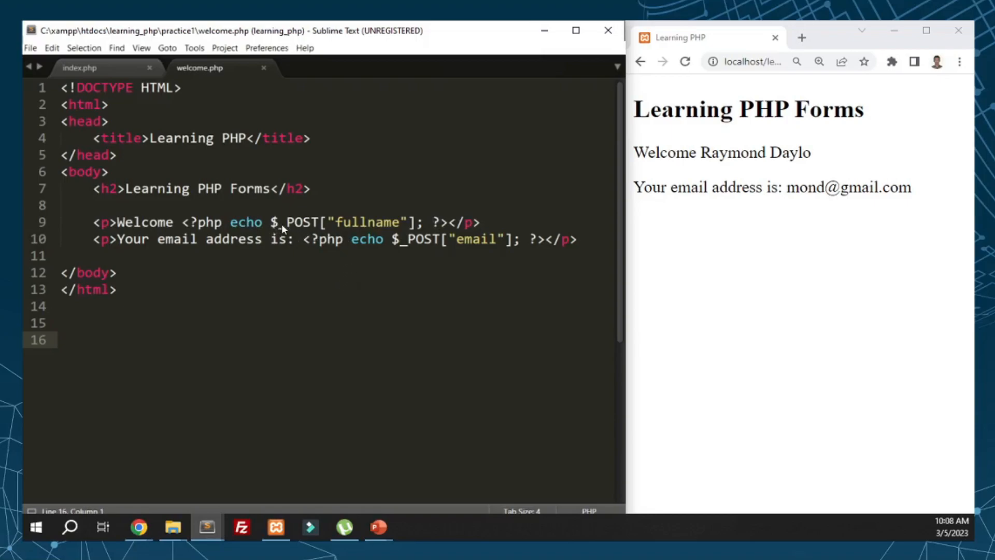
pyautogui.moveTo(325, 290)
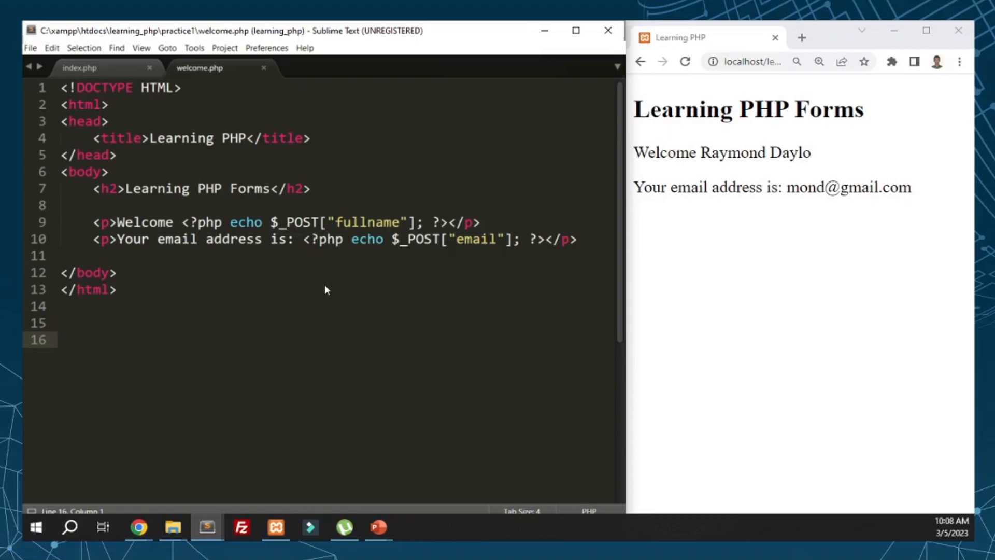
pyautogui.moveTo(357, 227)
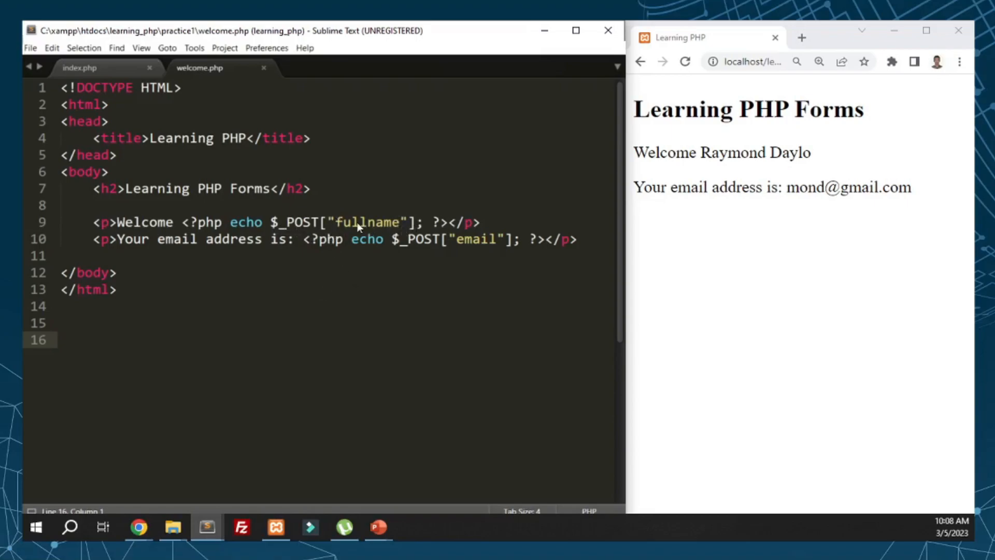
pyautogui.moveTo(383, 226)
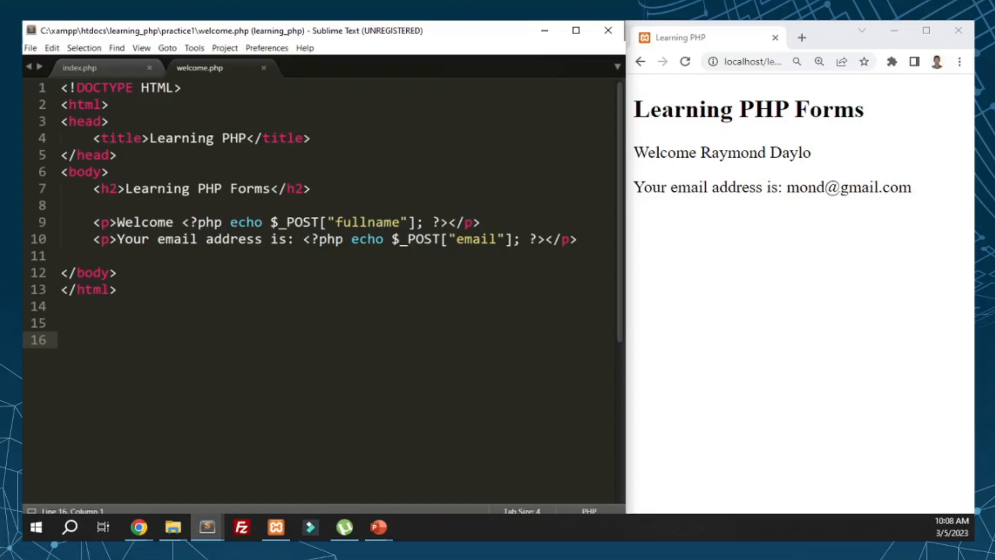
pyautogui.moveTo(170, 269)
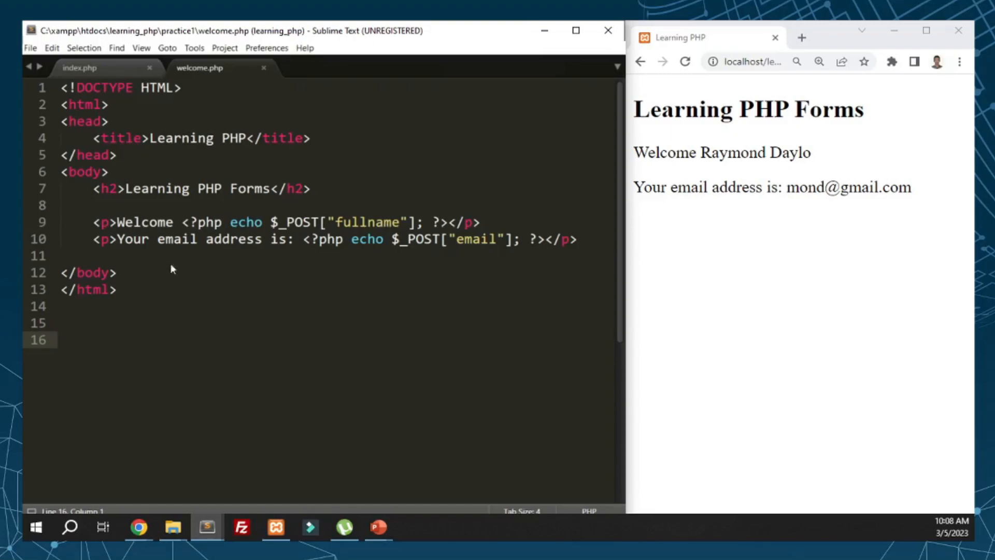
pyautogui.moveTo(490, 300)
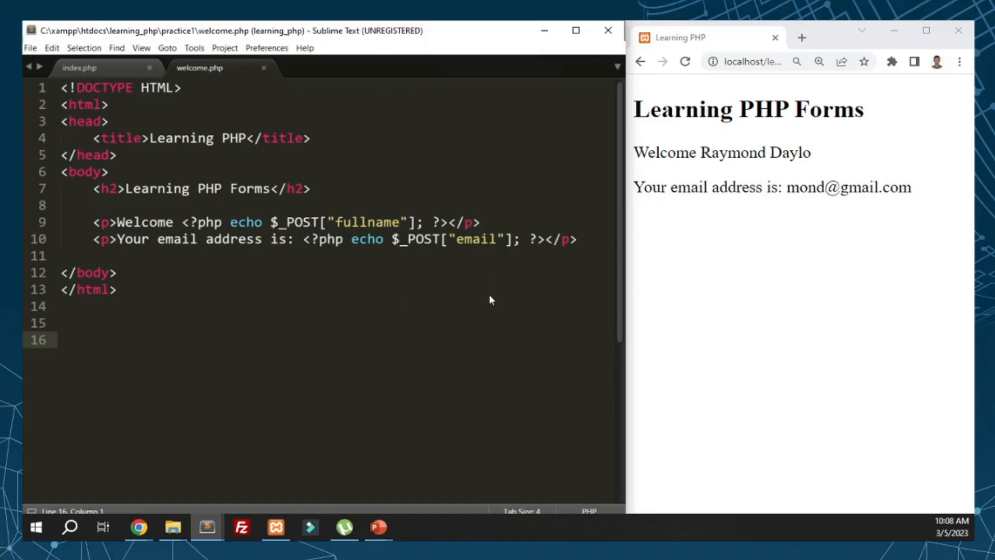
pyautogui.moveTo(498, 300)
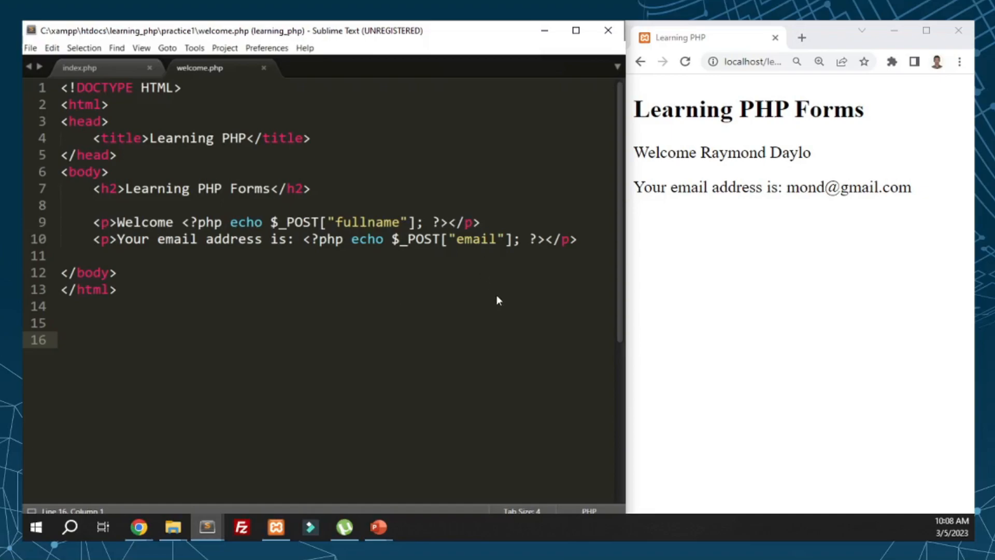
pyautogui.moveTo(631, 317)
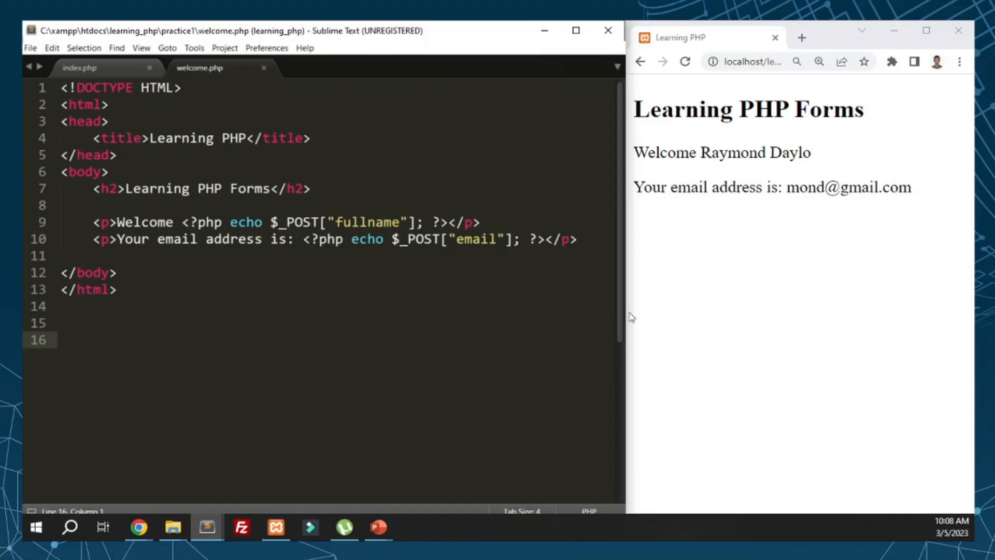
pyautogui.moveTo(749, 293)
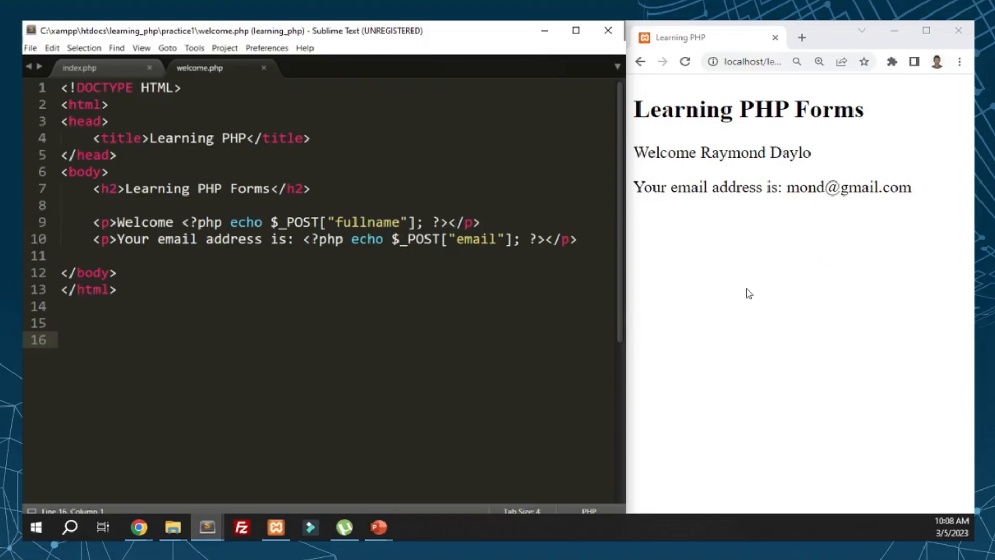
pyautogui.moveTo(919, 332)
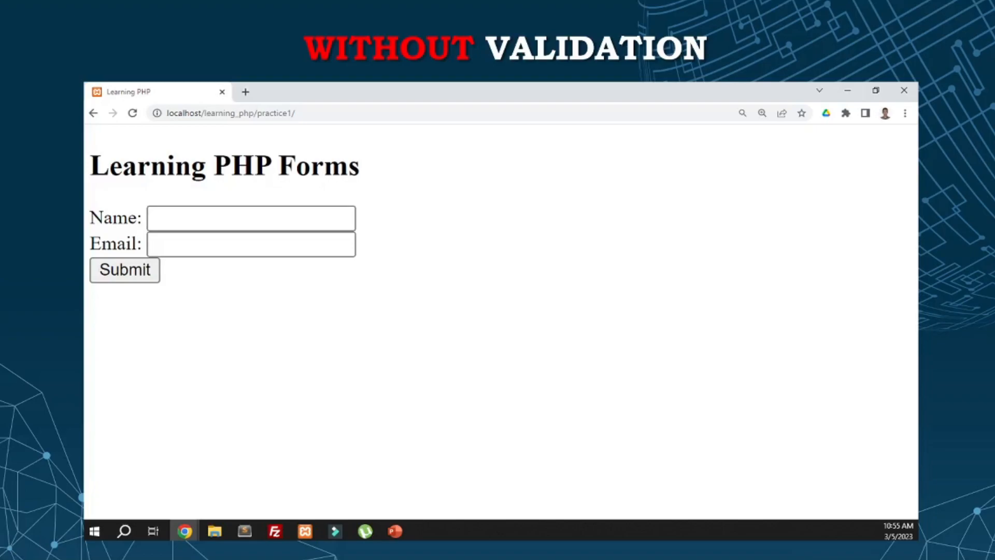
# - Submit the unvalidated form with <script>alert("Hi!")</script> as the name
pyautogui.write('<script>alert("Hi!")</script>')
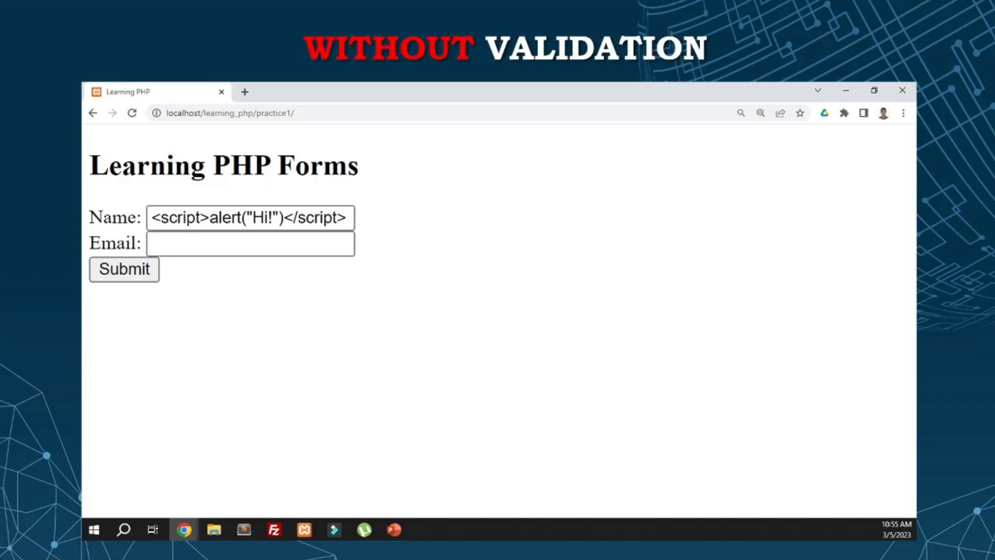
pyautogui.click(124, 268)
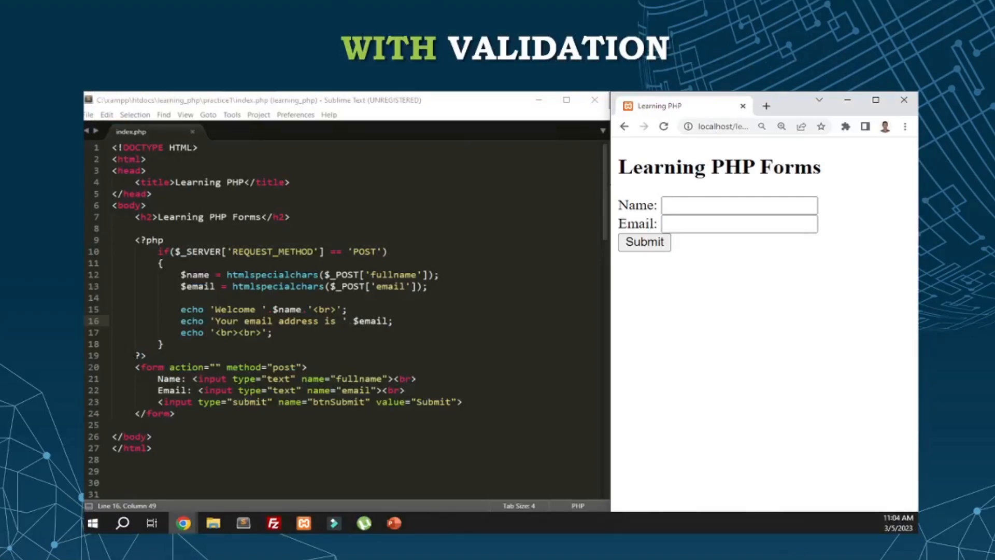
pyautogui.moveTo(265, 281)
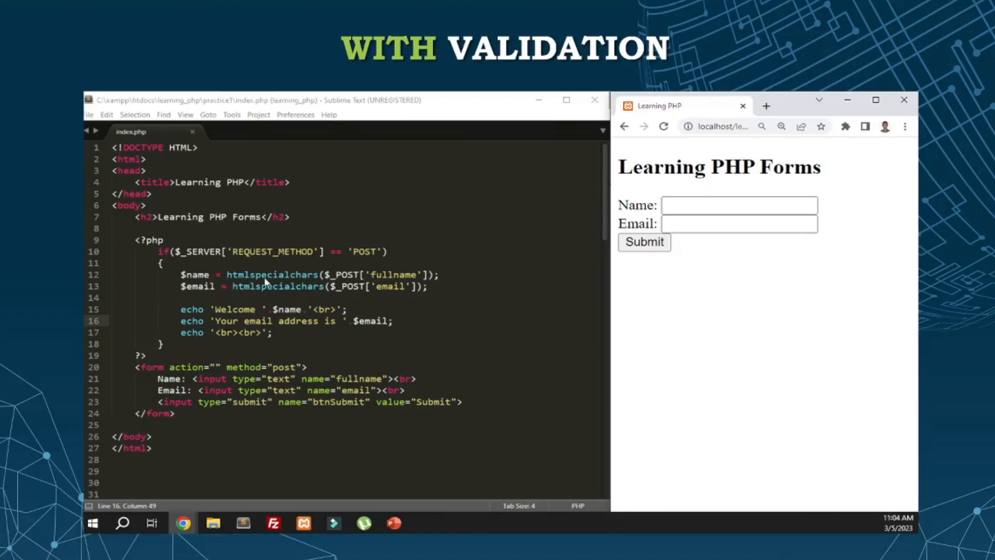
pyautogui.moveTo(350, 300)
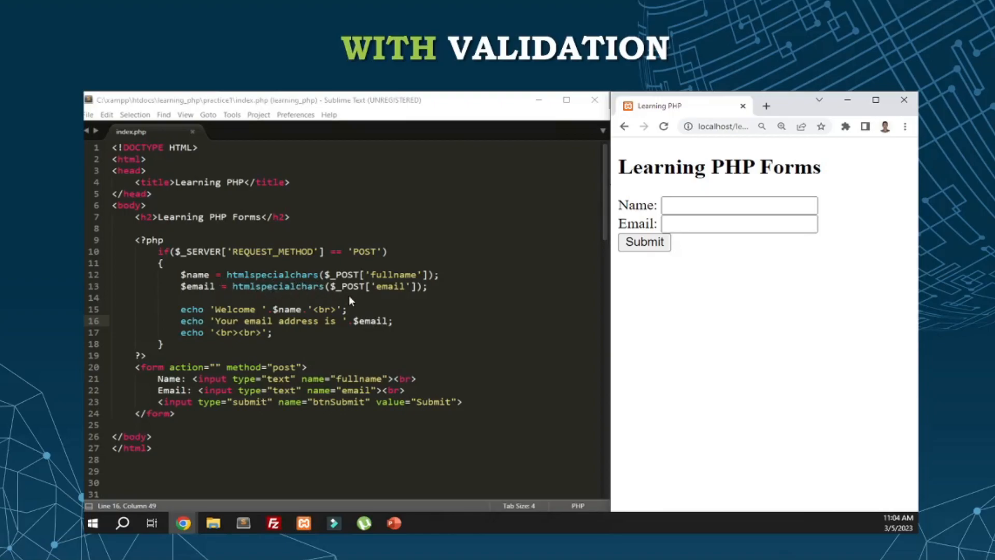
pyautogui.moveTo(415, 292)
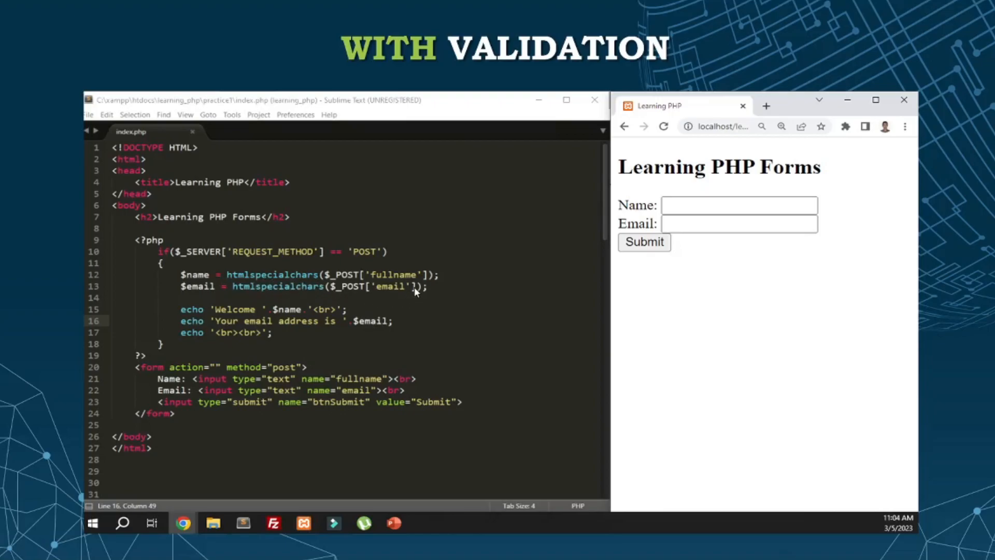
pyautogui.moveTo(538, 292)
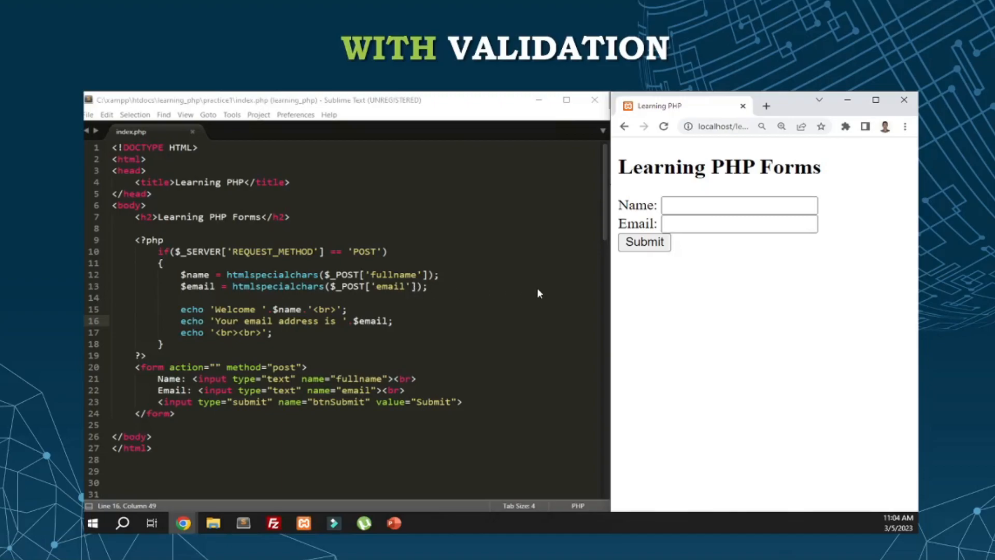
pyautogui.moveTo(678, 255)
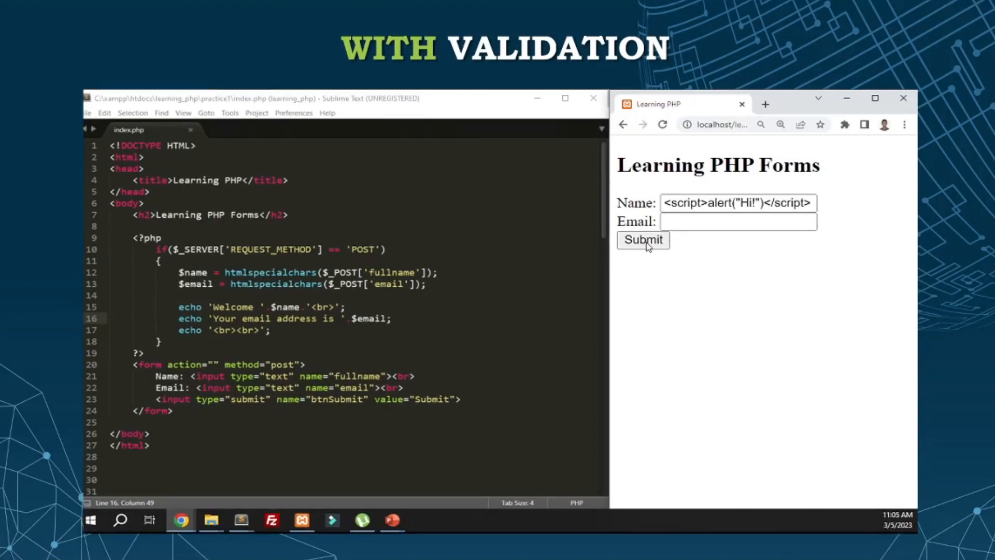
# - Submit the script-tag name to confirm htmlspecialchars prints it as plain text
pyautogui.click(643, 240)
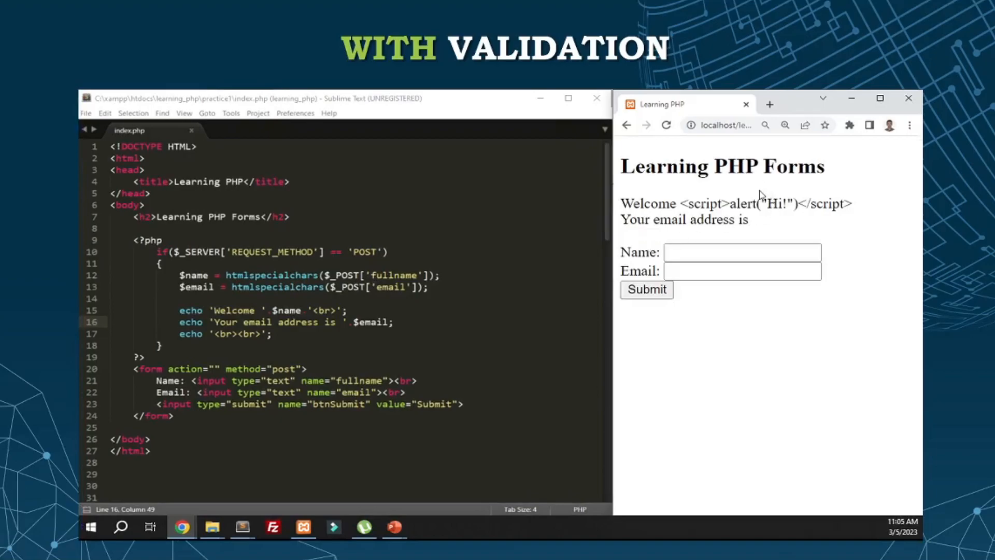
pyautogui.moveTo(682, 207)
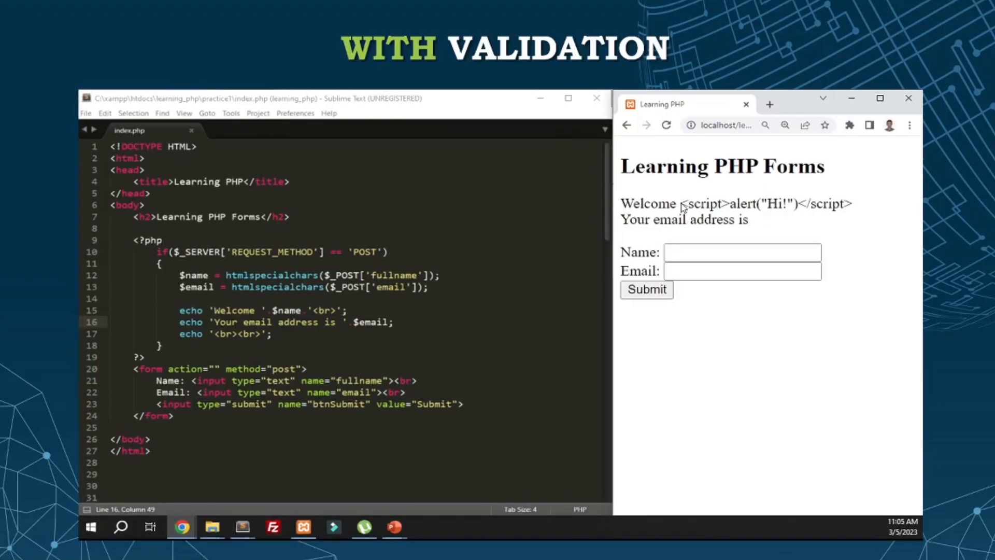
pyautogui.moveTo(708, 211)
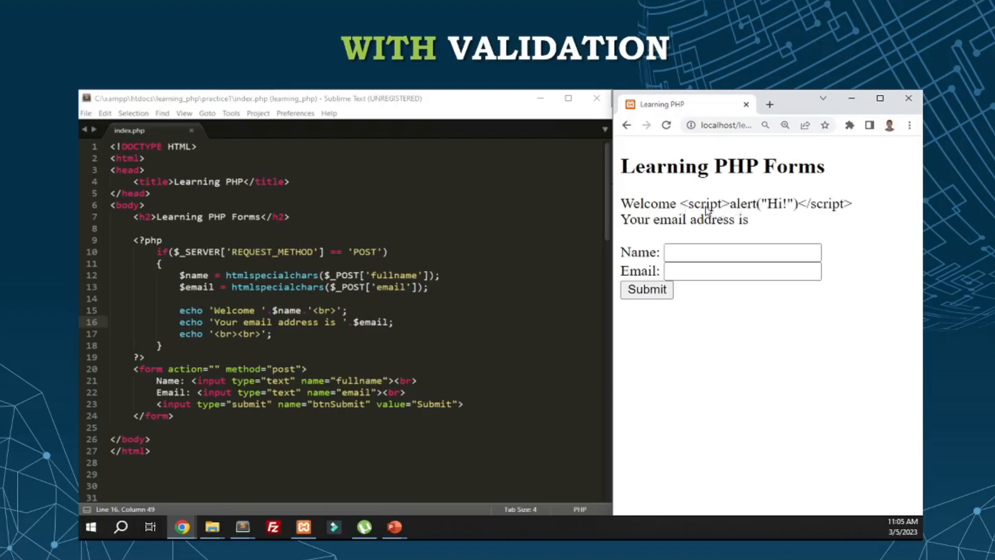
pyautogui.moveTo(823, 351)
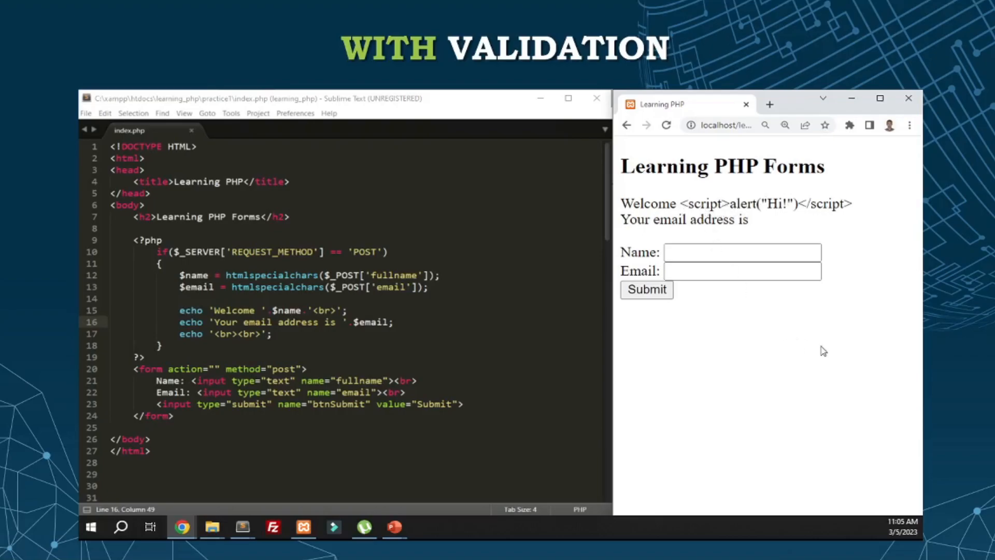
pyautogui.moveTo(872, 356)
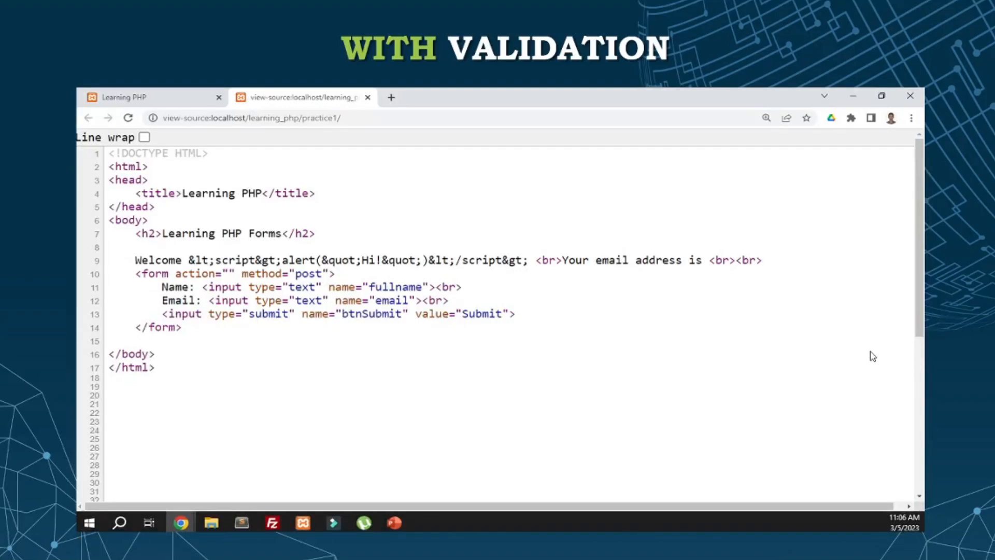
pyautogui.moveTo(168, 263)
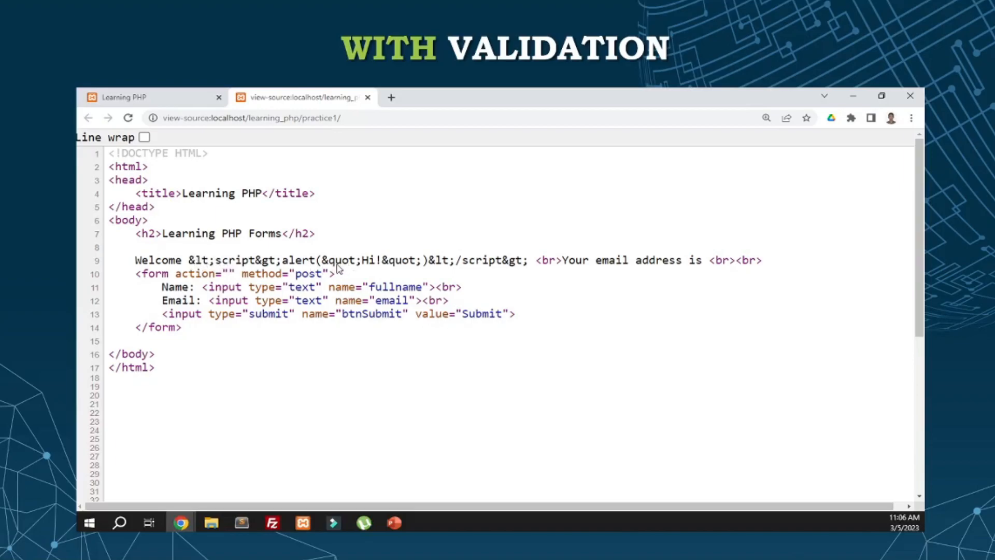
pyautogui.moveTo(422, 291)
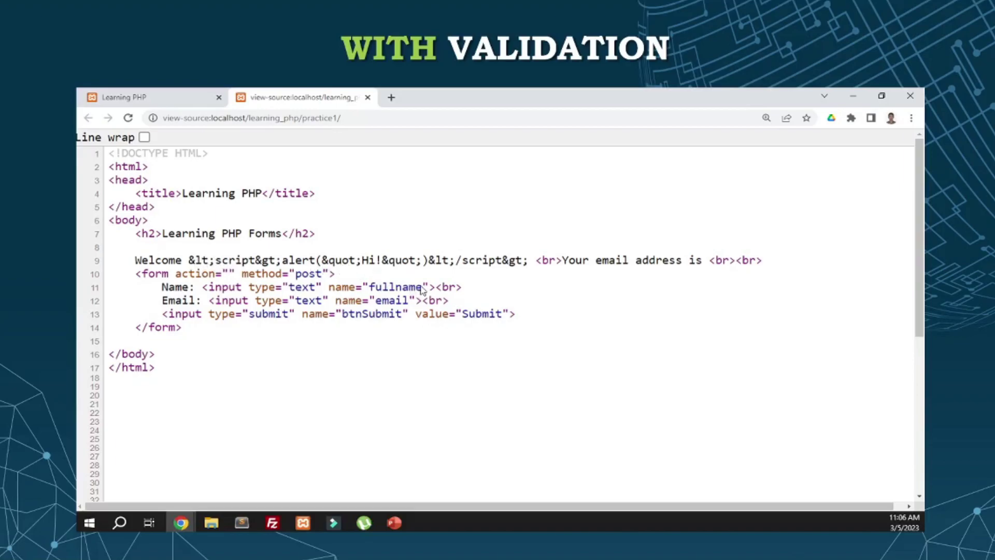
pyautogui.moveTo(193, 263)
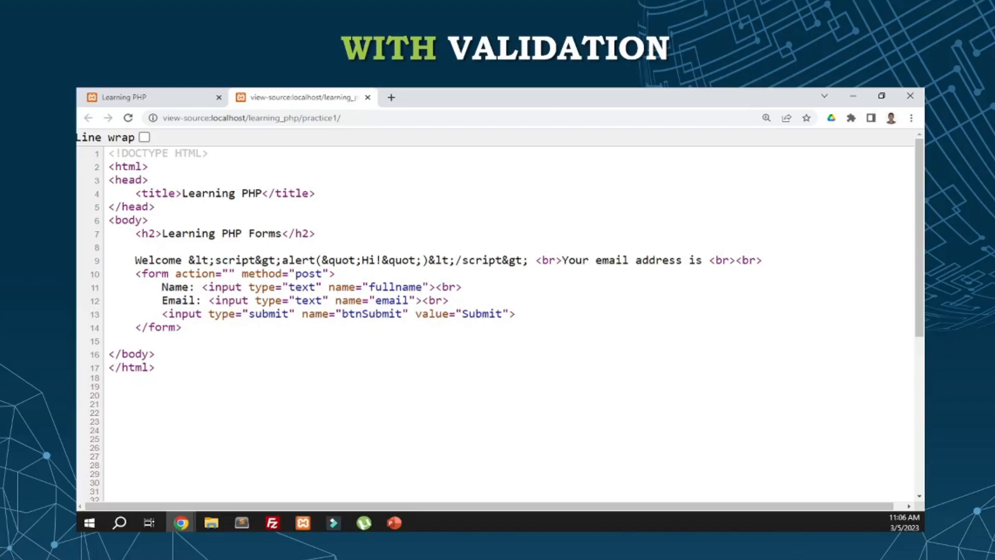
pyautogui.moveTo(679, 262)
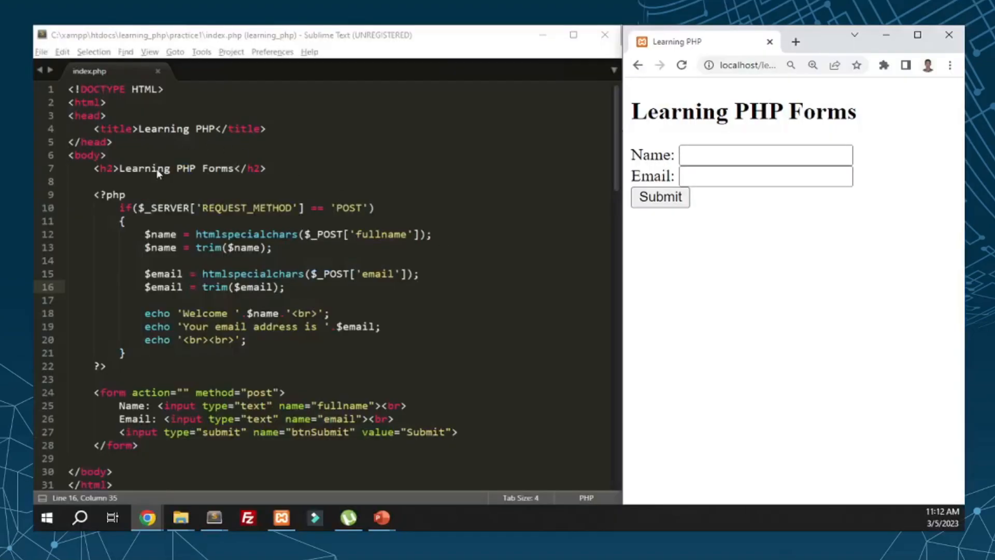
pyautogui.moveTo(331, 245)
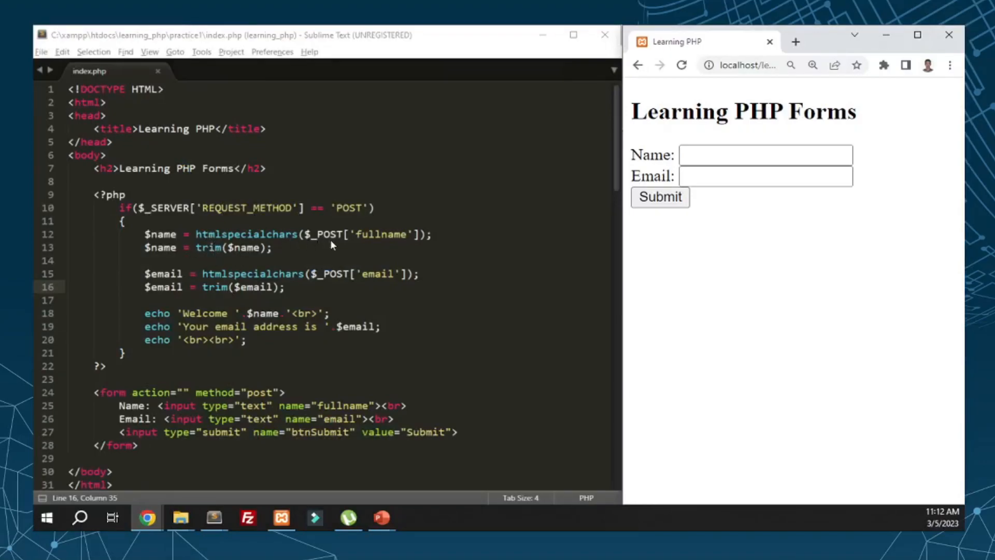
pyautogui.moveTo(220, 249)
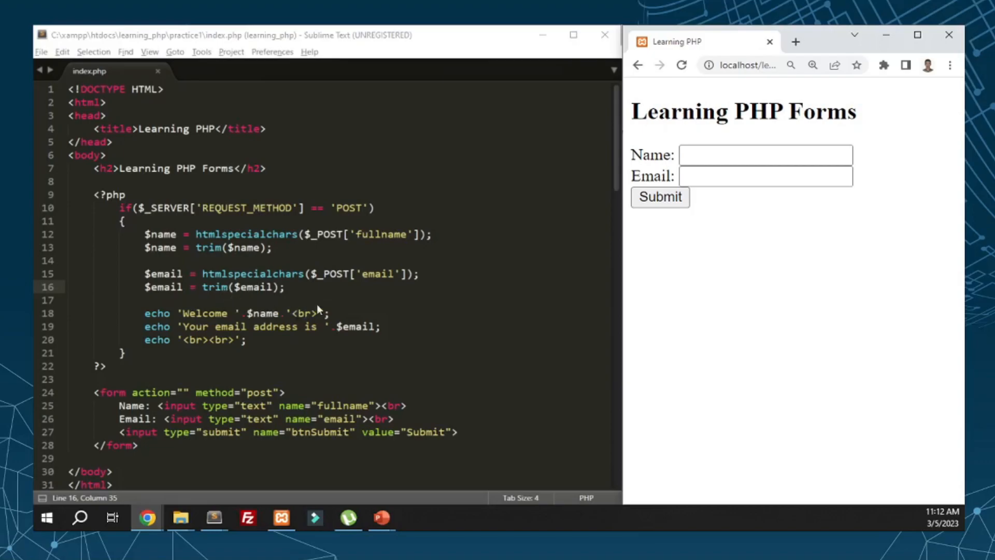
pyautogui.moveTo(398, 310)
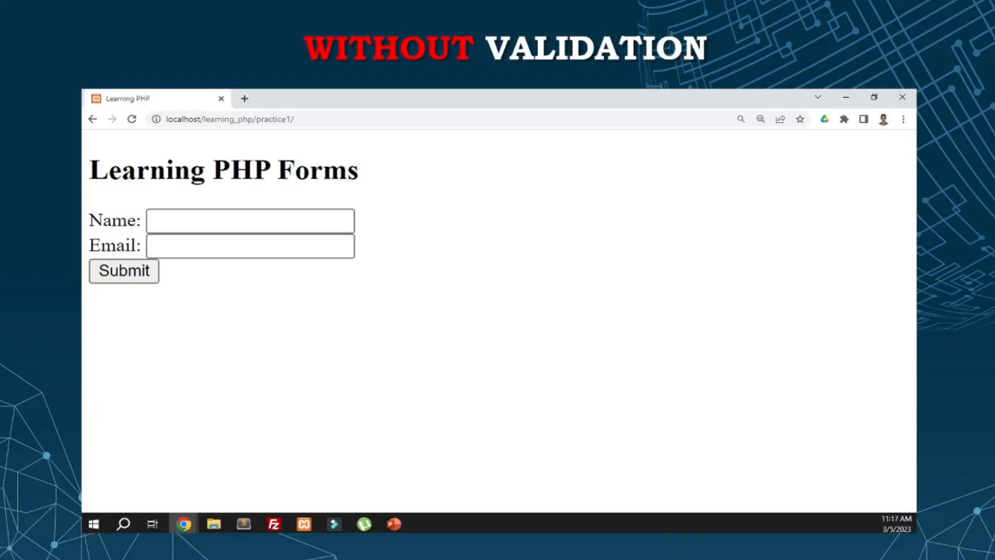
# - Submit with Name and Email blank, giving a Welcome line with no values
pyautogui.click(123, 271)
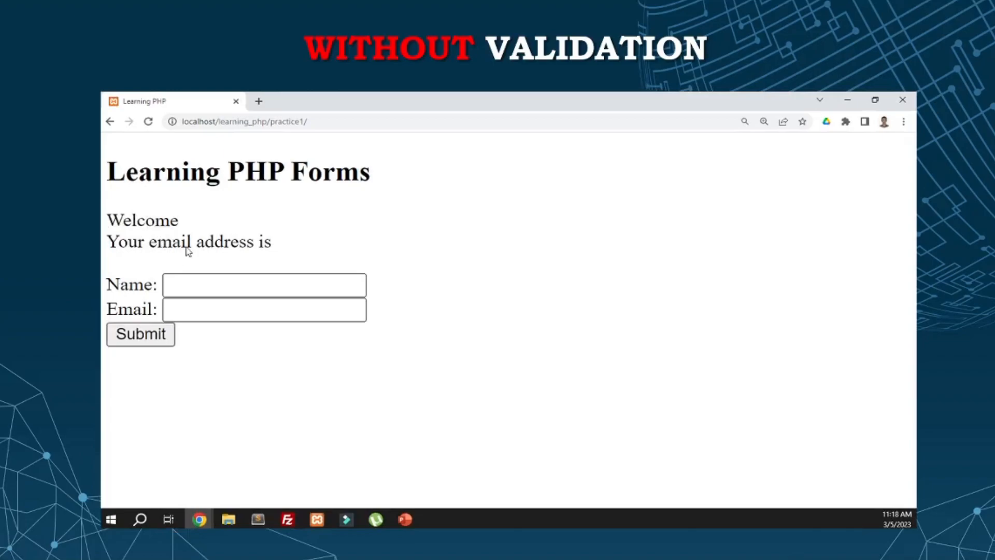
pyautogui.moveTo(169, 229)
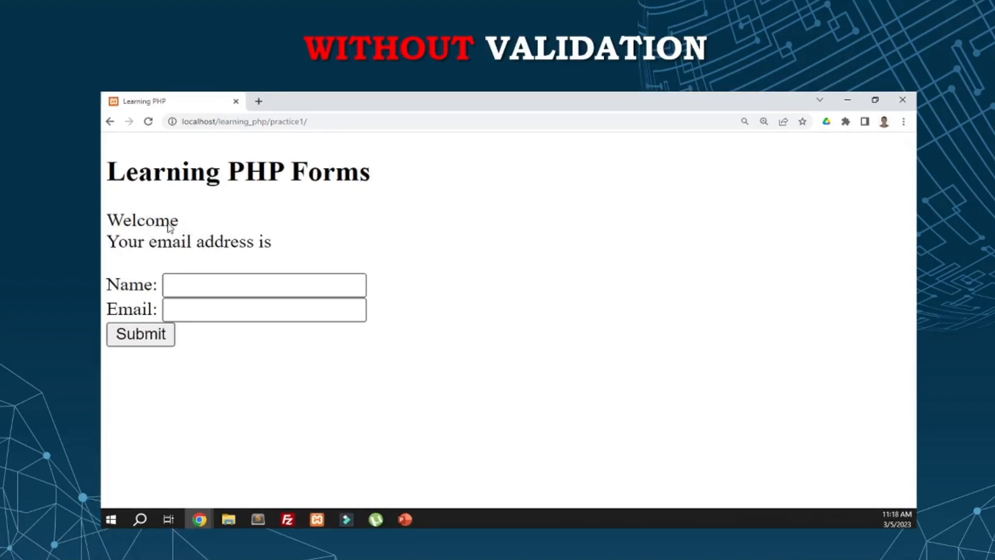
pyautogui.moveTo(221, 228)
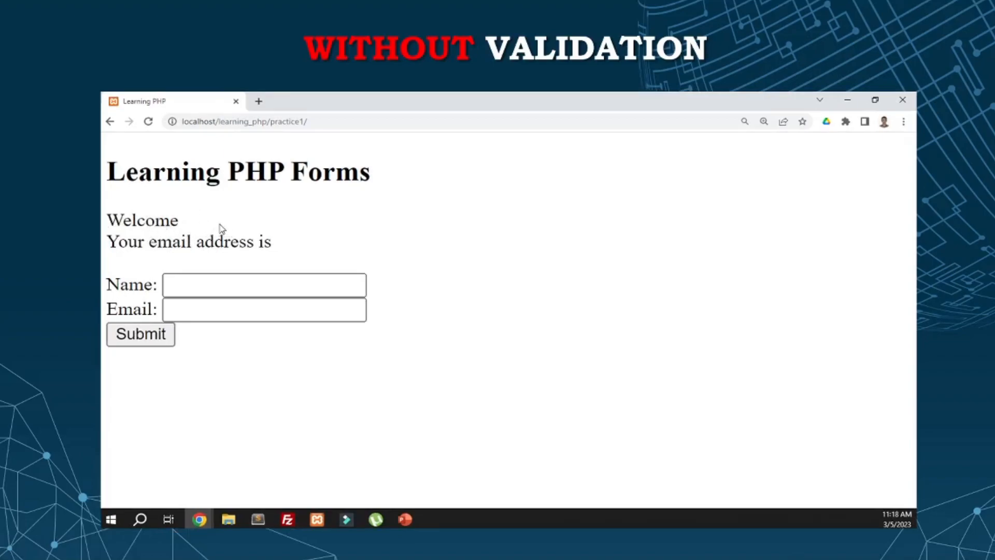
pyautogui.moveTo(323, 219)
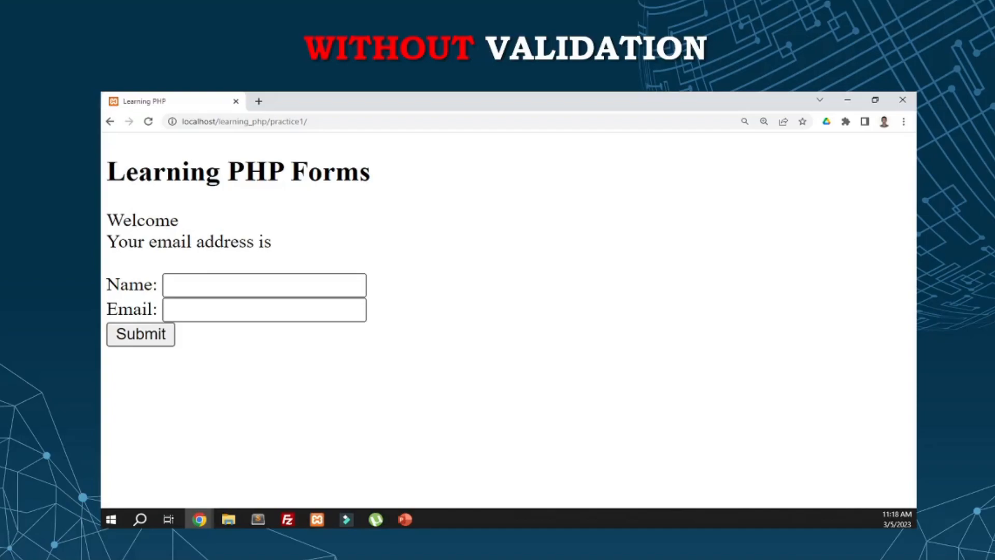
pyautogui.moveTo(146, 376)
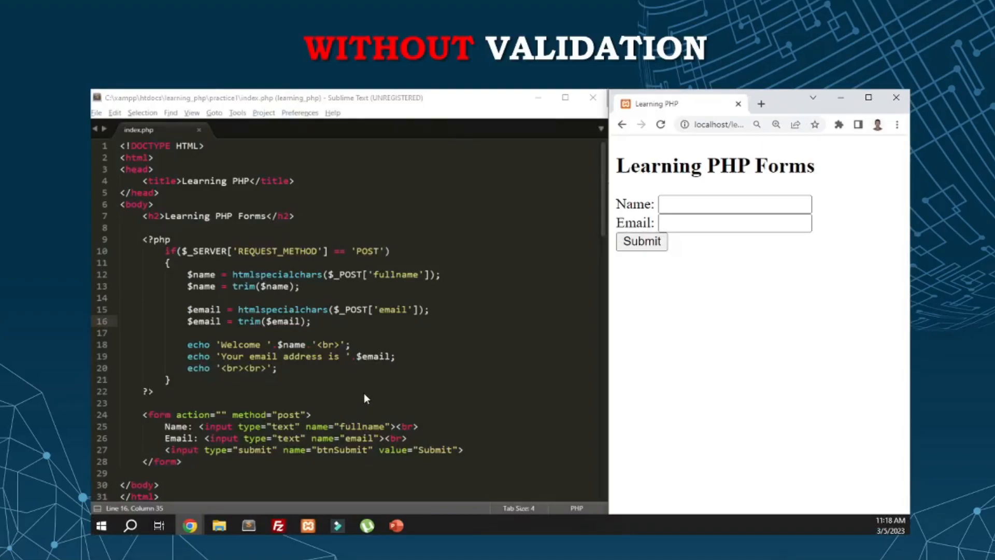
pyautogui.moveTo(461, 370)
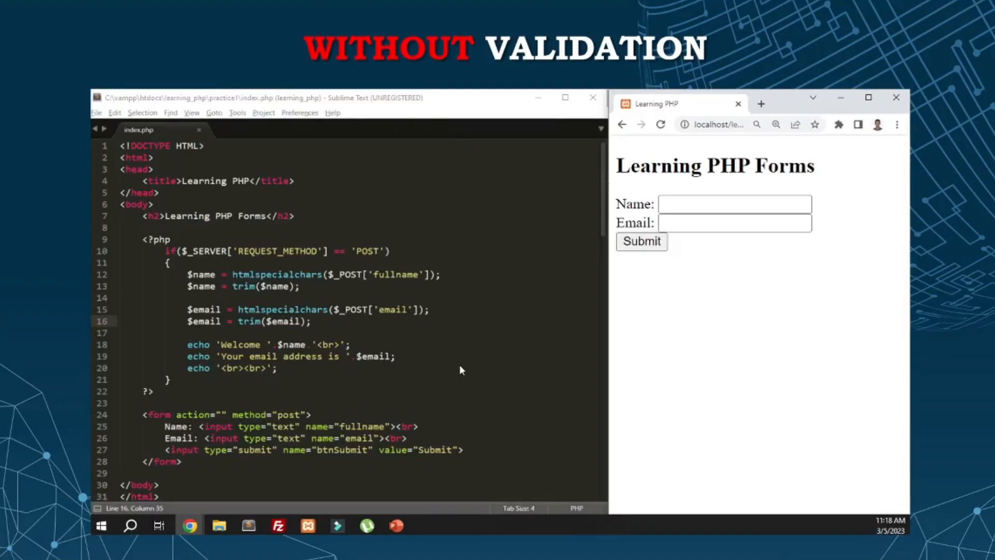
pyautogui.moveTo(500, 409)
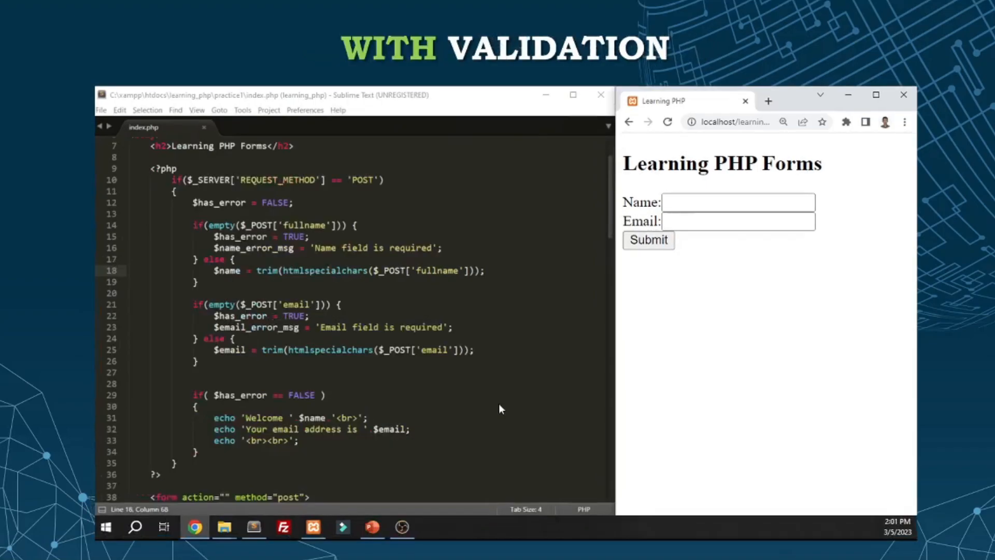
pyautogui.moveTo(231, 207)
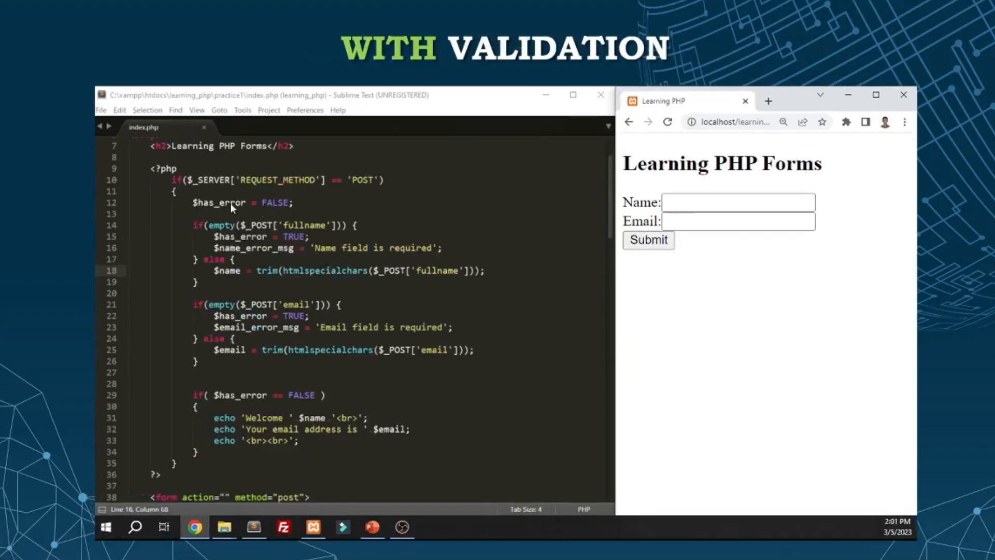
pyautogui.moveTo(188, 211)
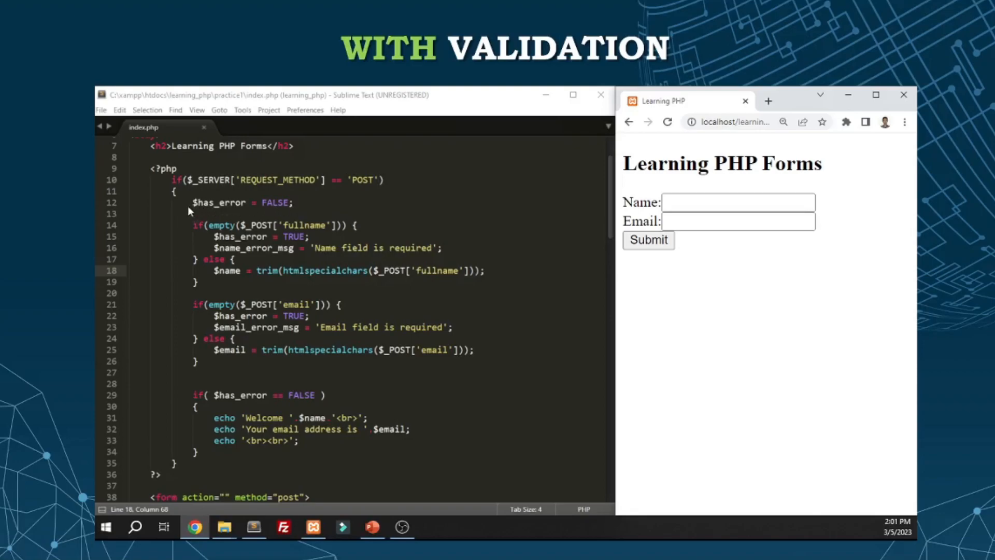
pyautogui.moveTo(347, 212)
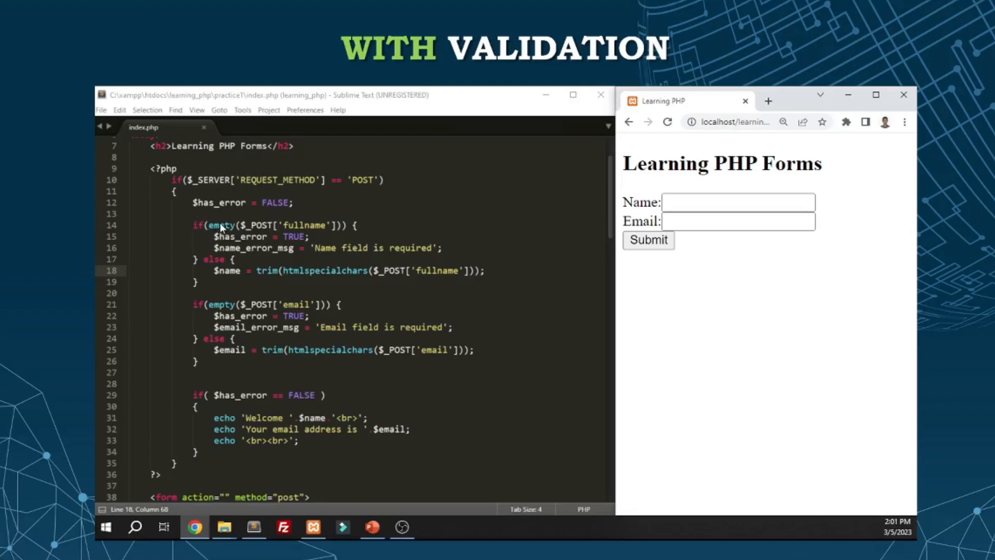
pyautogui.moveTo(329, 227)
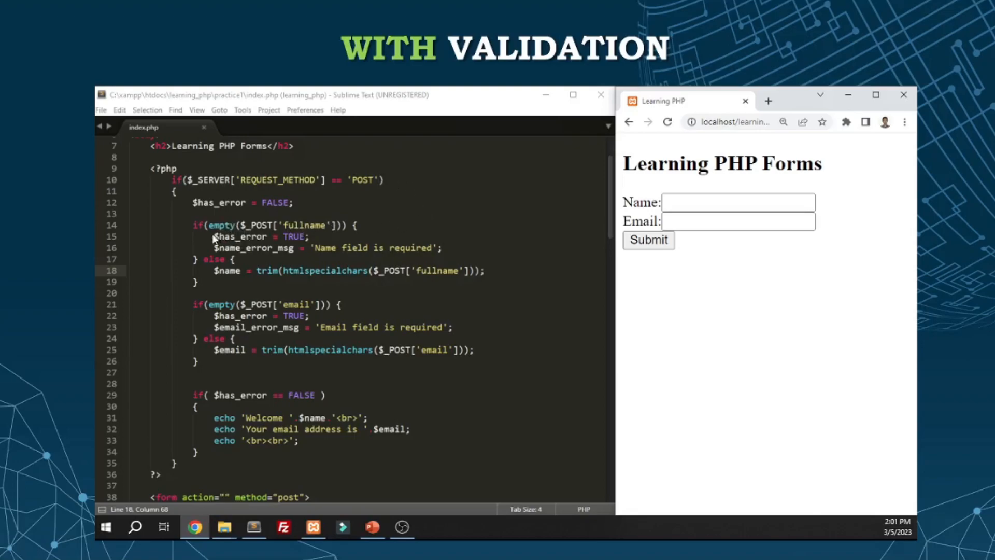
pyautogui.moveTo(330, 238)
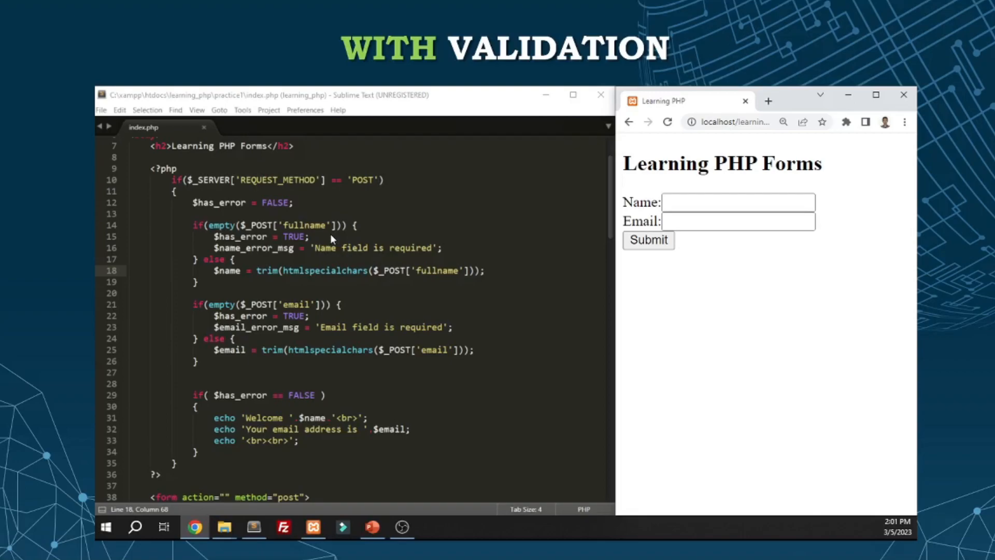
pyautogui.moveTo(332, 239)
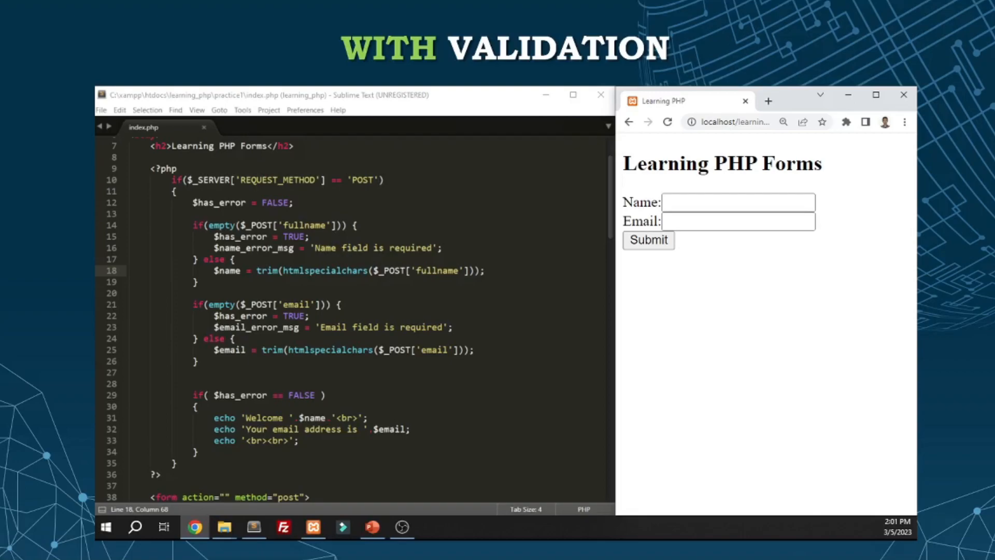
pyautogui.moveTo(219, 270)
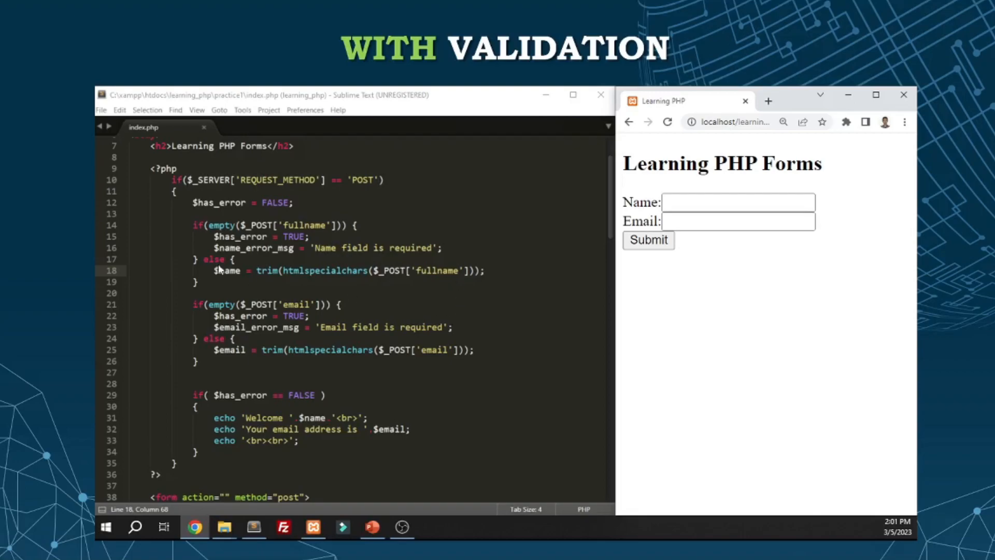
pyautogui.moveTo(403, 251)
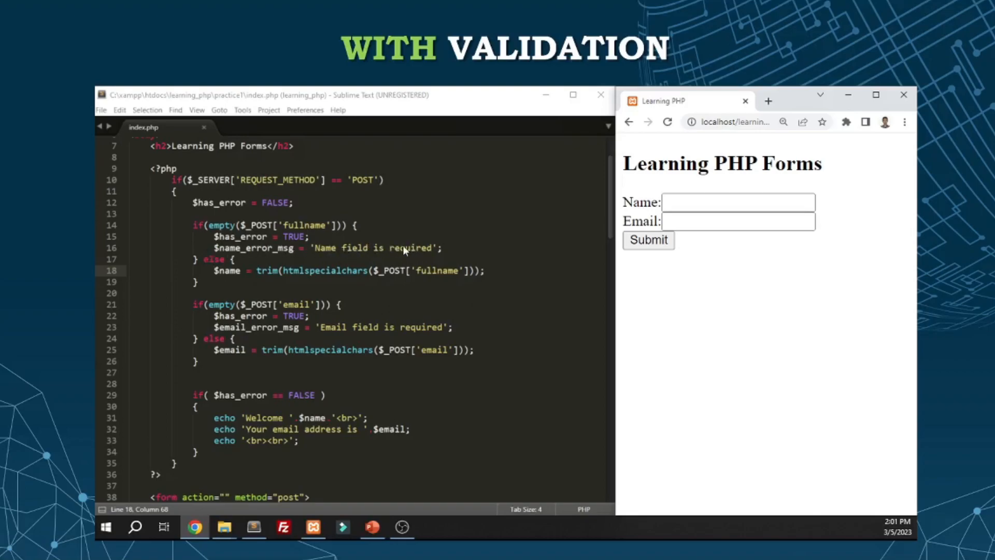
pyautogui.moveTo(486, 251)
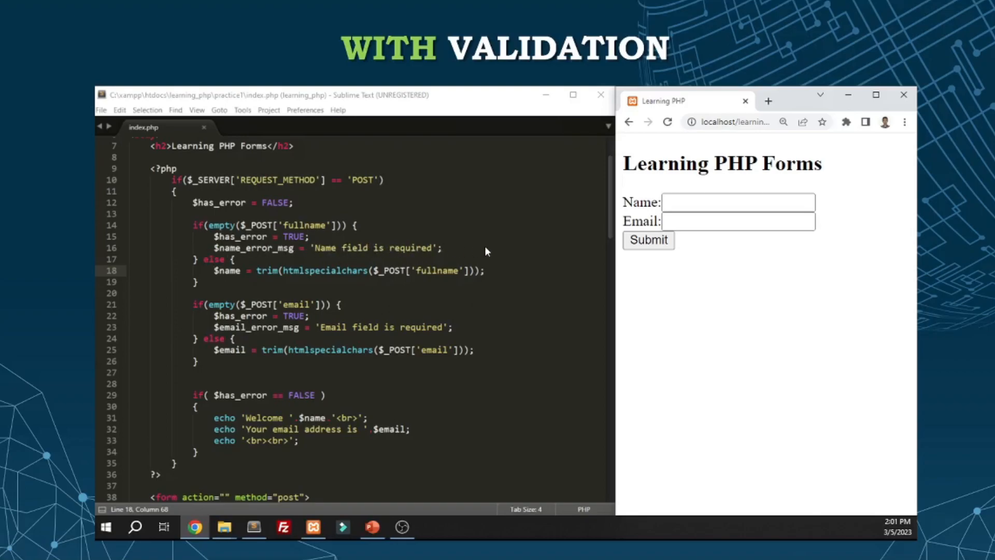
pyautogui.moveTo(240, 280)
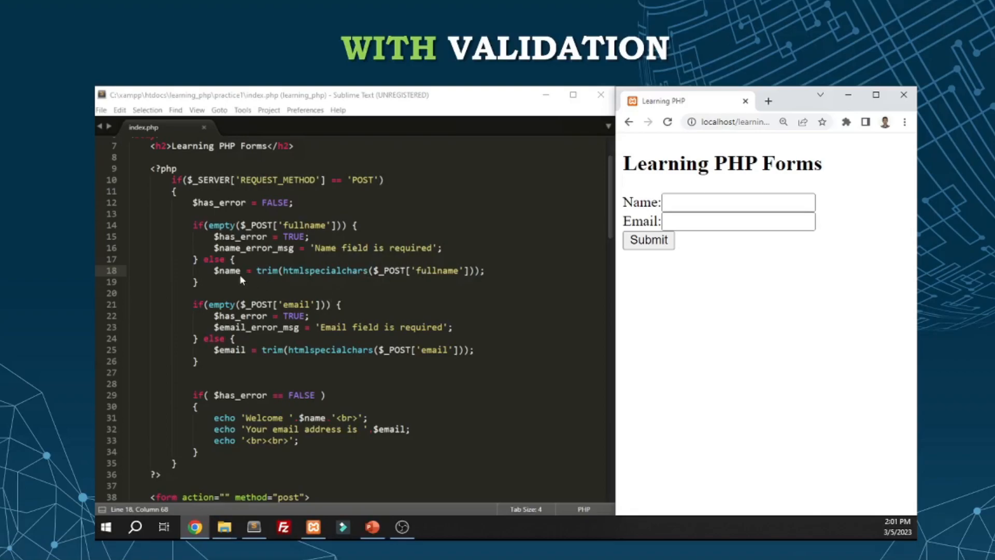
pyautogui.moveTo(458, 275)
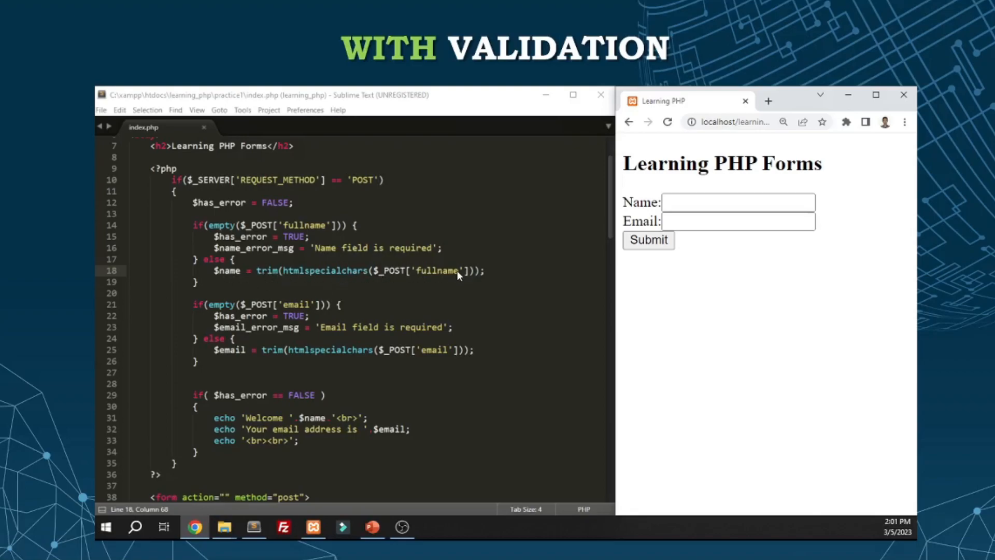
pyautogui.moveTo(330, 280)
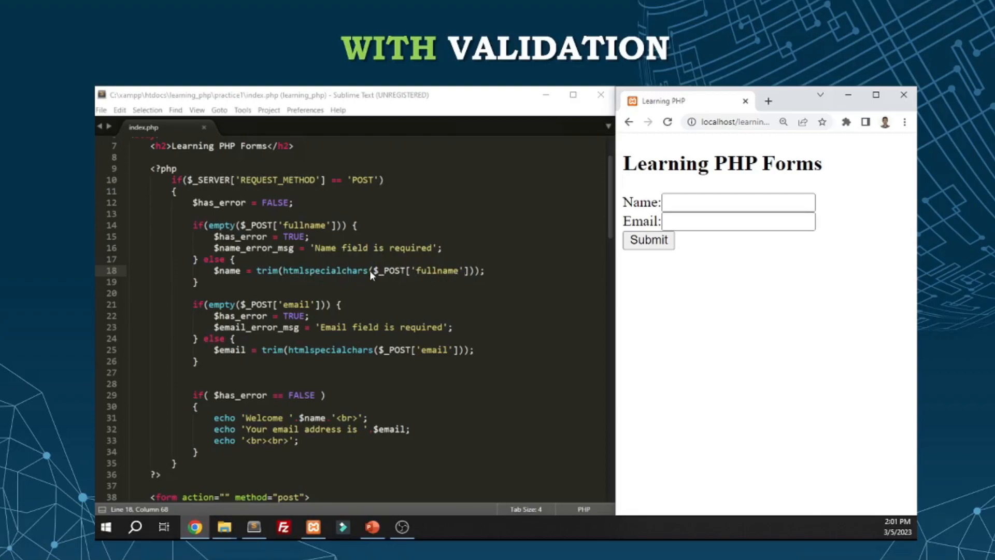
pyautogui.moveTo(327, 284)
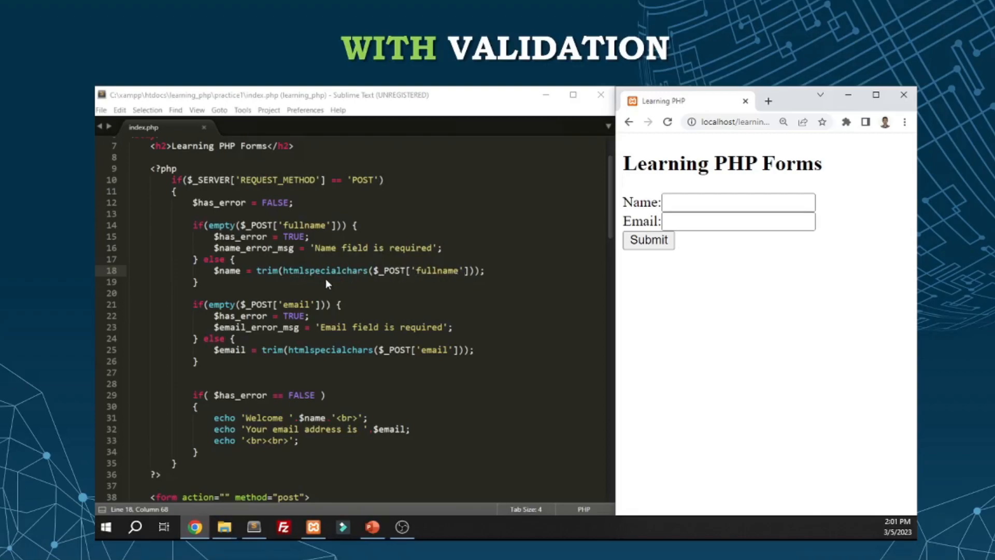
pyautogui.moveTo(285, 282)
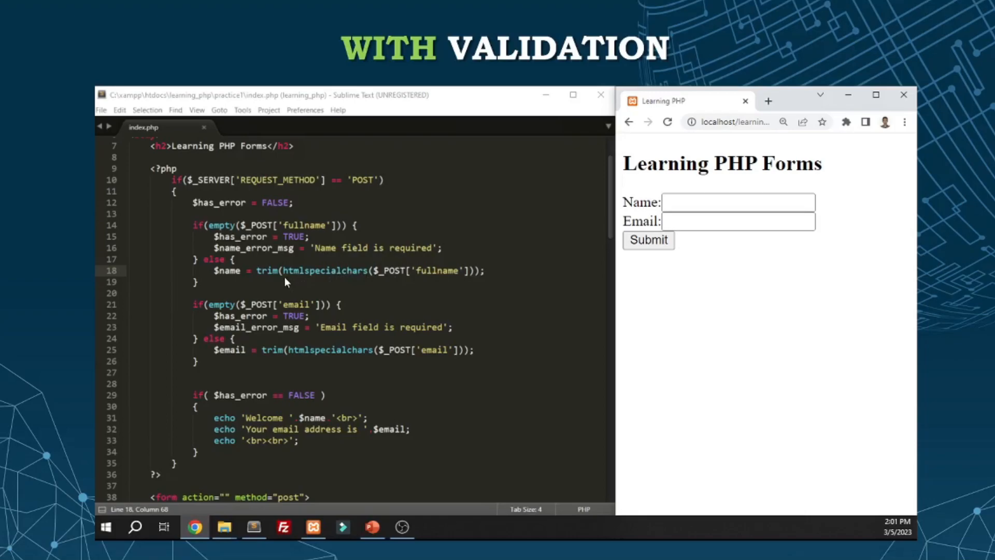
pyautogui.moveTo(230, 271)
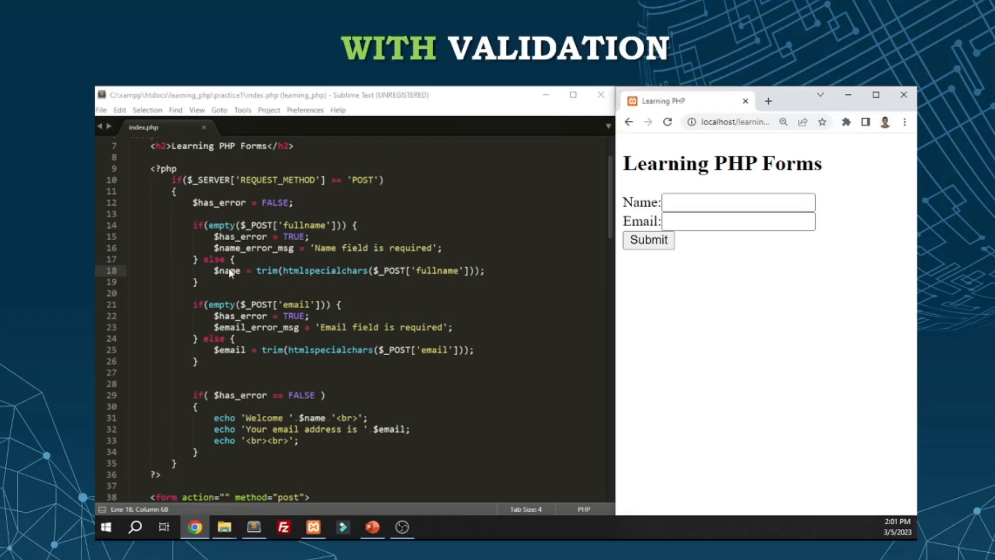
pyautogui.moveTo(249, 276)
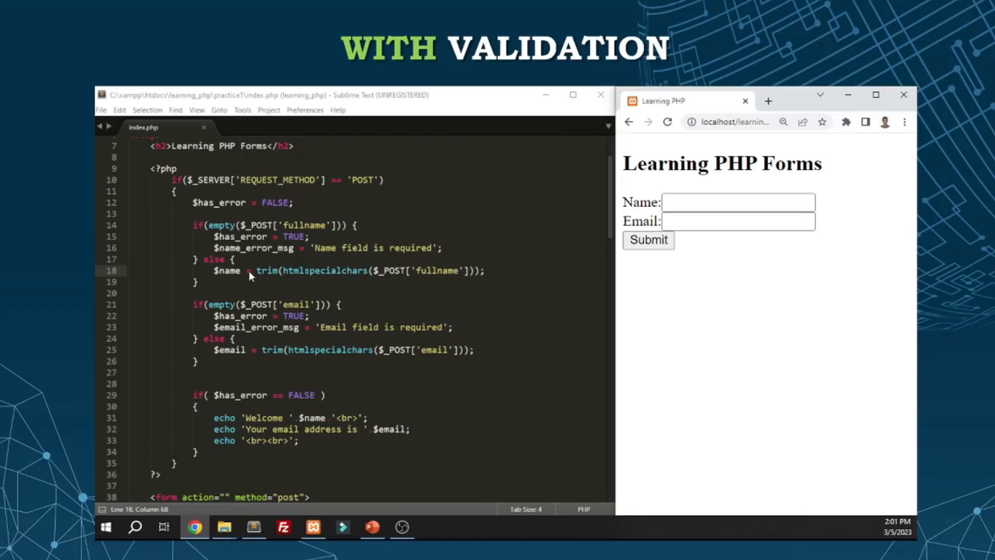
pyautogui.moveTo(230, 278)
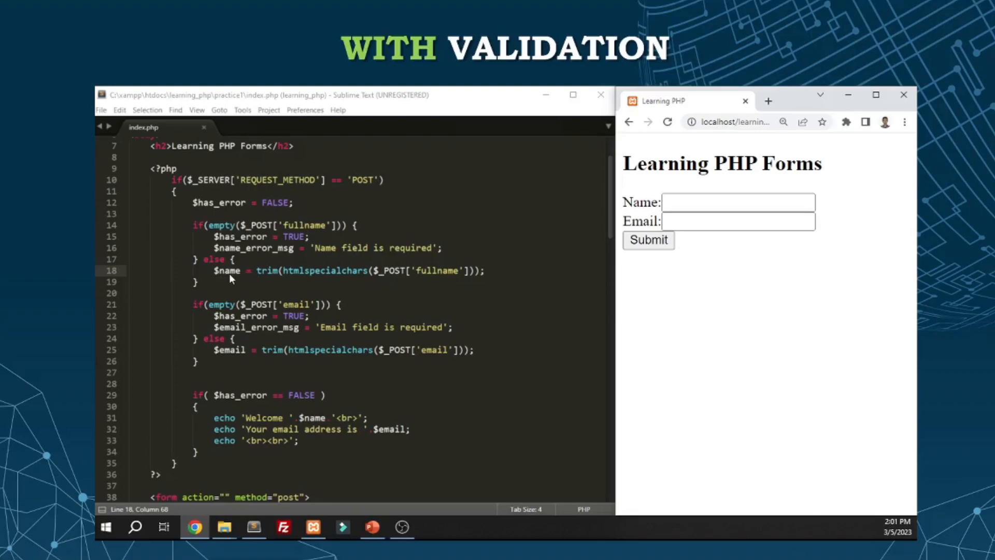
pyautogui.moveTo(348, 303)
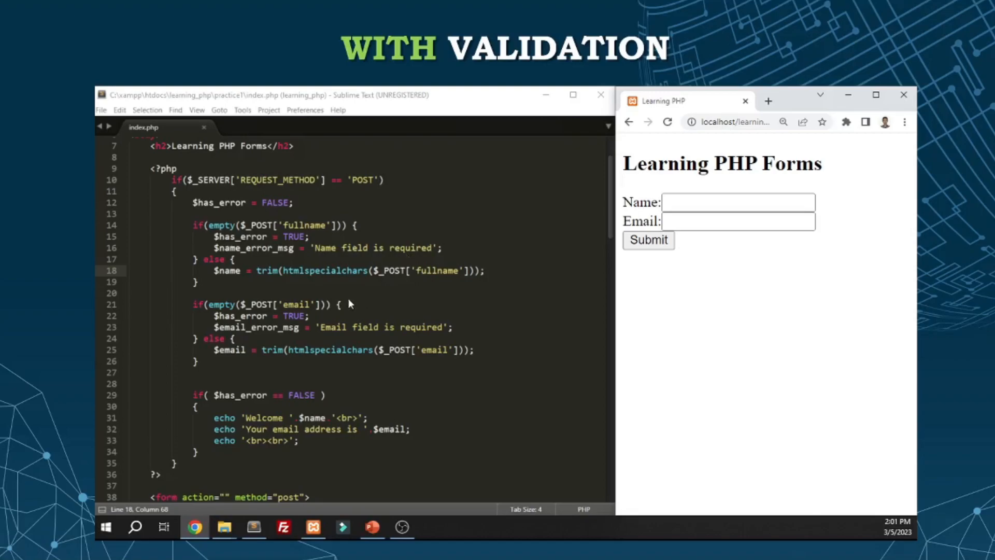
pyautogui.moveTo(348, 311)
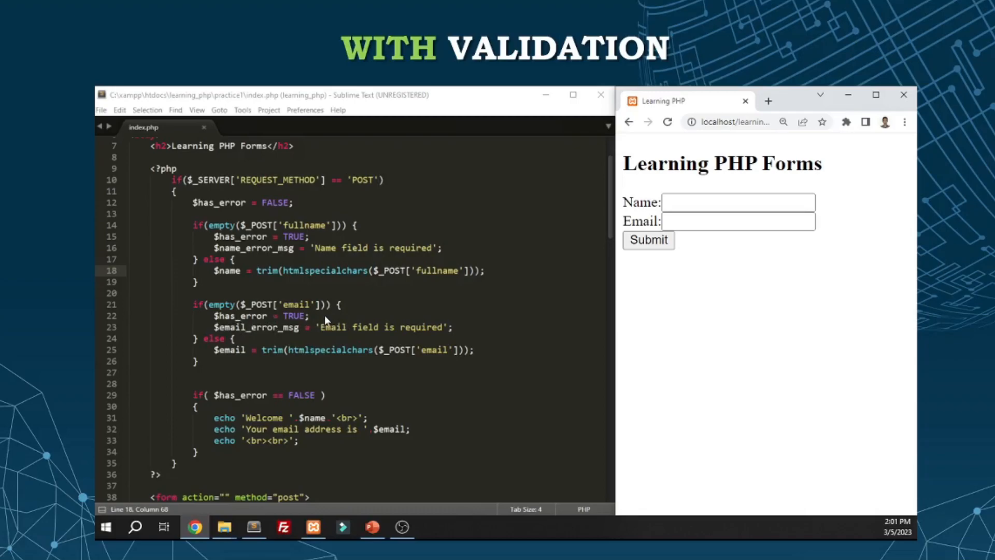
pyautogui.moveTo(504, 333)
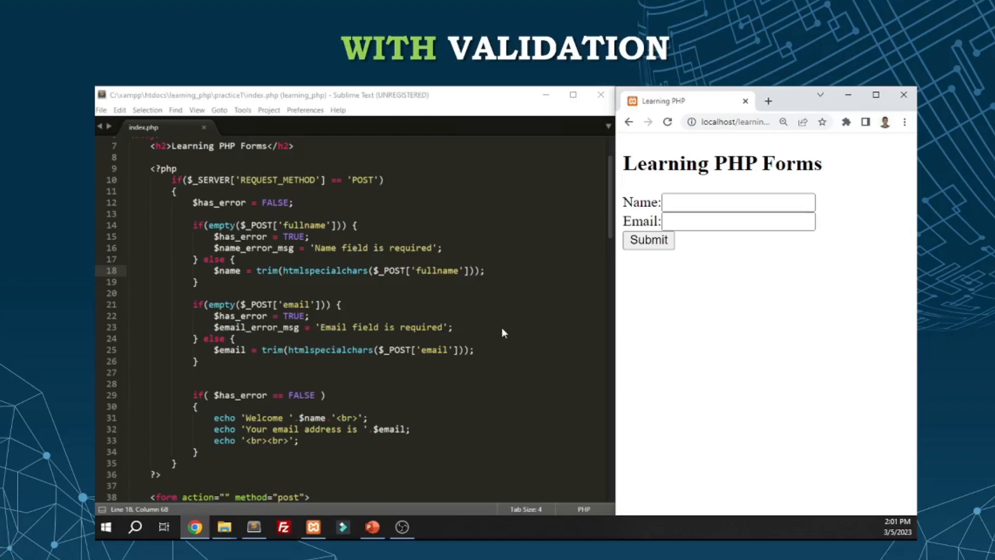
pyautogui.moveTo(512, 355)
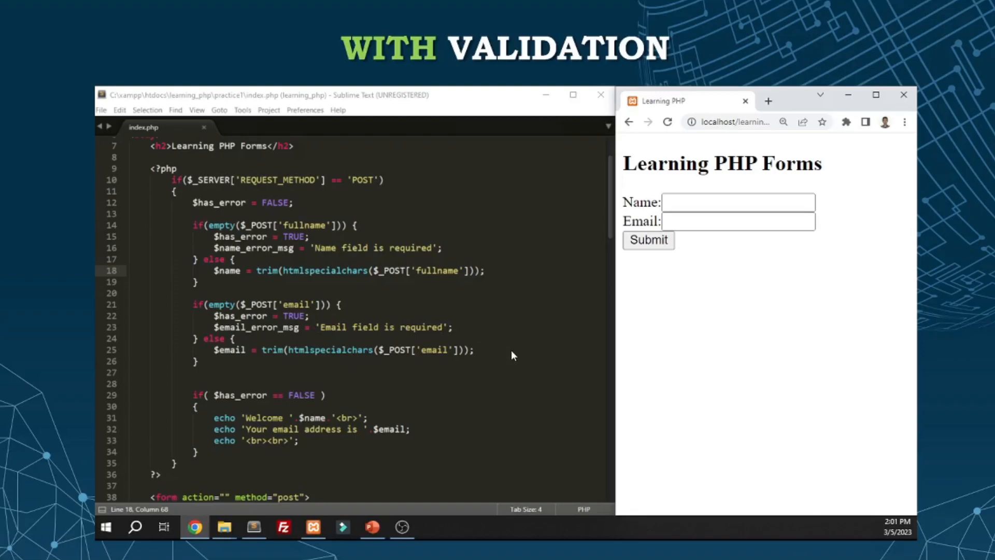
pyautogui.moveTo(441, 370)
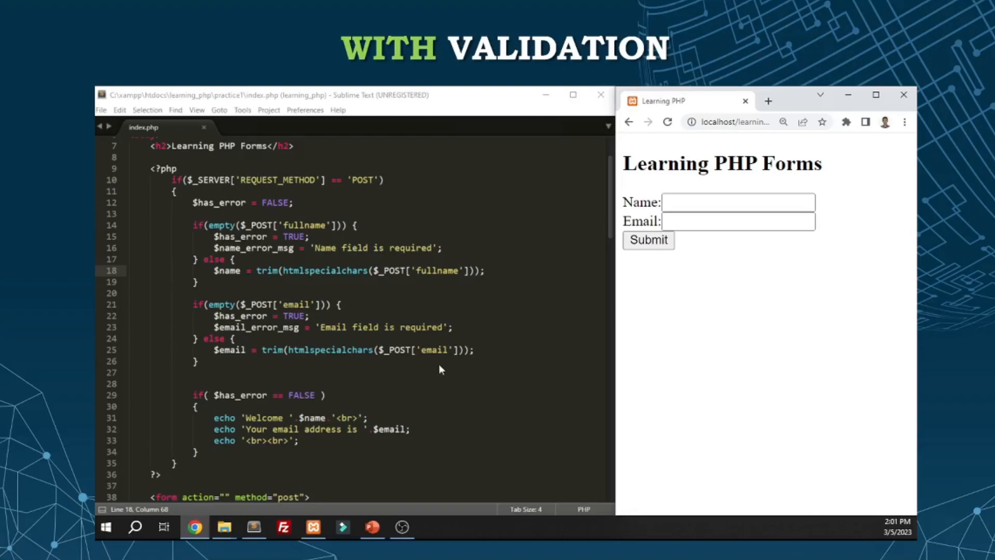
pyautogui.moveTo(258, 353)
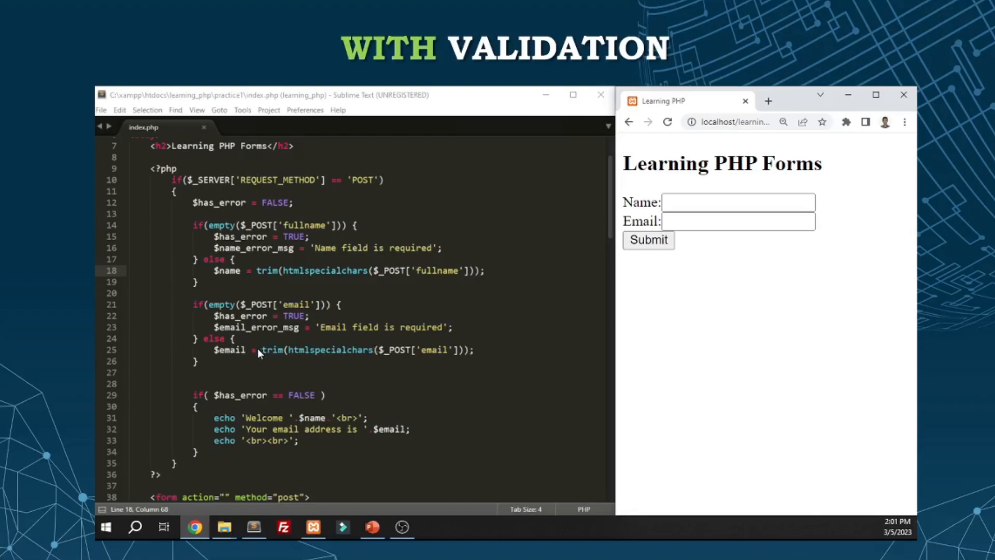
pyautogui.moveTo(424, 376)
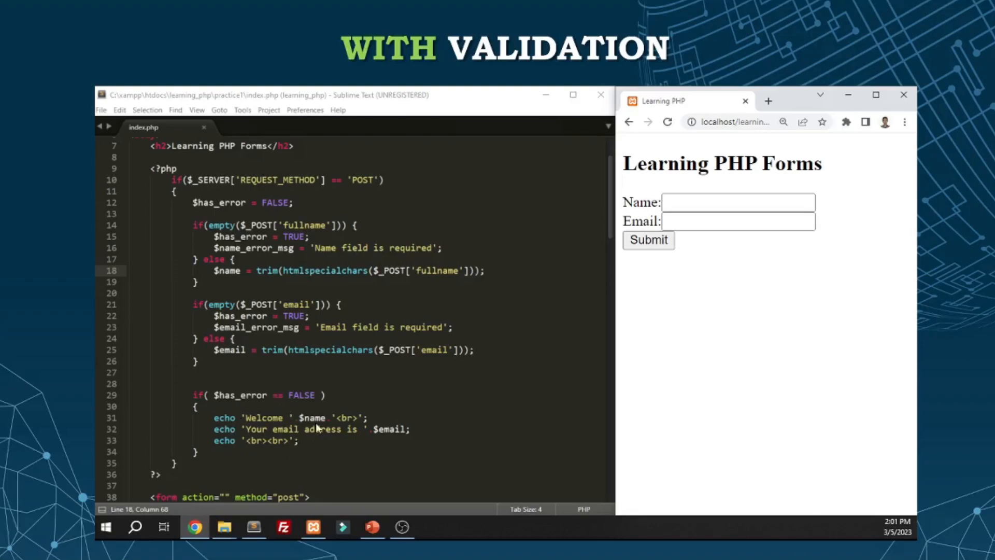
pyautogui.moveTo(226, 402)
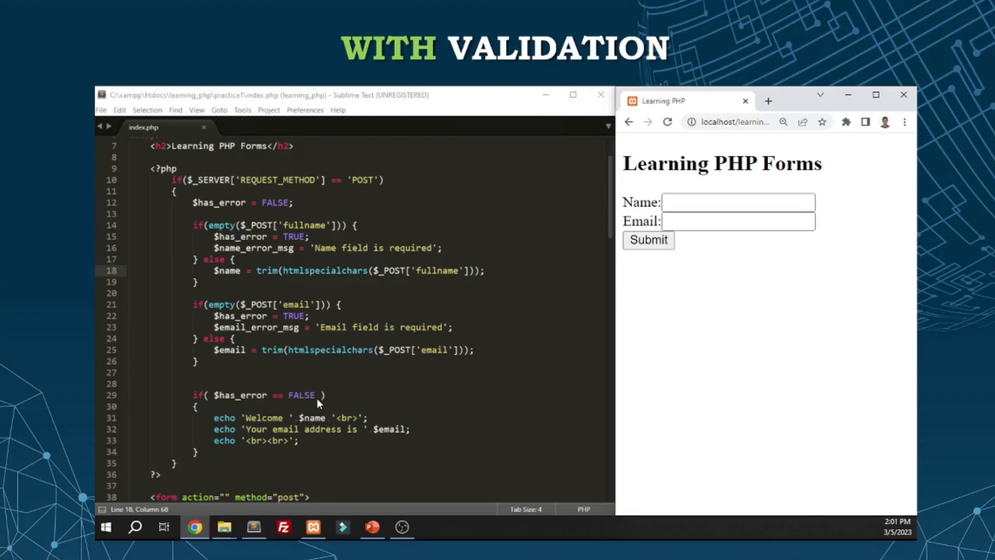
pyautogui.moveTo(319, 404)
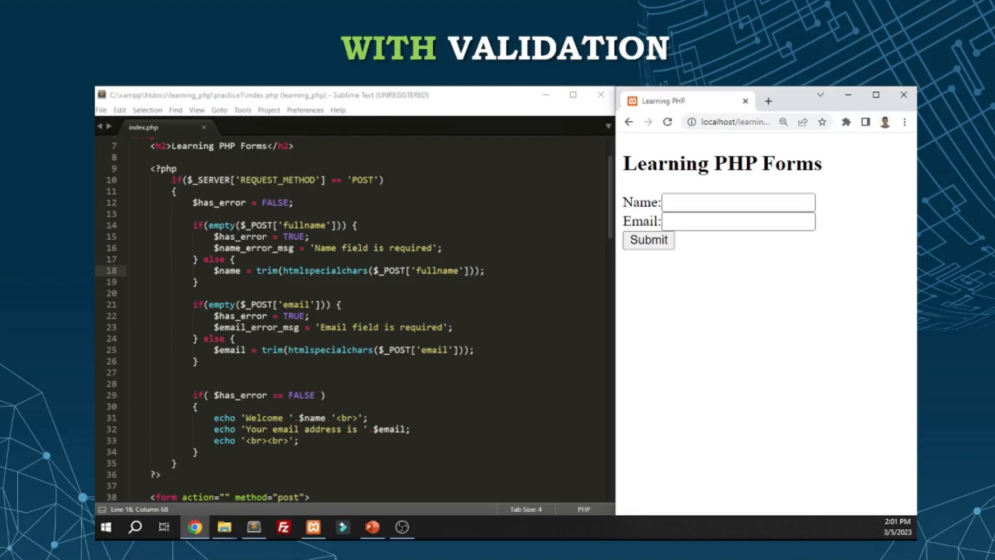
pyautogui.moveTo(282, 453)
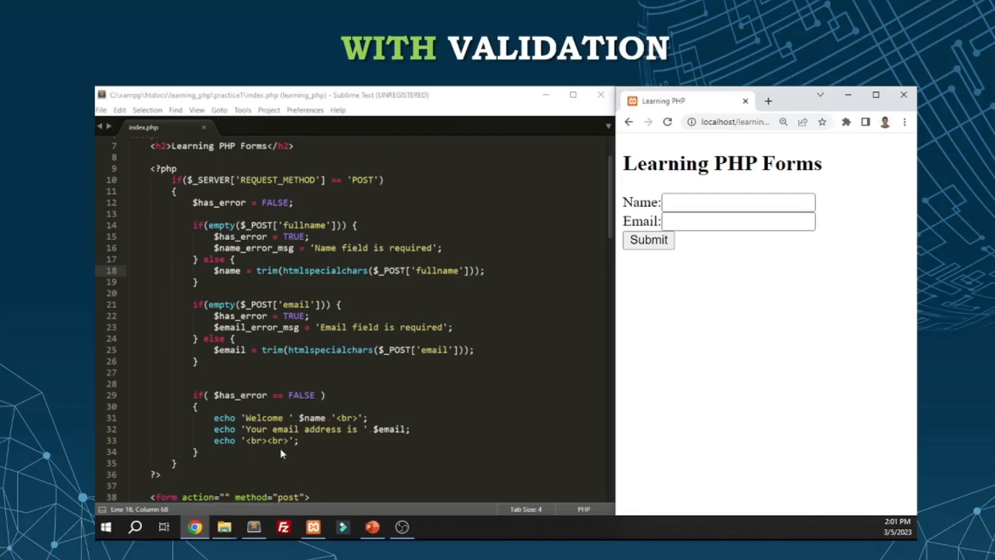
pyautogui.moveTo(377, 460)
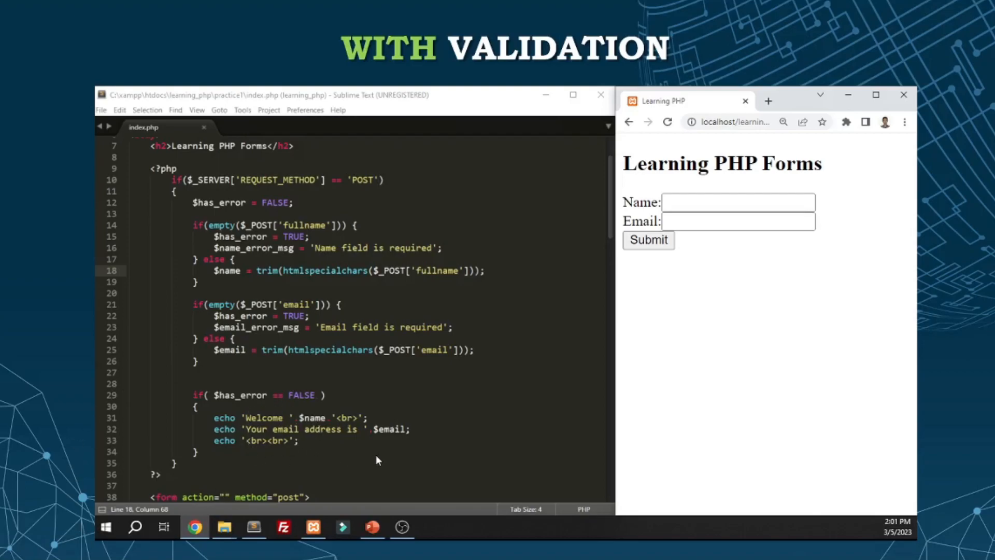
pyautogui.moveTo(407, 458)
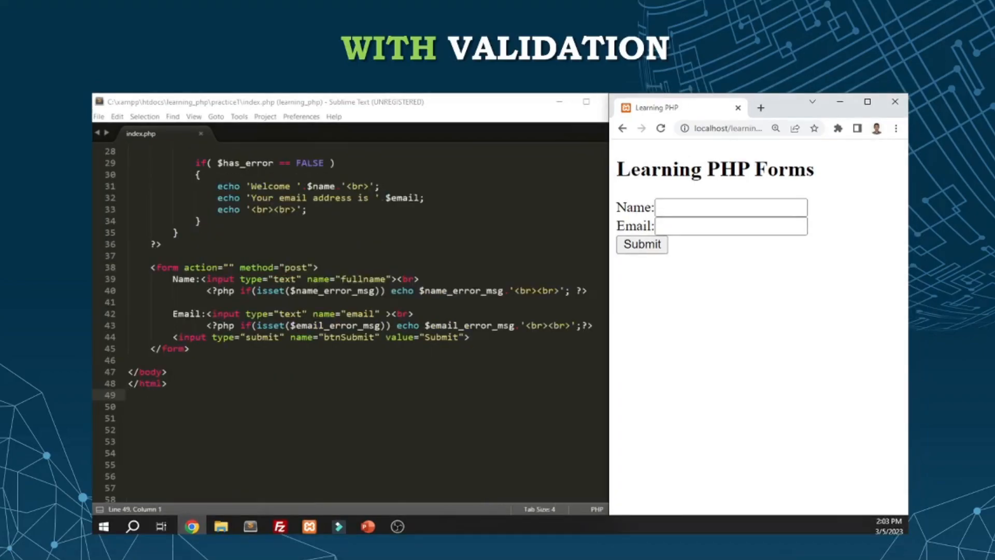
pyautogui.moveTo(374, 292)
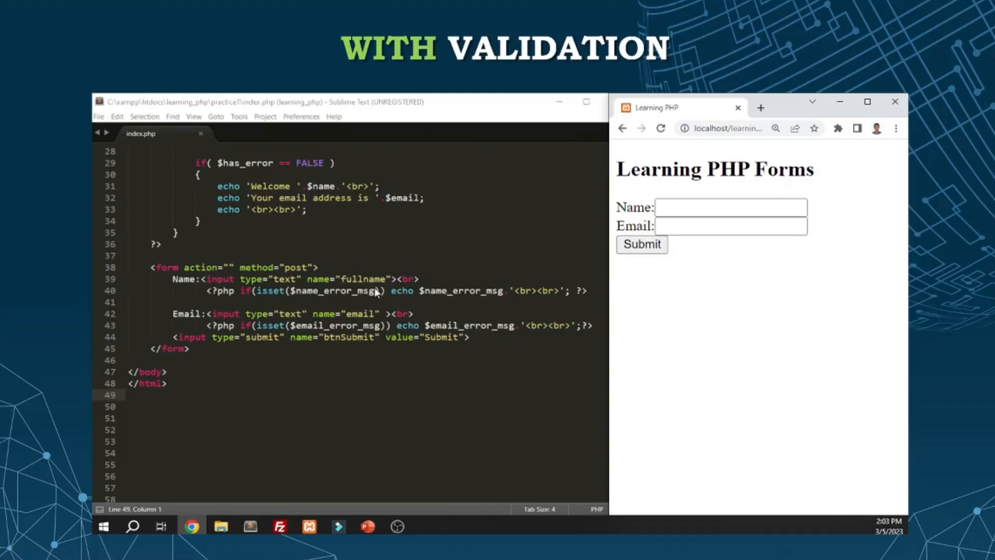
pyautogui.moveTo(376, 305)
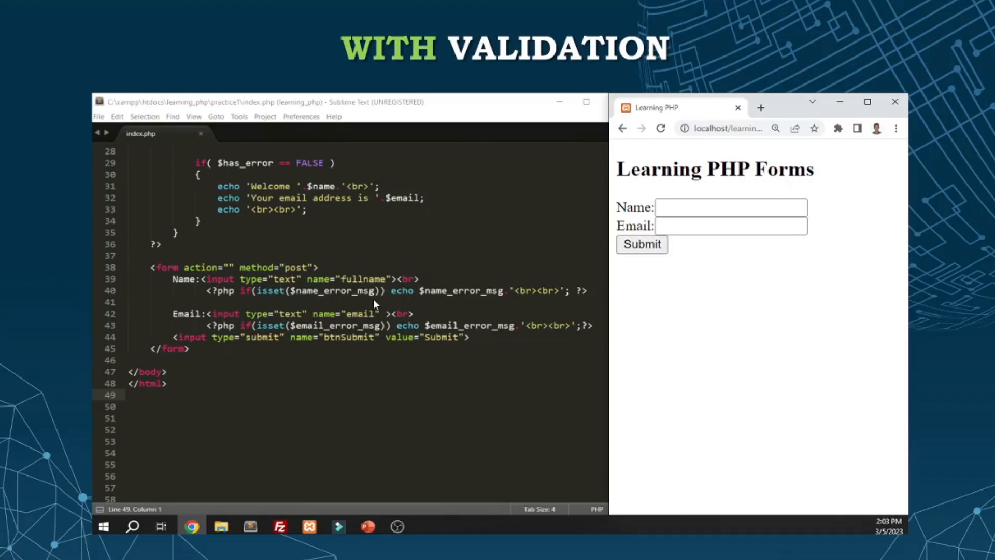
pyautogui.moveTo(375, 304)
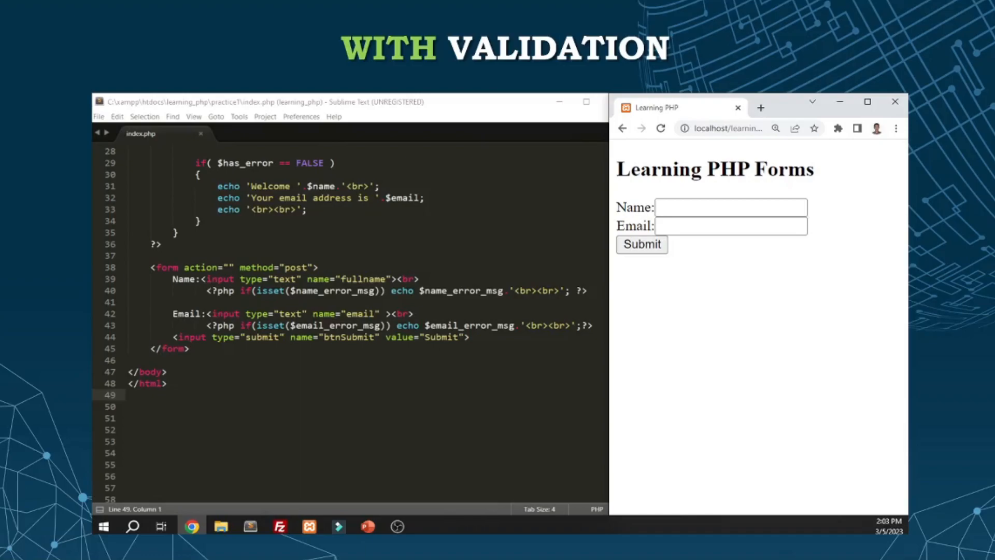
pyautogui.moveTo(361, 292)
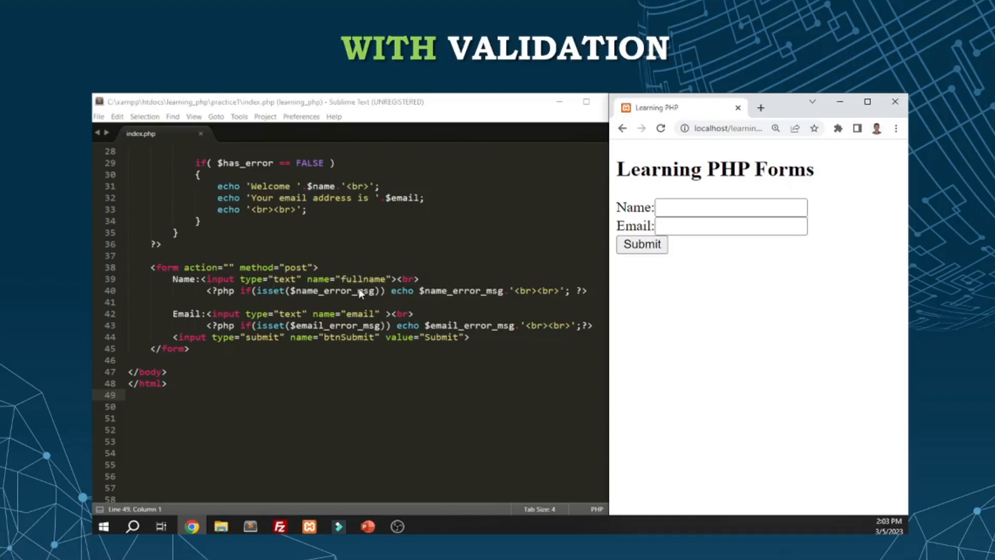
pyautogui.moveTo(306, 305)
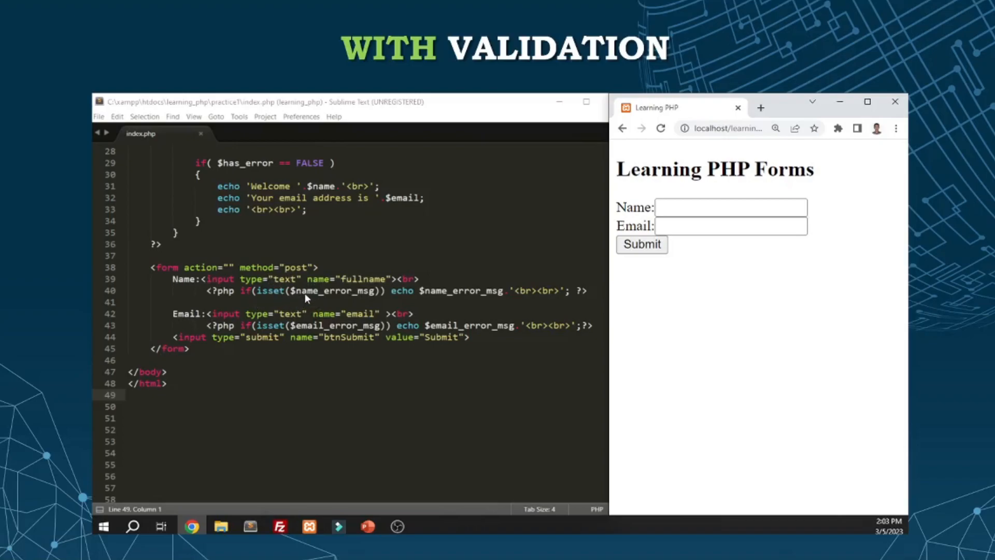
pyautogui.moveTo(417, 302)
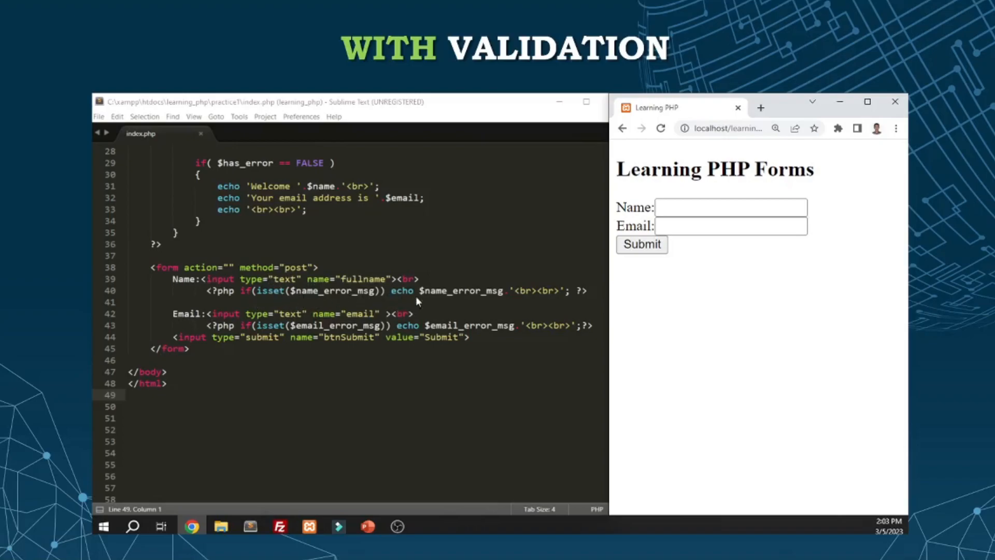
pyautogui.moveTo(477, 302)
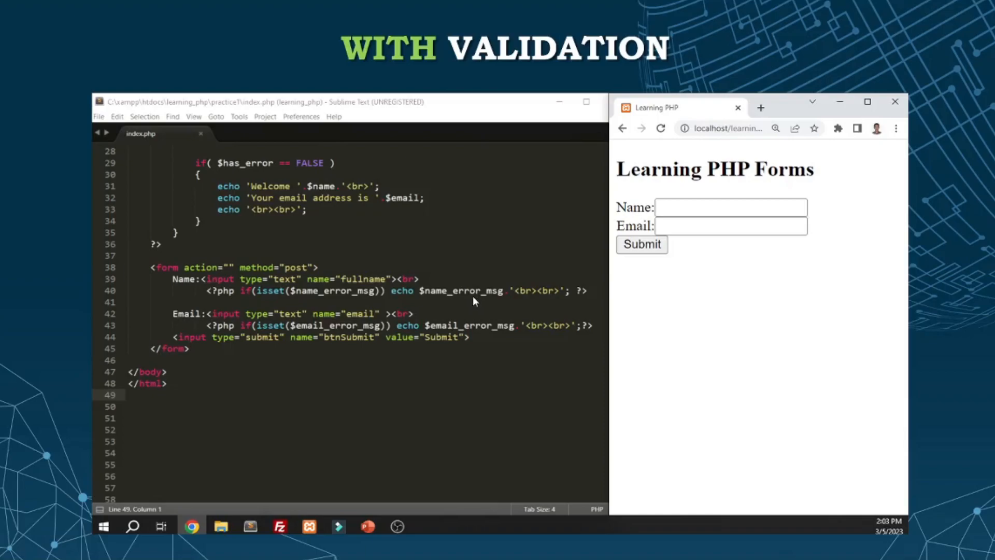
pyautogui.moveTo(476, 302)
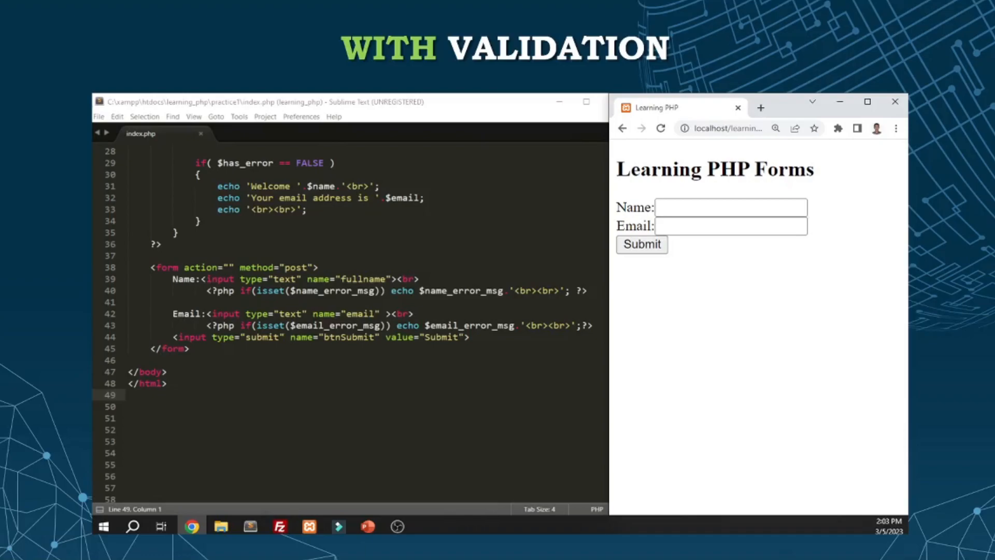
pyautogui.moveTo(108, 278)
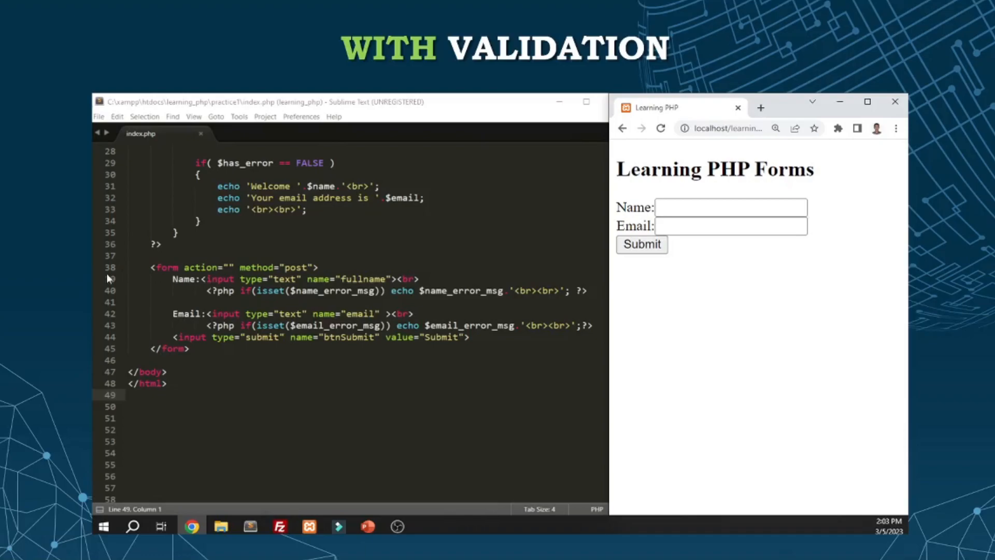
pyautogui.moveTo(416, 297)
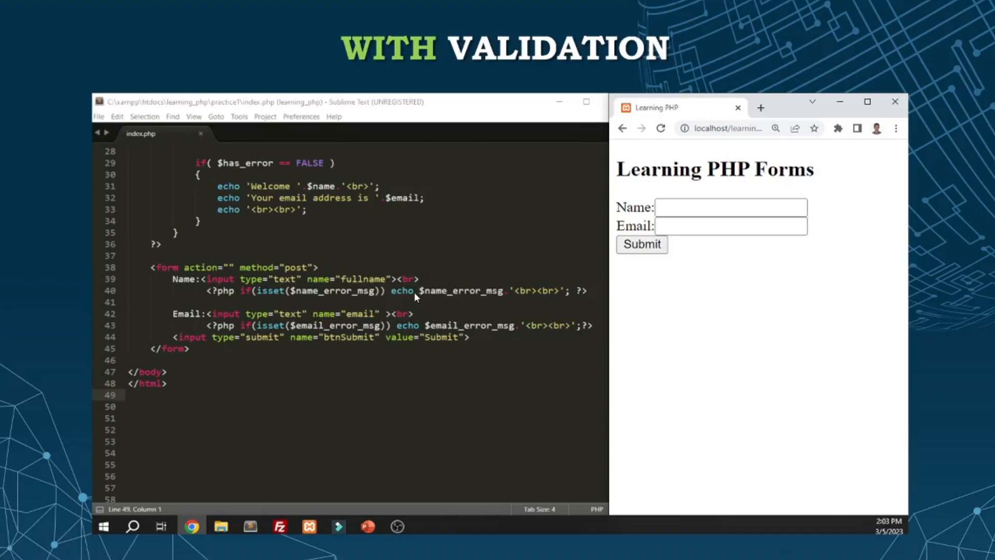
pyautogui.moveTo(473, 299)
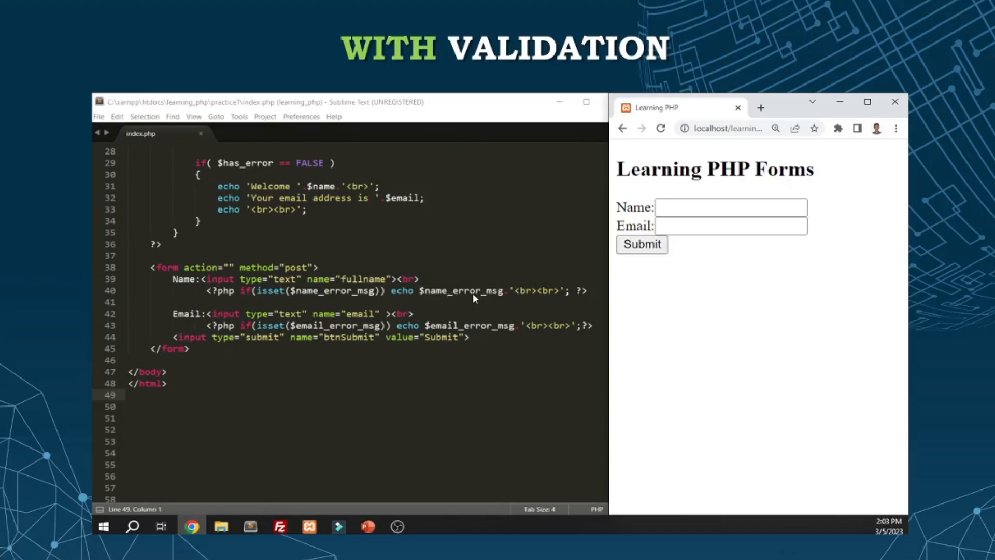
pyautogui.moveTo(473, 299)
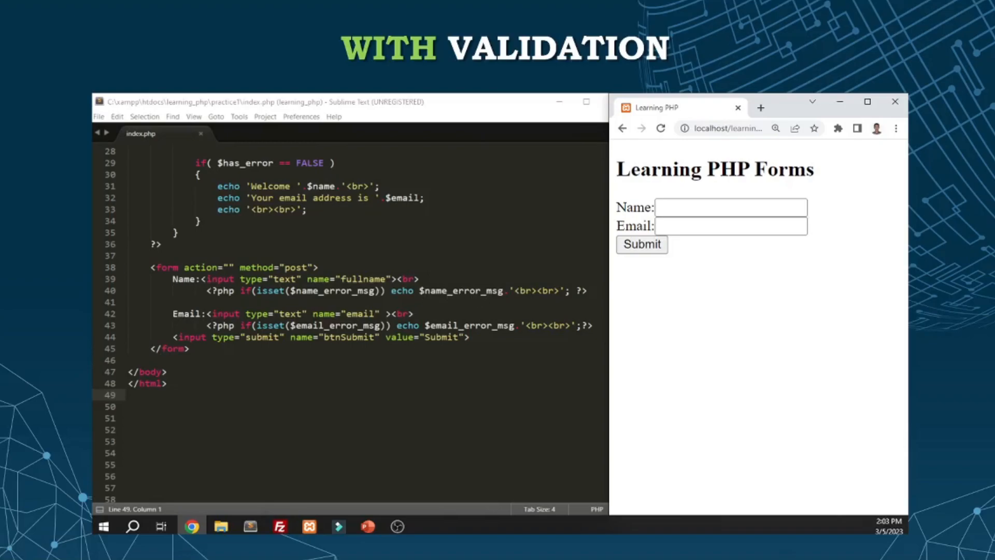
pyautogui.moveTo(489, 339)
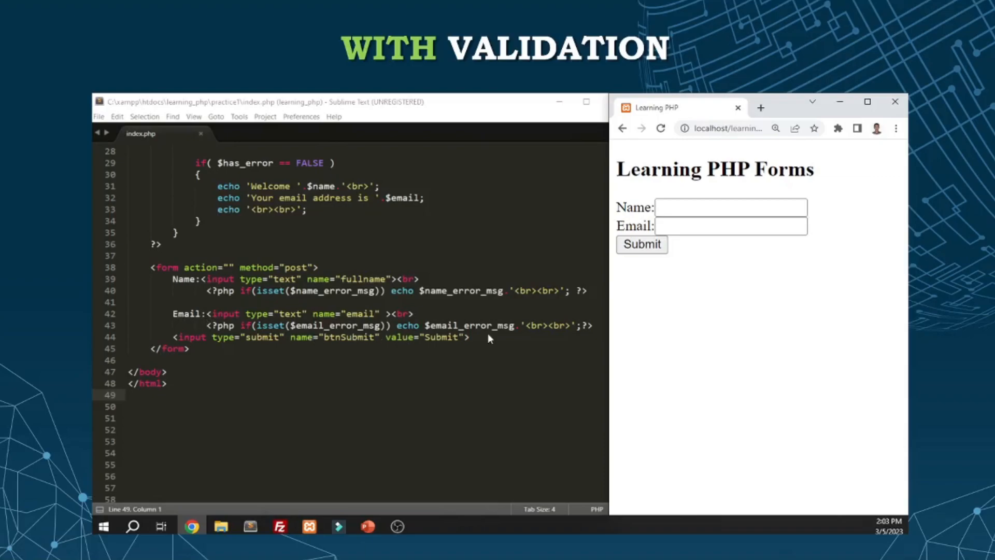
pyautogui.moveTo(636, 403)
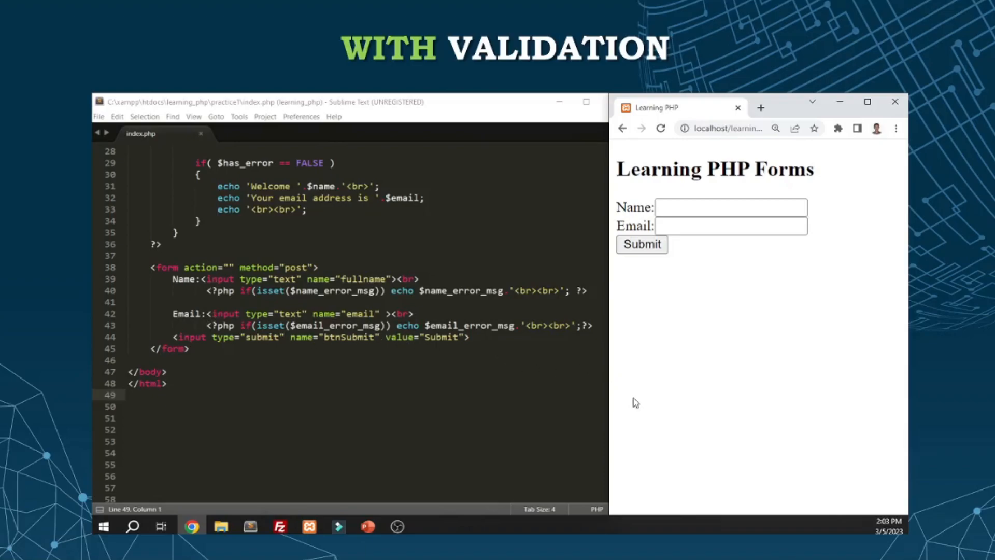
pyautogui.moveTo(665, 401)
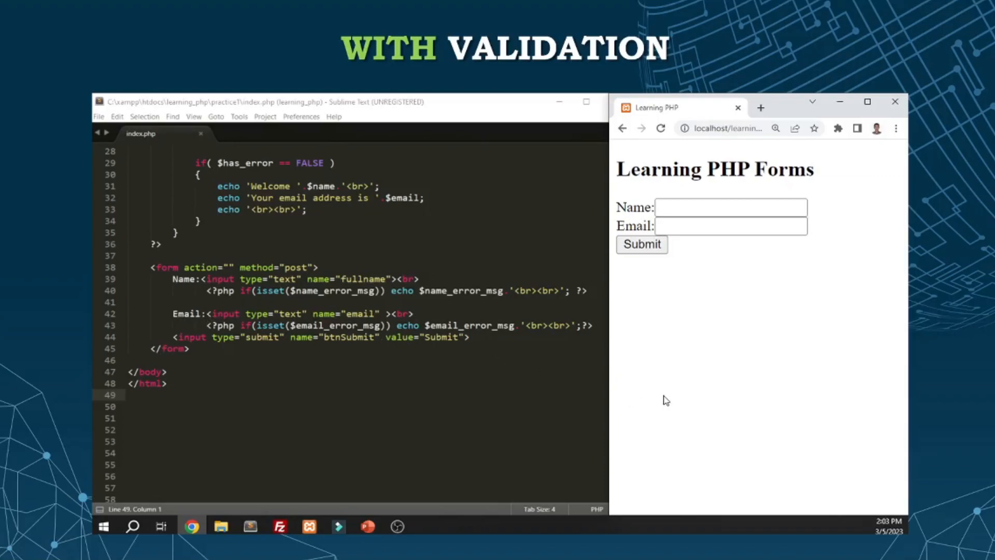
# - Submit the blank form to show 'Name field is required' and 'Email field is required'
pyautogui.click(641, 244)
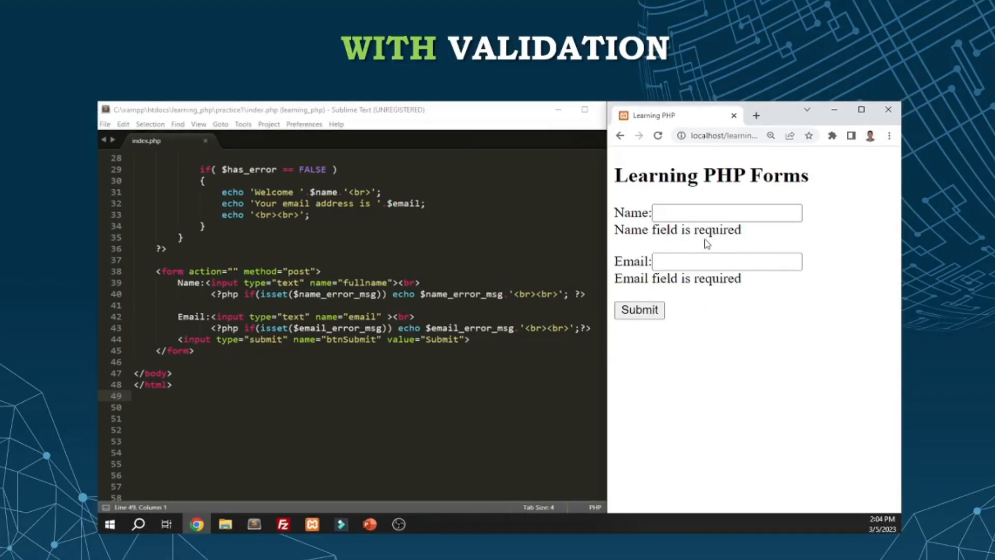
pyautogui.moveTo(735, 244)
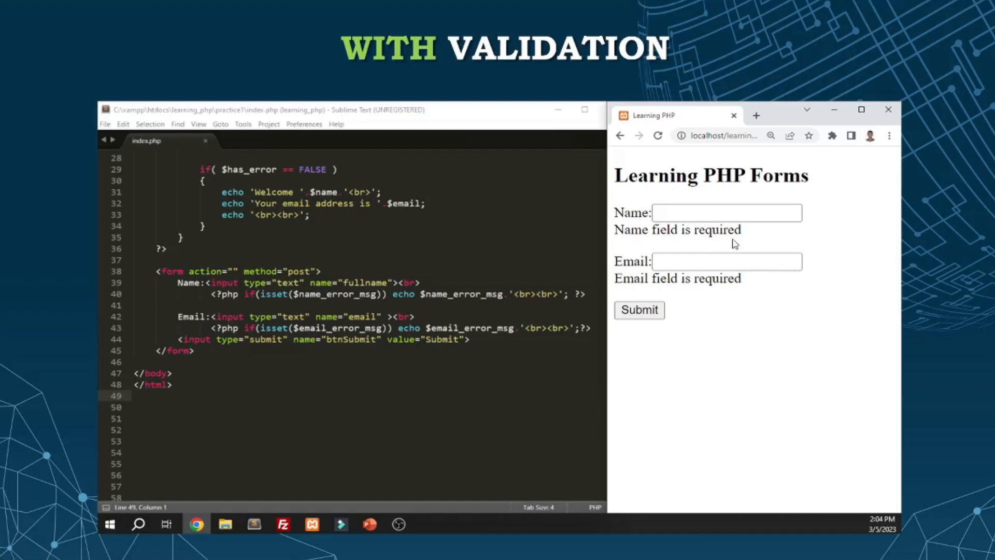
pyautogui.moveTo(645, 236)
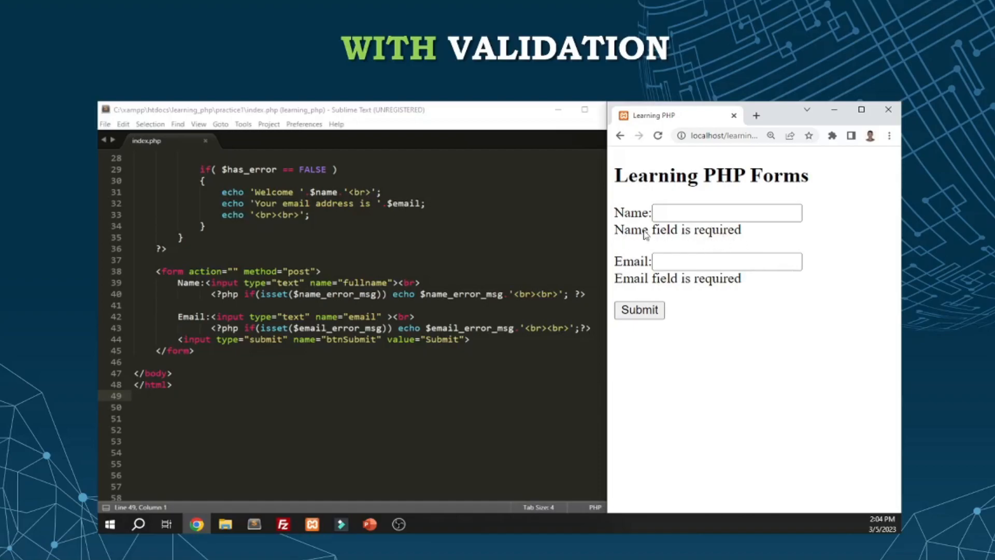
pyautogui.moveTo(819, 235)
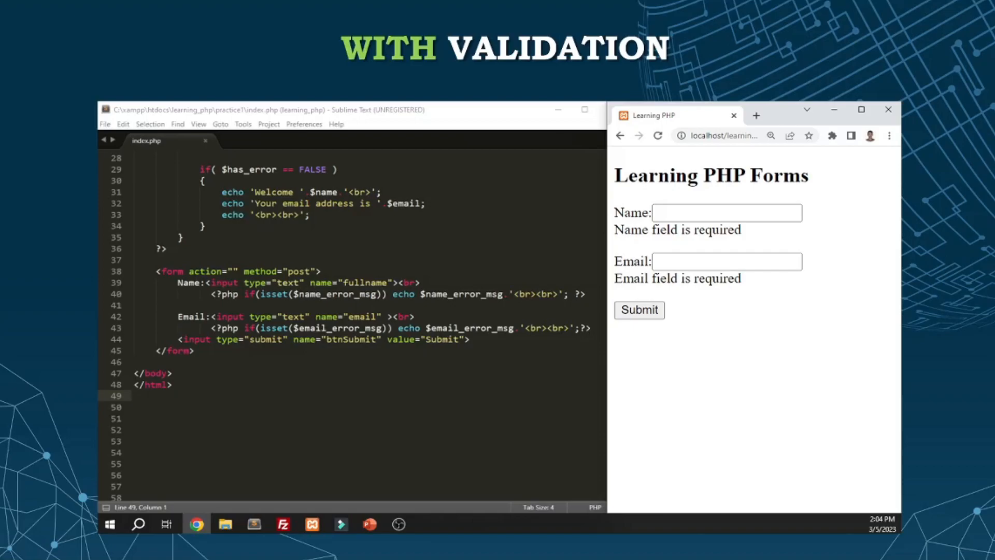
pyautogui.moveTo(778, 433)
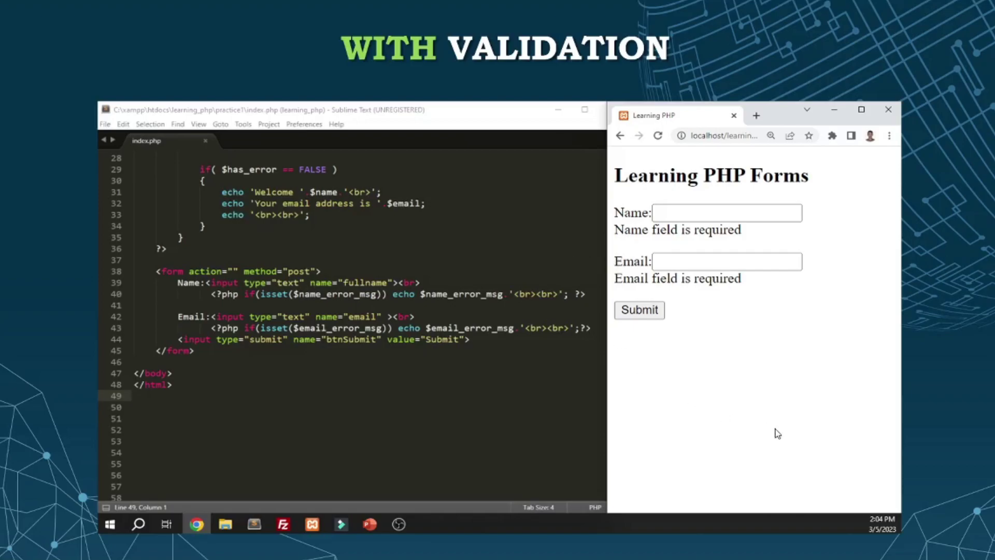
pyautogui.moveTo(821, 451)
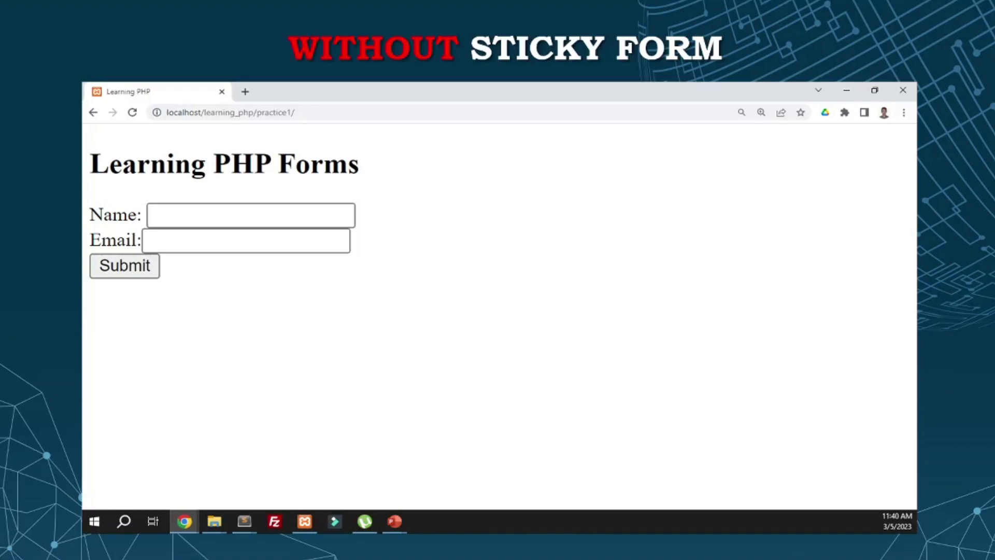
pyautogui.click(124, 265)
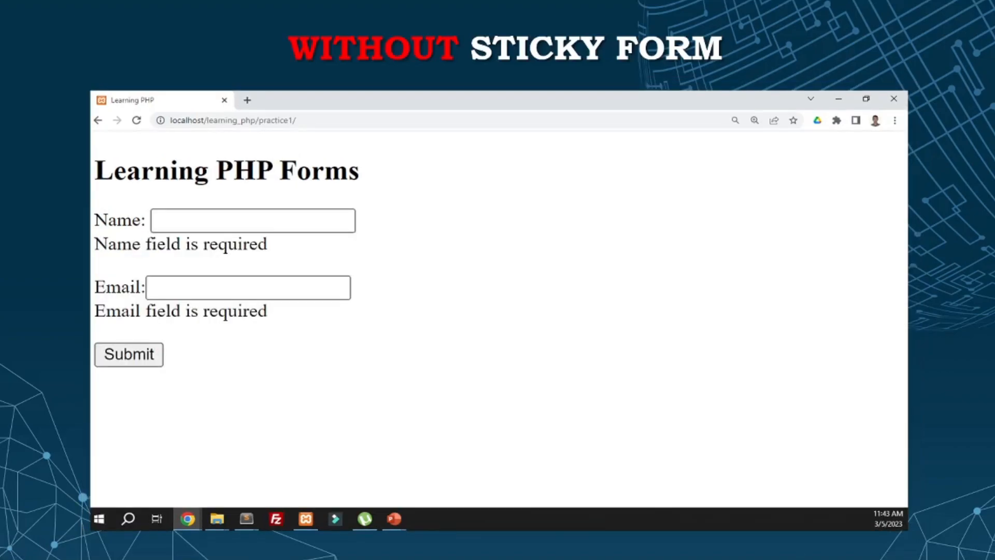
pyautogui.moveTo(207, 170)
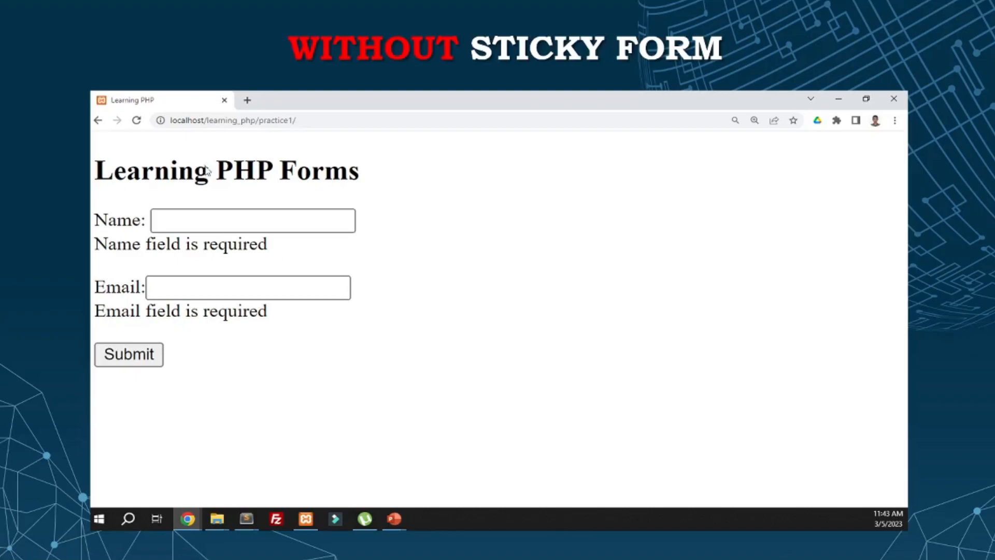
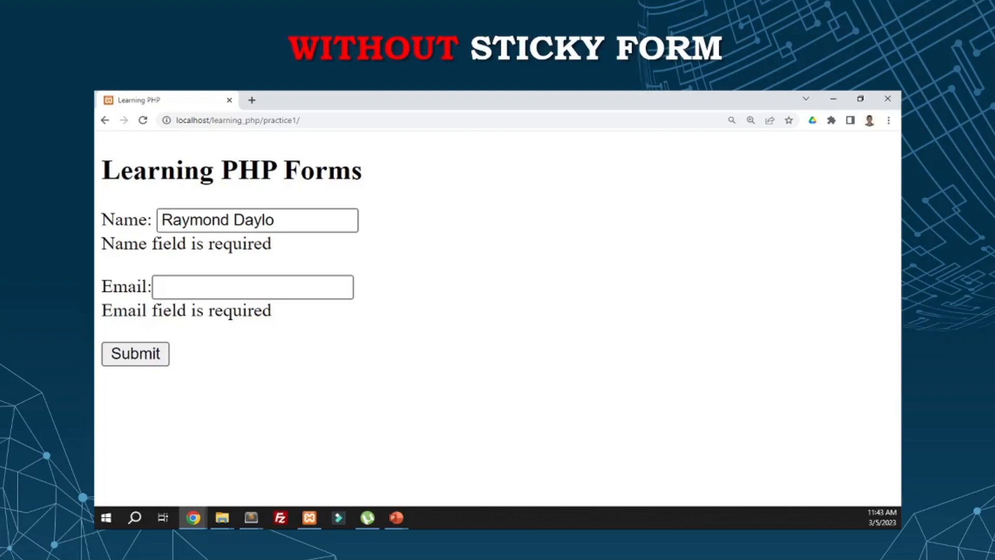
pyautogui.moveTo(285, 281)
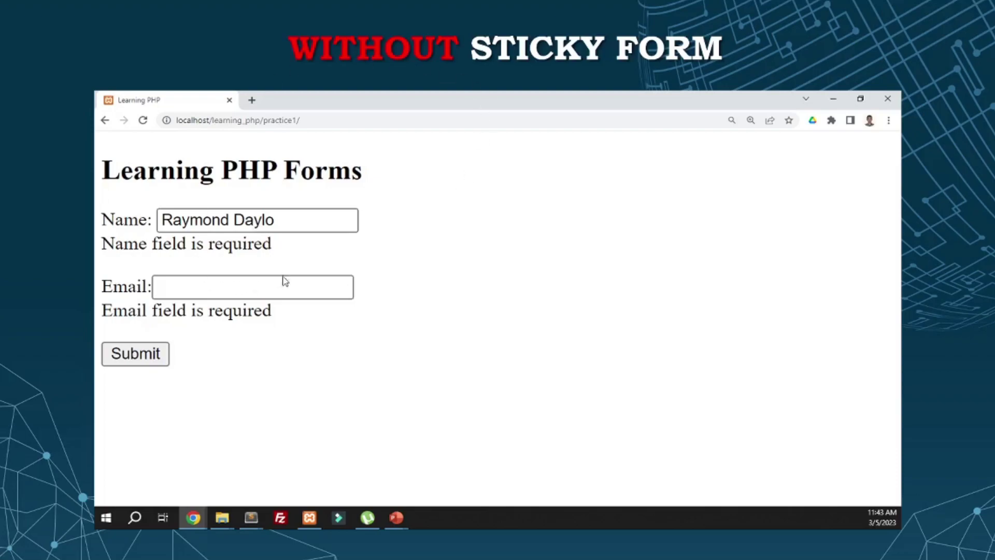
pyautogui.moveTo(385, 258)
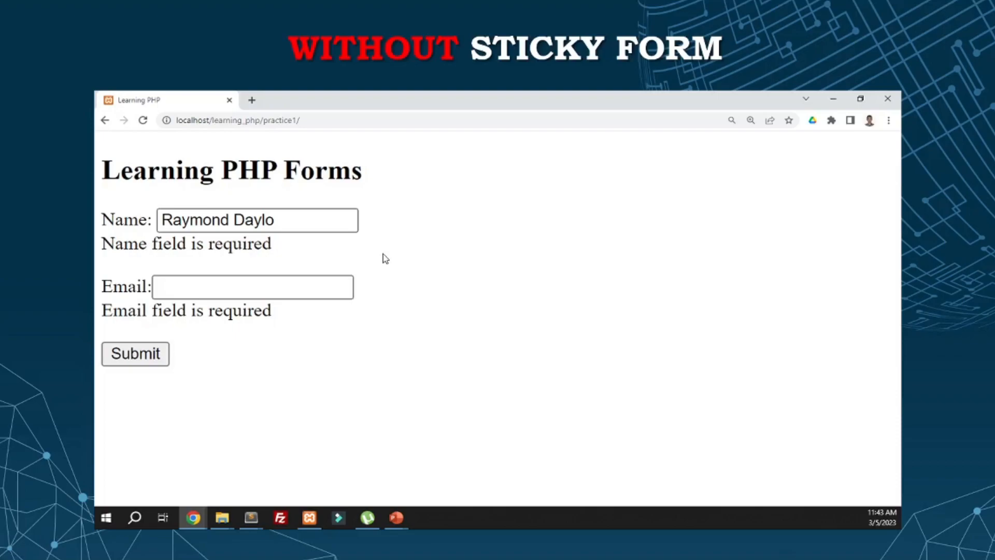
pyautogui.moveTo(385, 258)
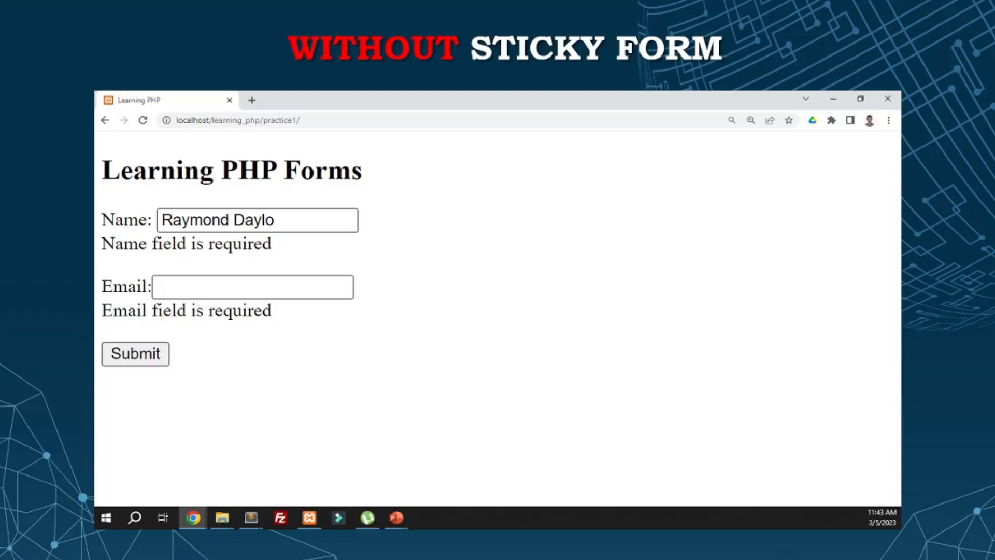
pyautogui.moveTo(219, 338)
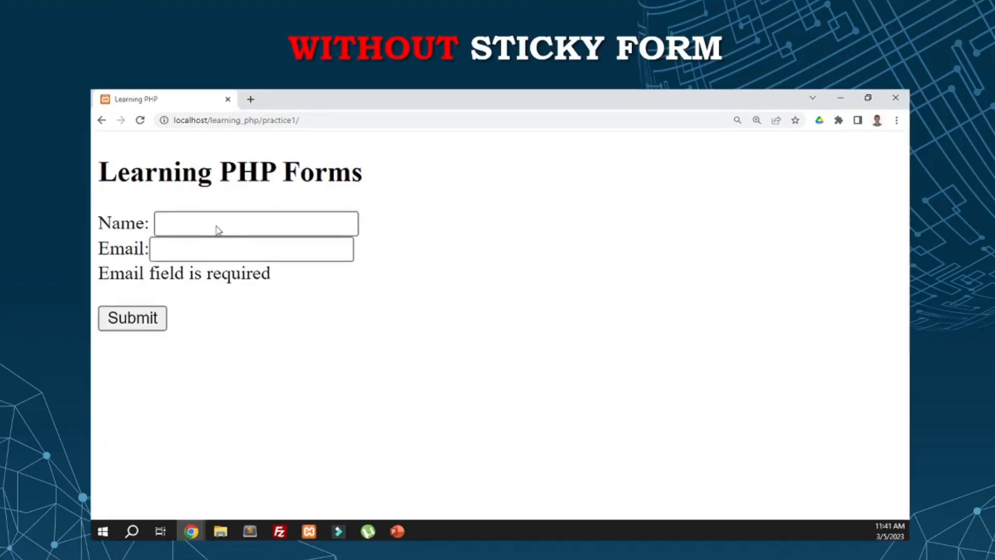
pyautogui.moveTo(254, 226)
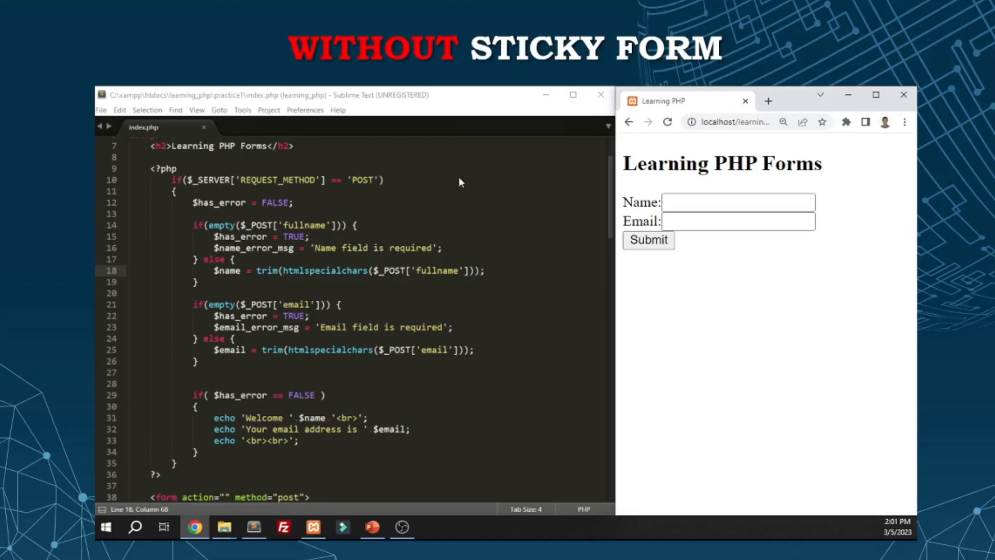
pyautogui.moveTo(449, 189)
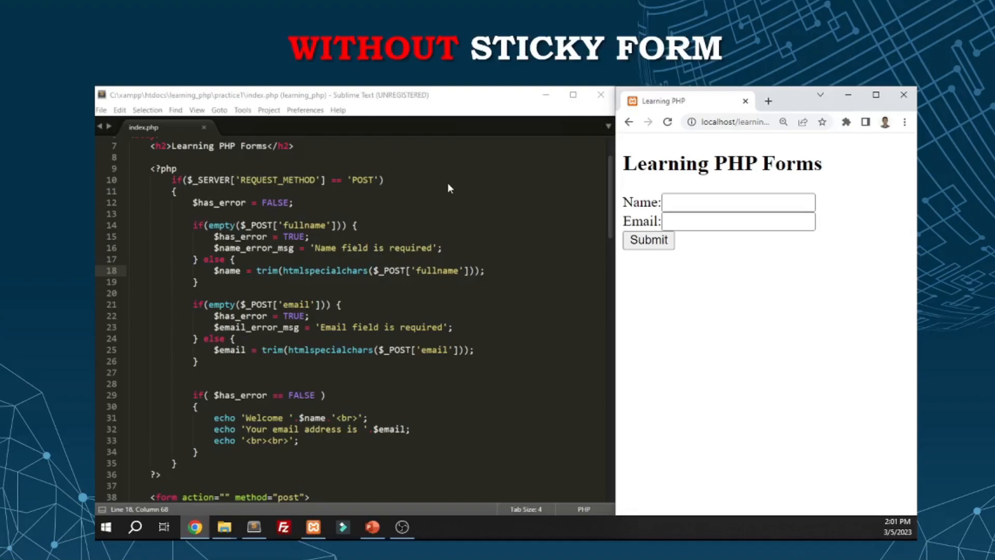
pyautogui.moveTo(417, 268)
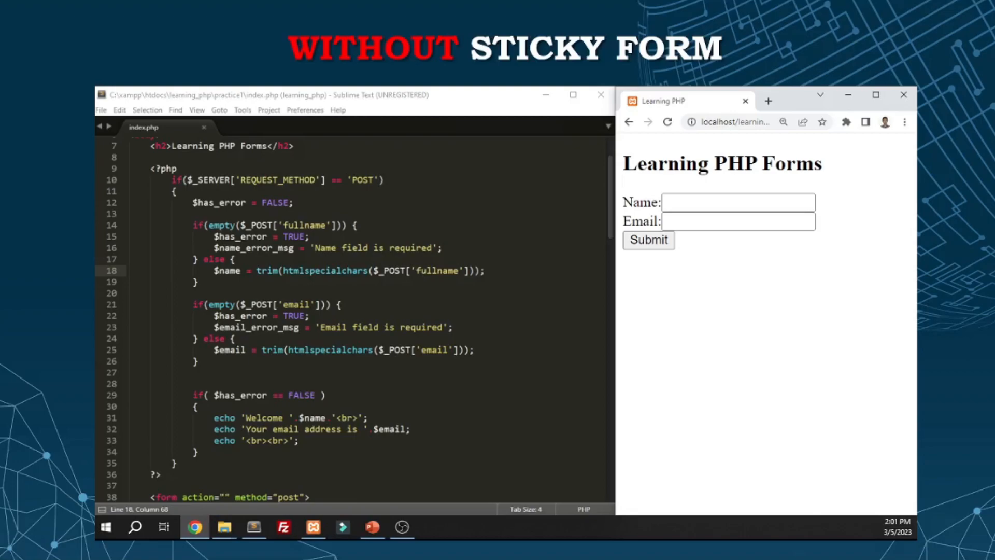
pyautogui.moveTo(225, 275)
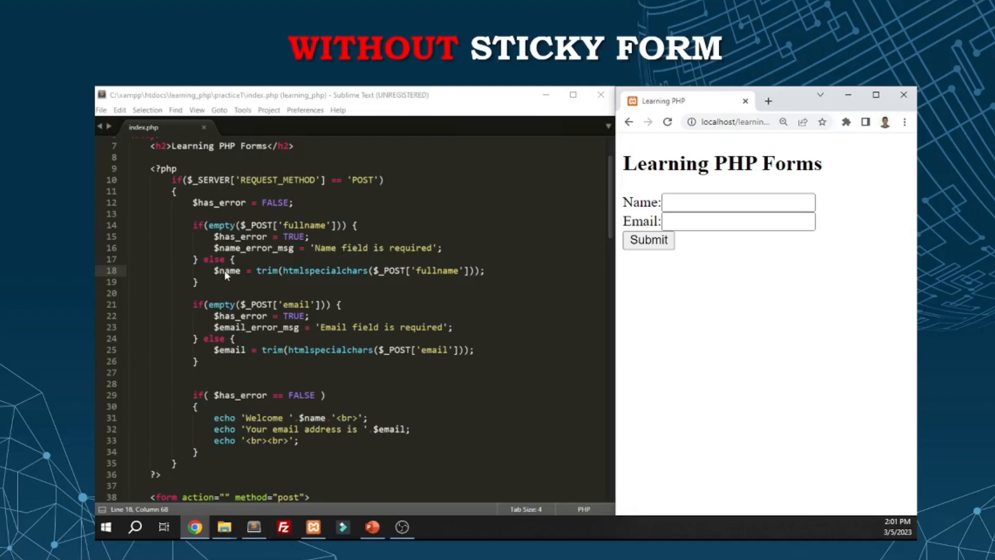
pyautogui.moveTo(286, 237)
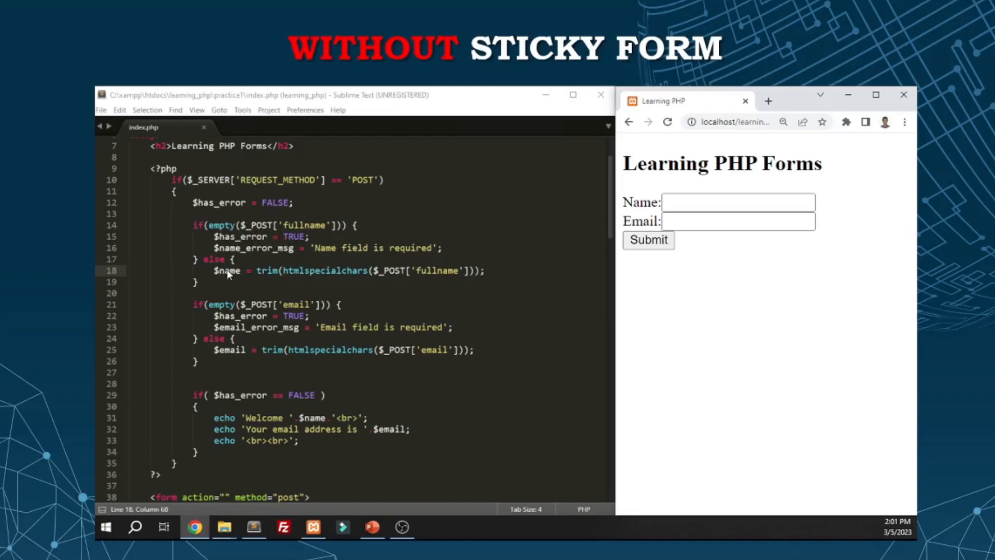
pyautogui.moveTo(243, 275)
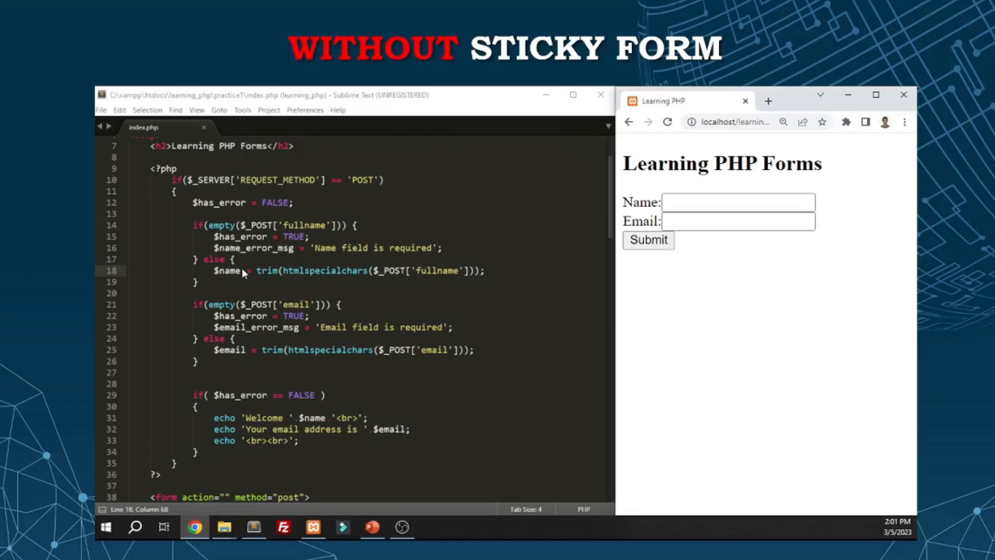
pyautogui.moveTo(224, 352)
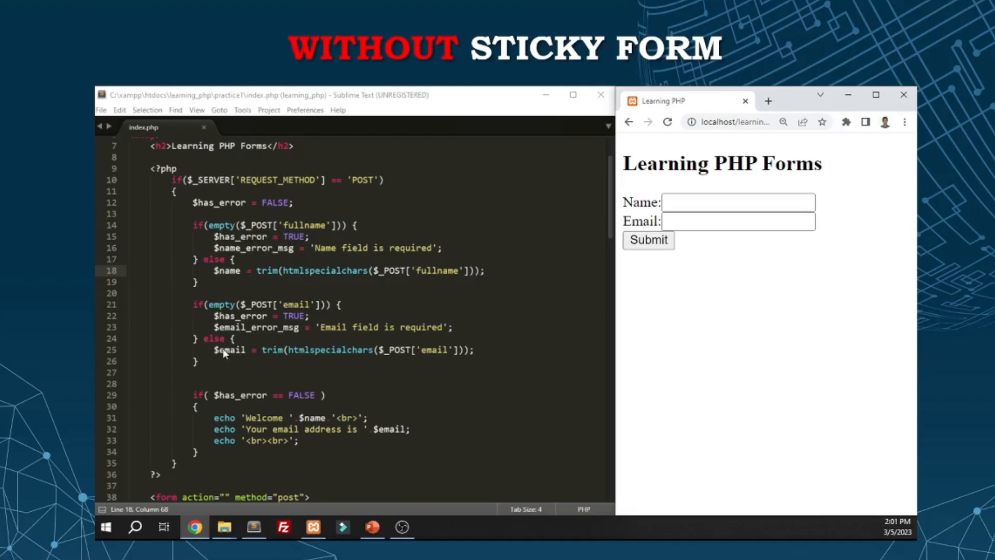
pyautogui.moveTo(253, 362)
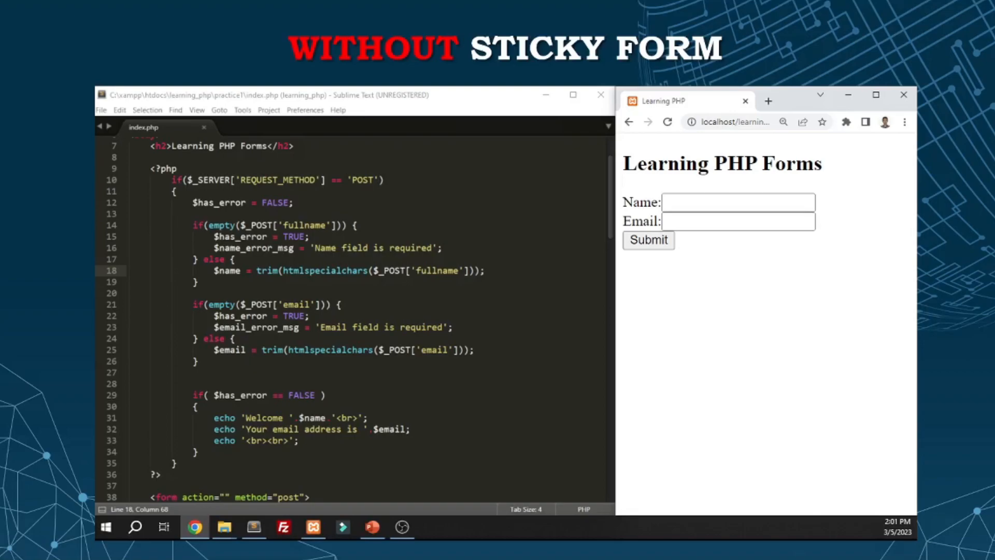
pyautogui.moveTo(504, 343)
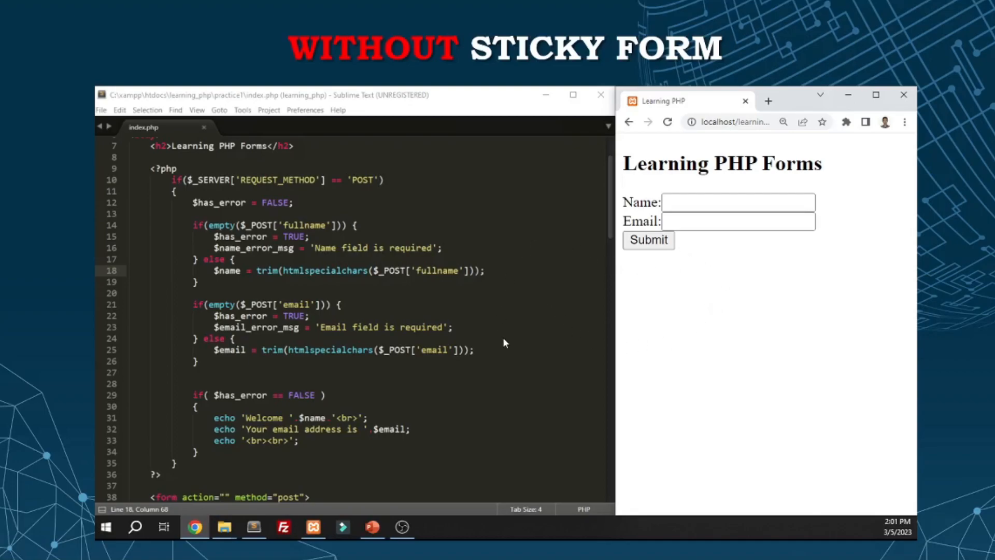
pyautogui.moveTo(505, 352)
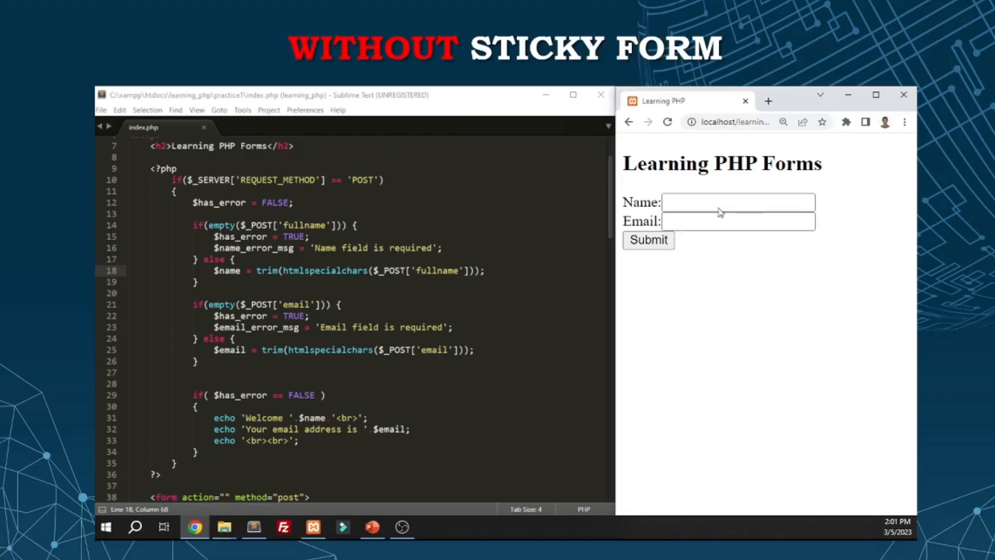
pyautogui.moveTo(742, 228)
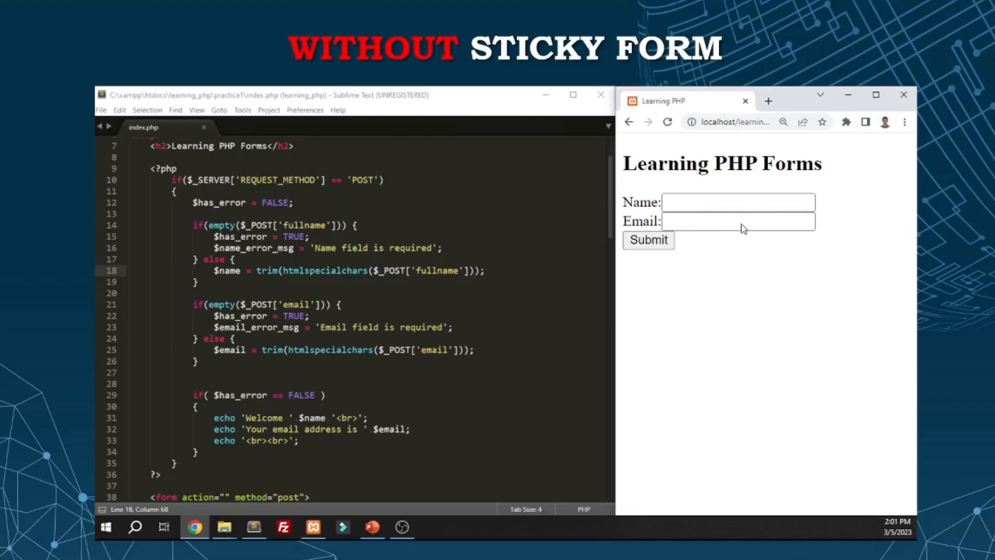
pyautogui.moveTo(567, 361)
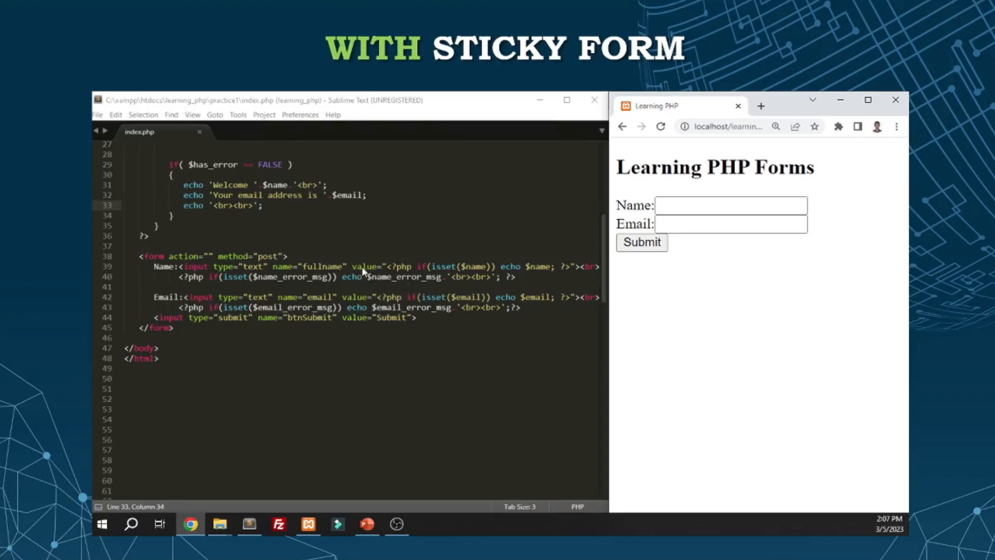
pyautogui.moveTo(375, 268)
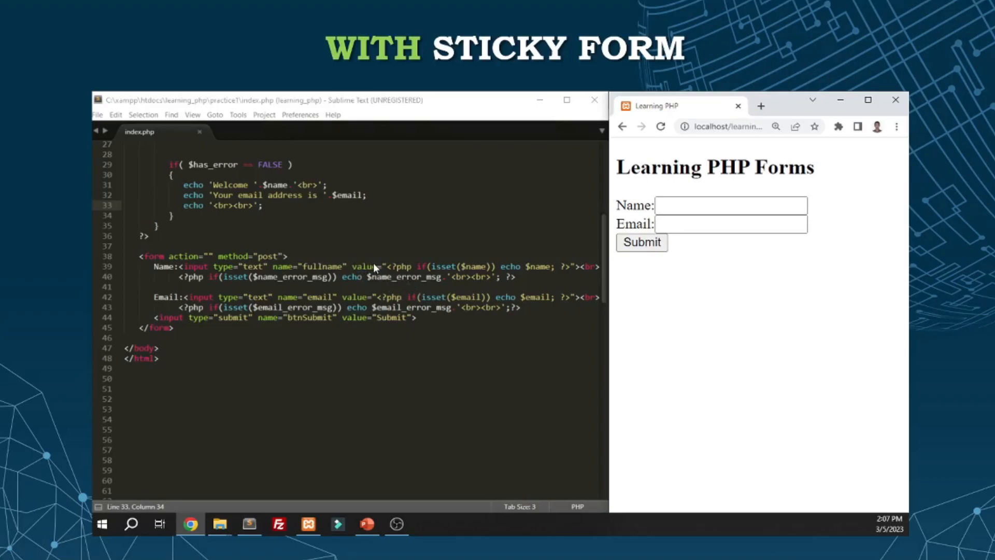
pyautogui.moveTo(565, 269)
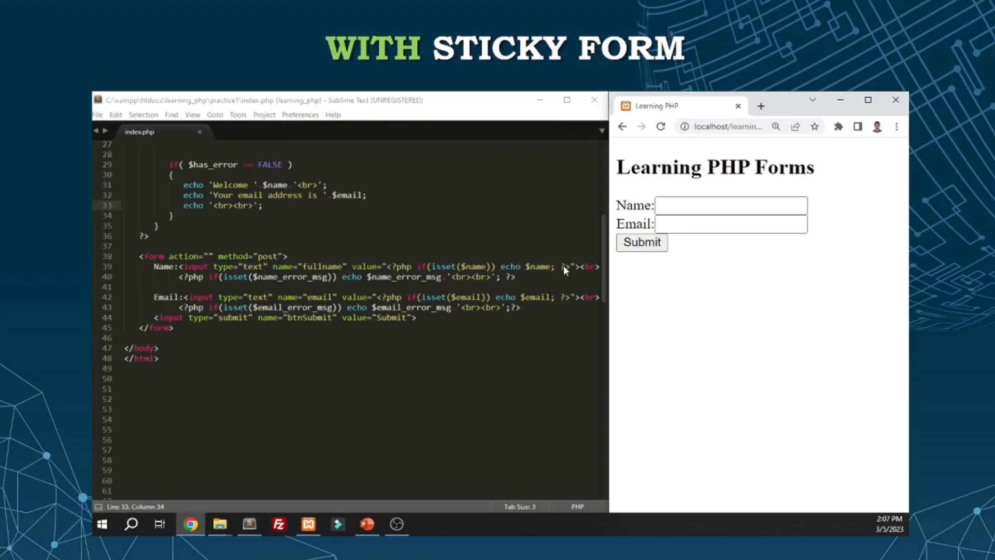
pyautogui.moveTo(422, 272)
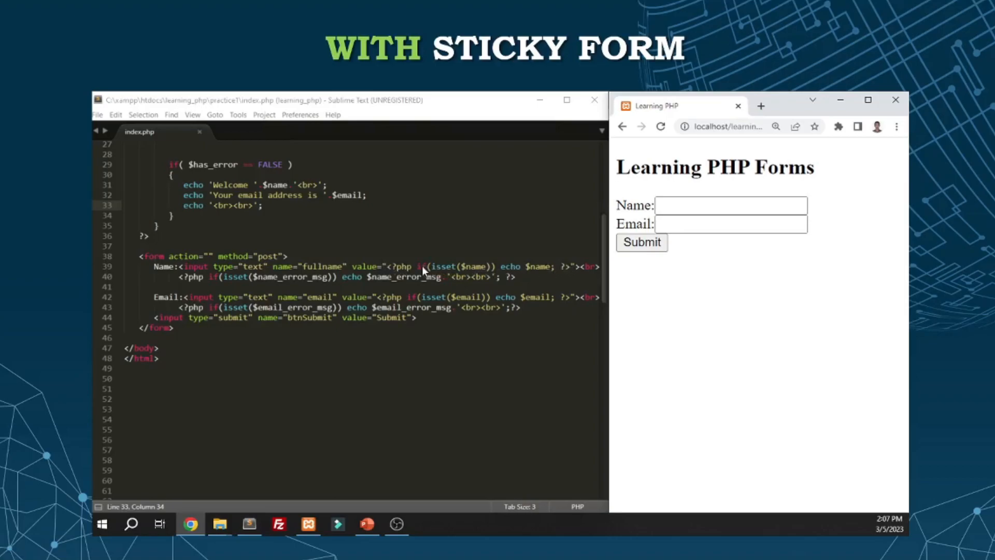
pyautogui.moveTo(463, 276)
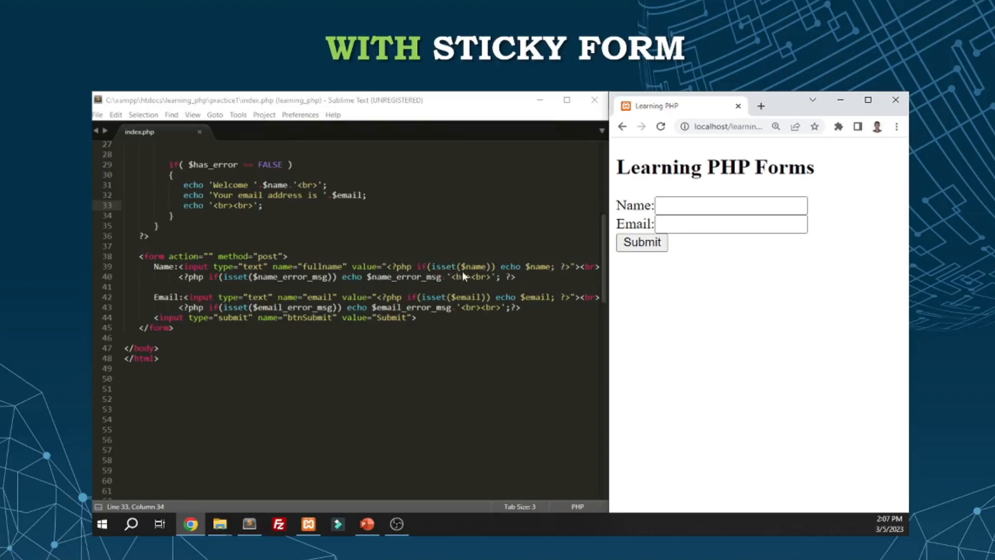
pyautogui.moveTo(480, 274)
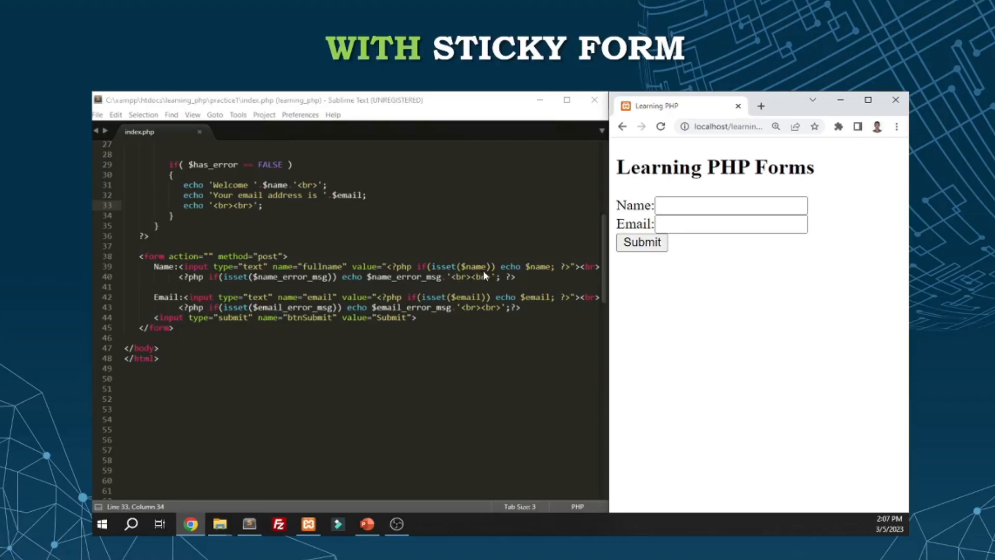
pyautogui.moveTo(481, 271)
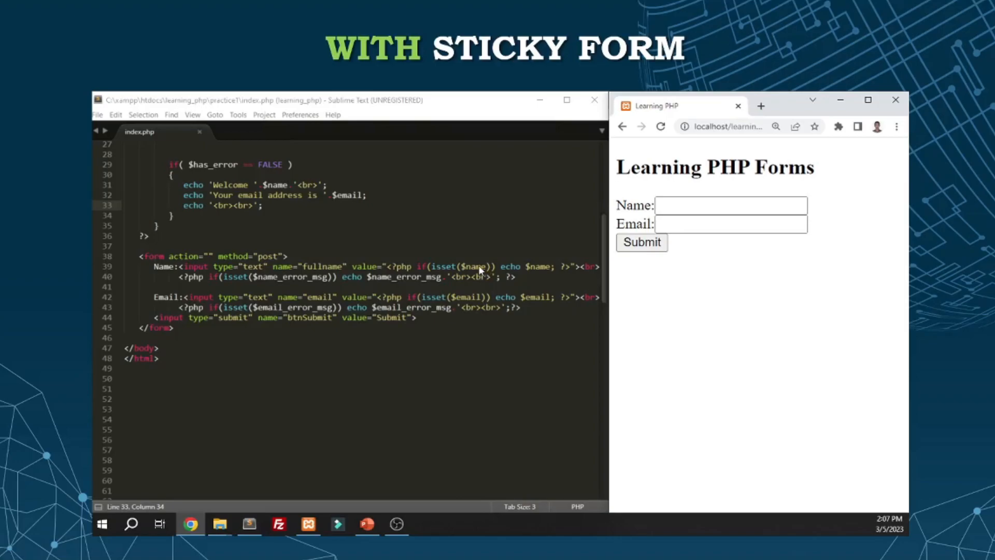
pyautogui.moveTo(537, 268)
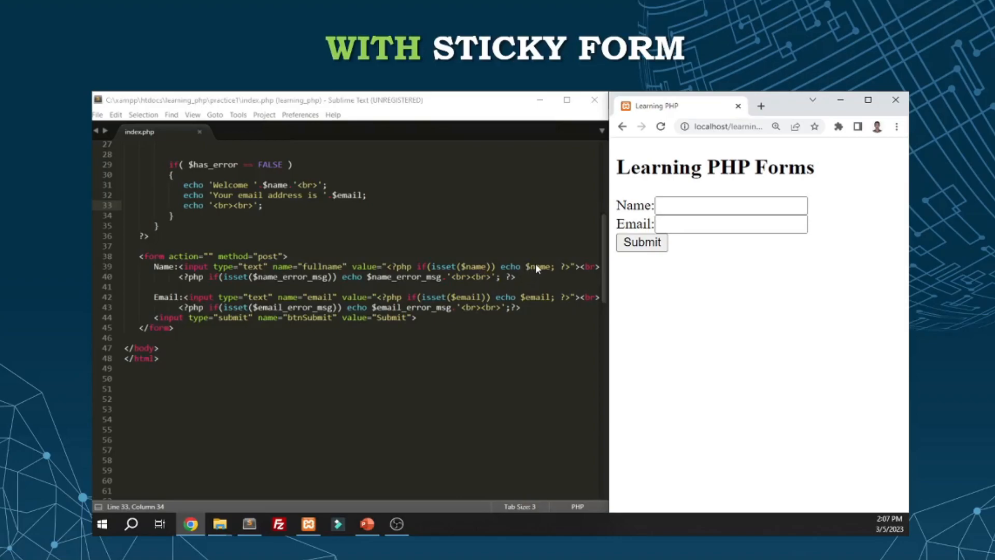
pyautogui.moveTo(497, 304)
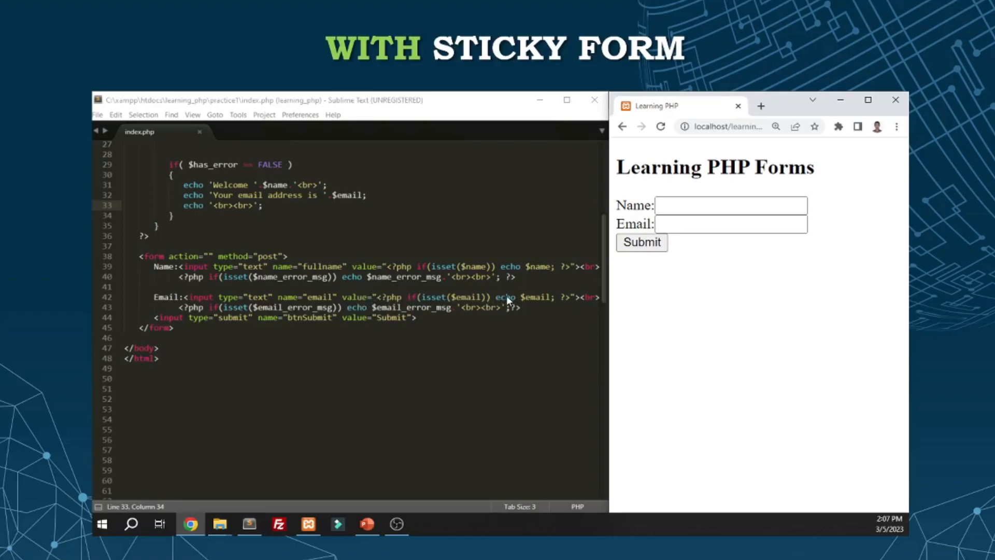
pyautogui.moveTo(558, 302)
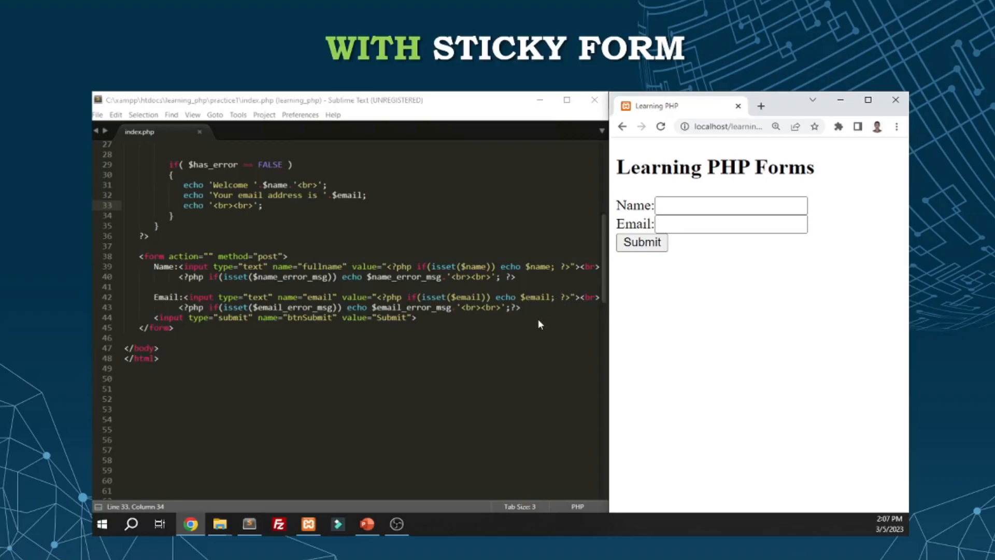
pyautogui.moveTo(533, 311)
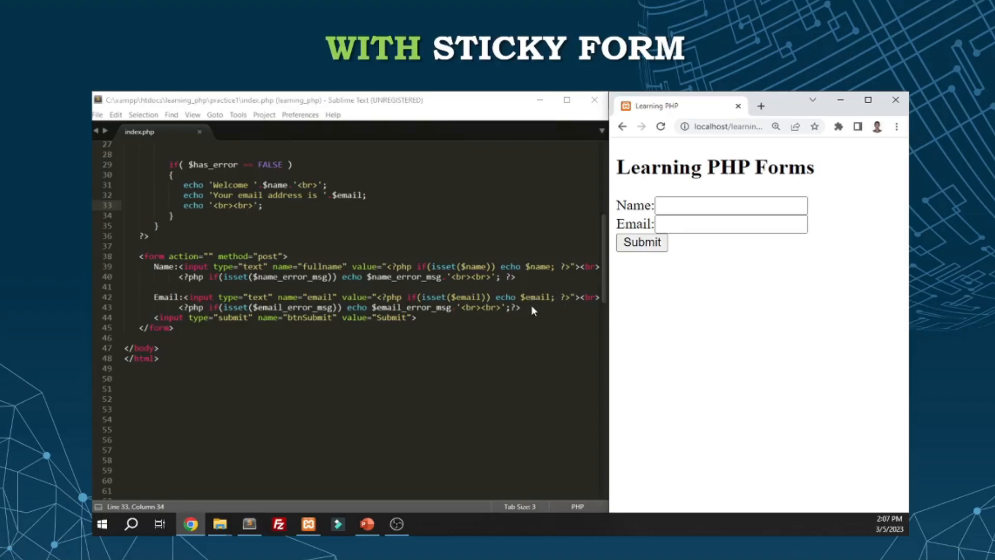
pyautogui.moveTo(664, 311)
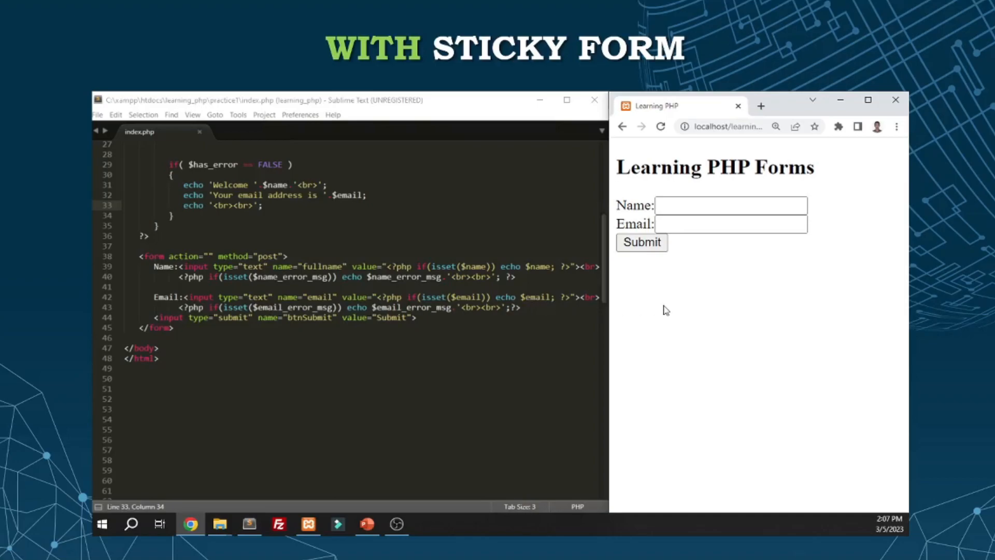
pyautogui.moveTo(542, 274)
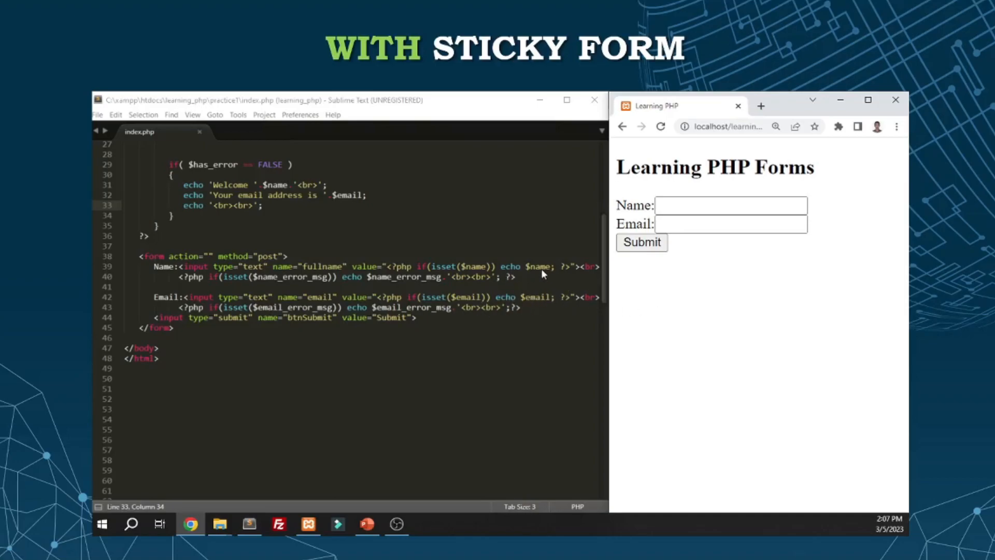
pyautogui.moveTo(664, 324)
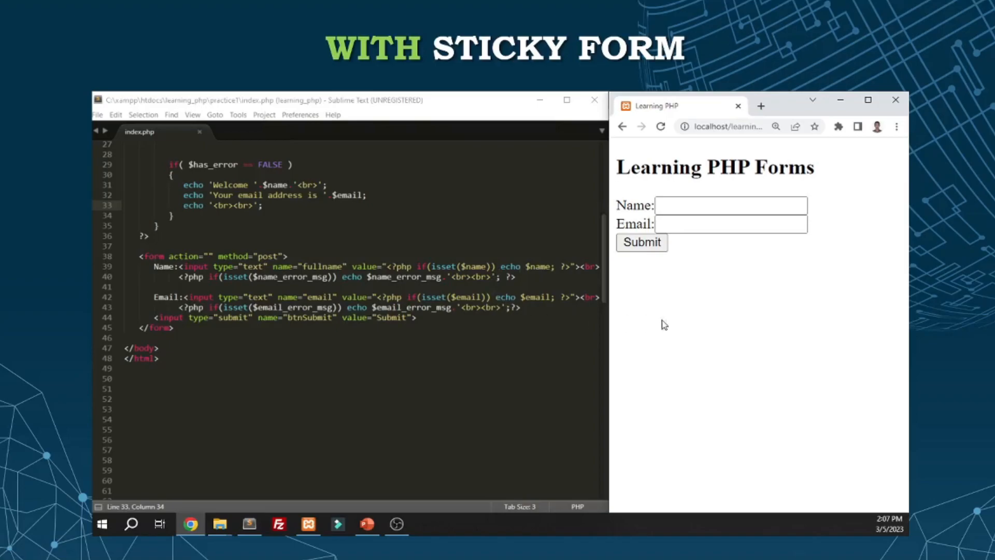
pyautogui.moveTo(730, 349)
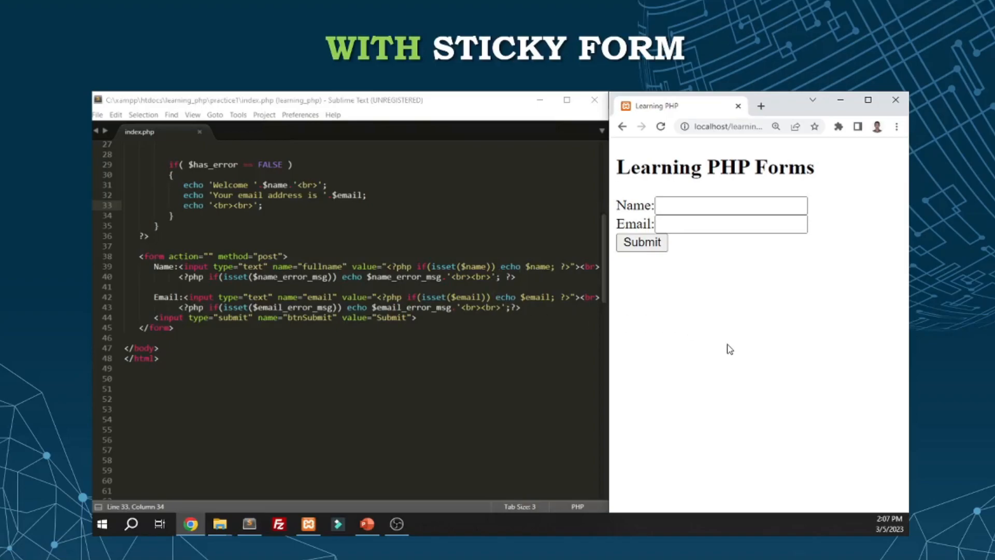
pyautogui.click(868, 100)
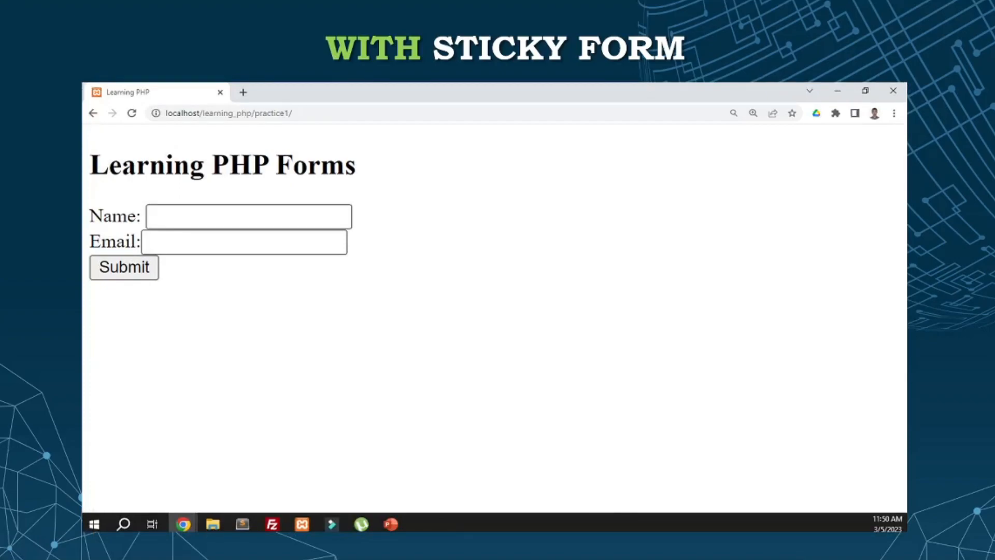
pyautogui.click(123, 266)
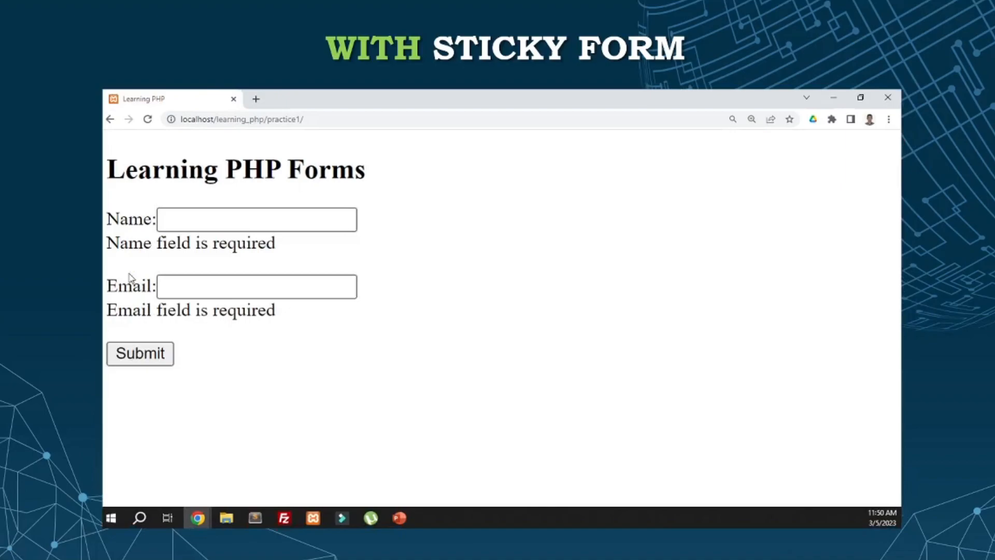
pyautogui.moveTo(387, 335)
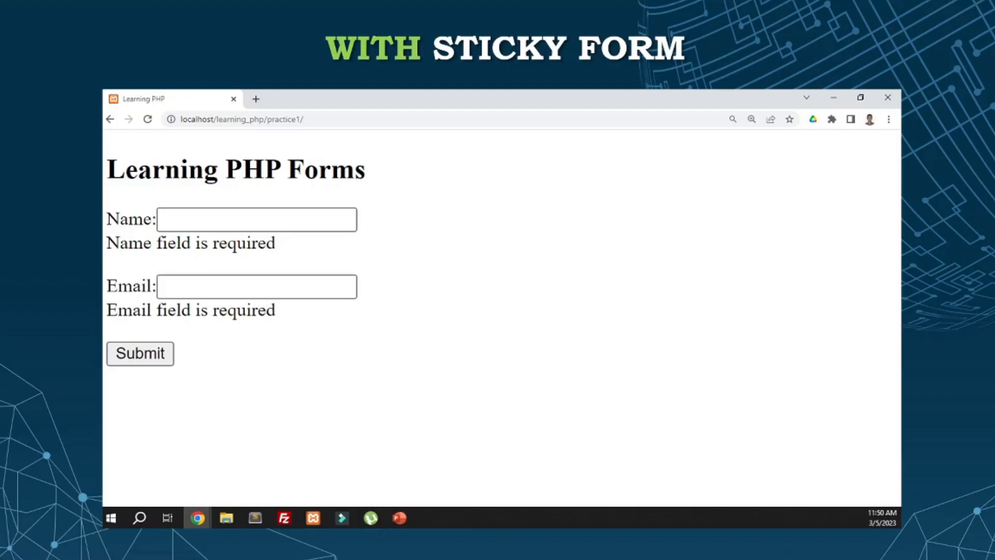
pyautogui.moveTo(296, 229)
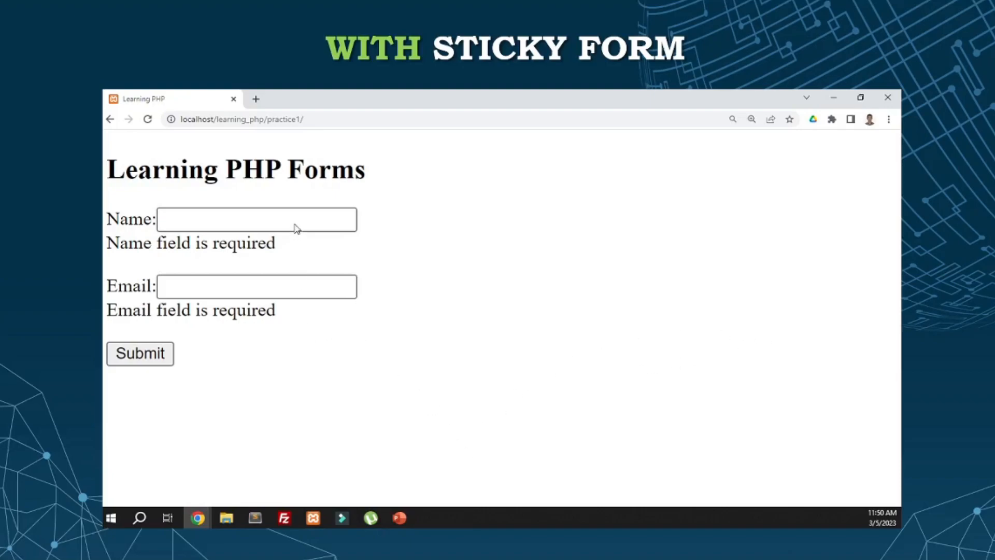
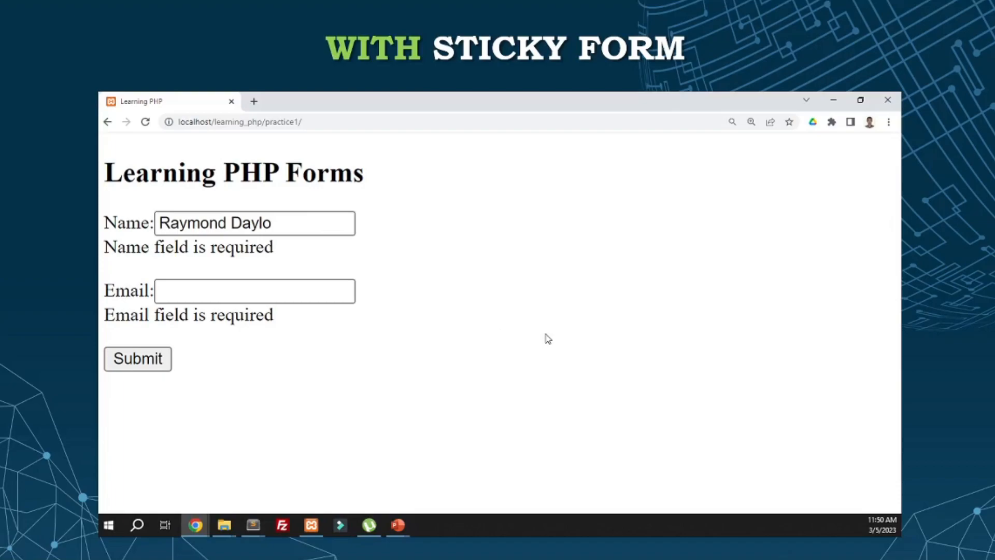
pyautogui.moveTo(176, 368)
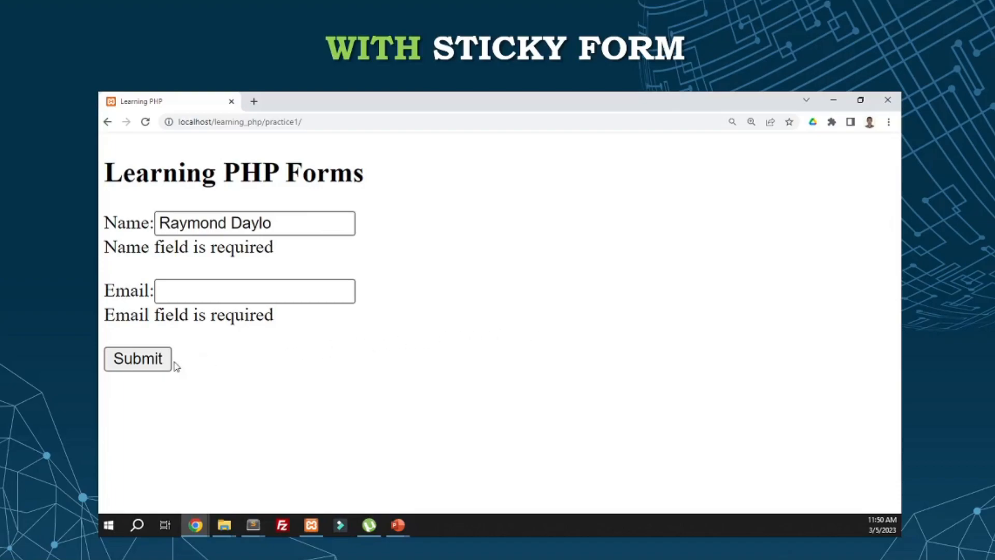
pyautogui.click(137, 358)
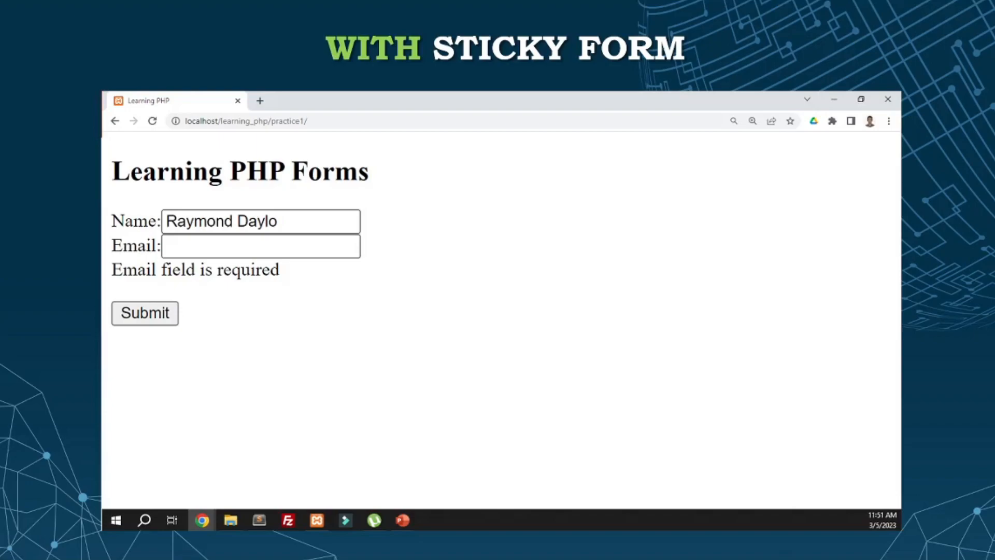
pyautogui.moveTo(289, 291)
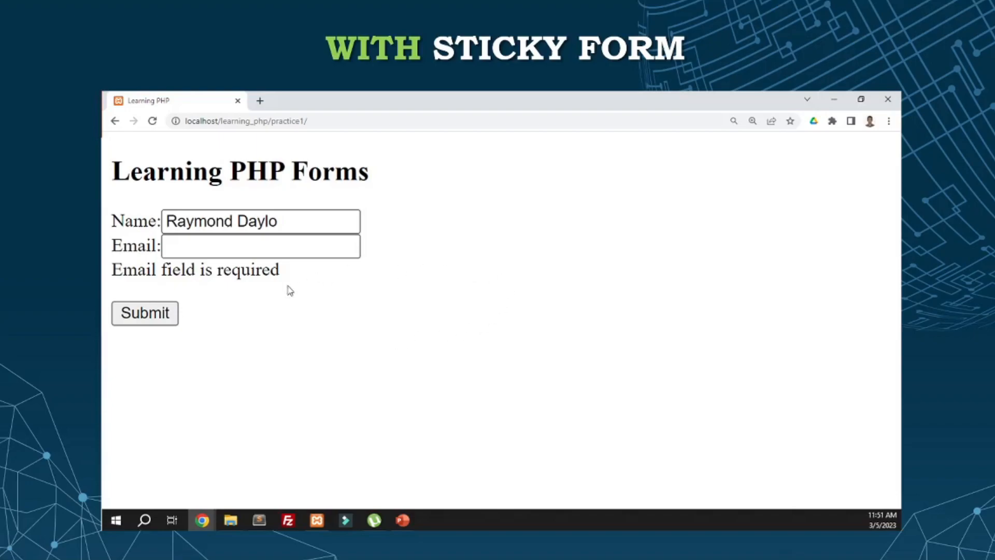
pyautogui.moveTo(165, 321)
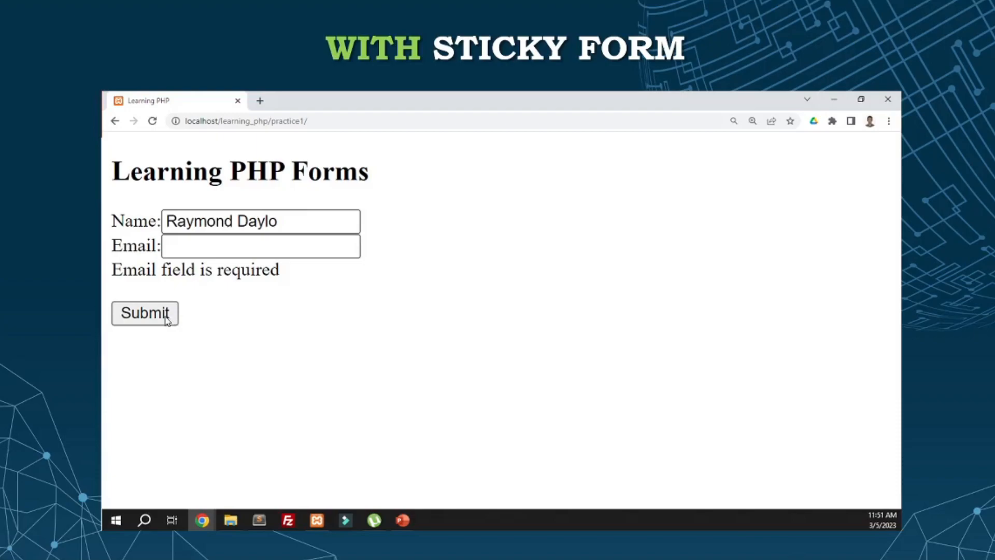
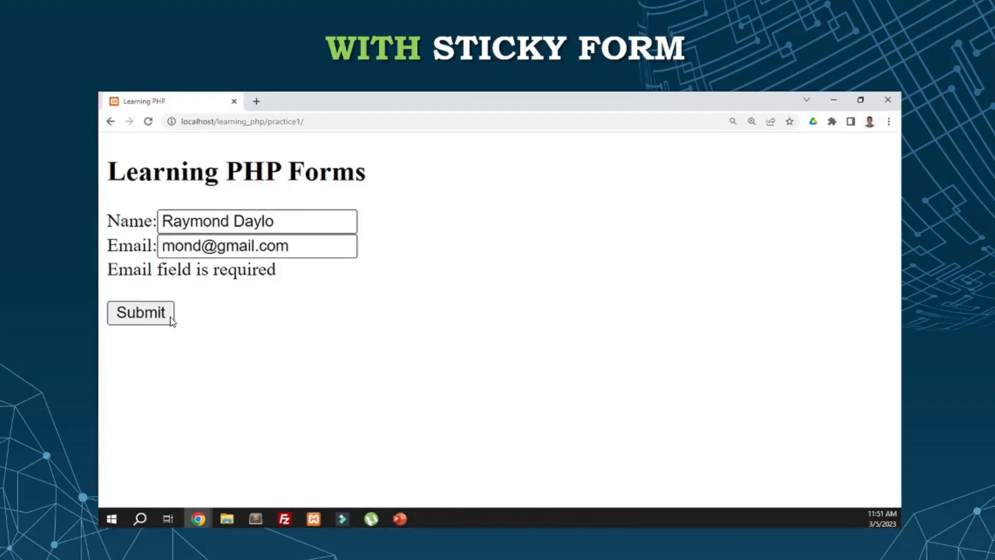
pyautogui.moveTo(300, 252)
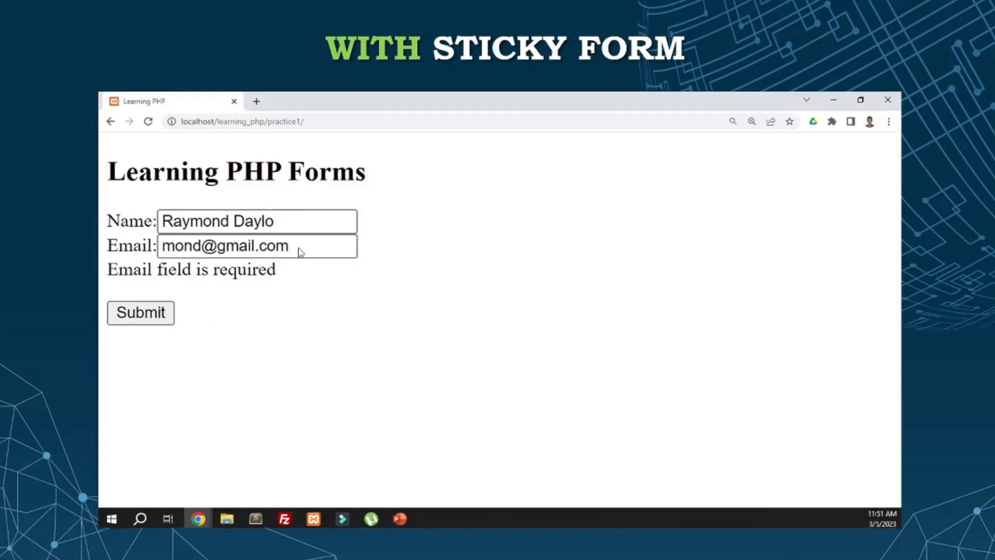
# - Submit the form with name and email filled, showing the welcome message and email
pyautogui.click(140, 313)
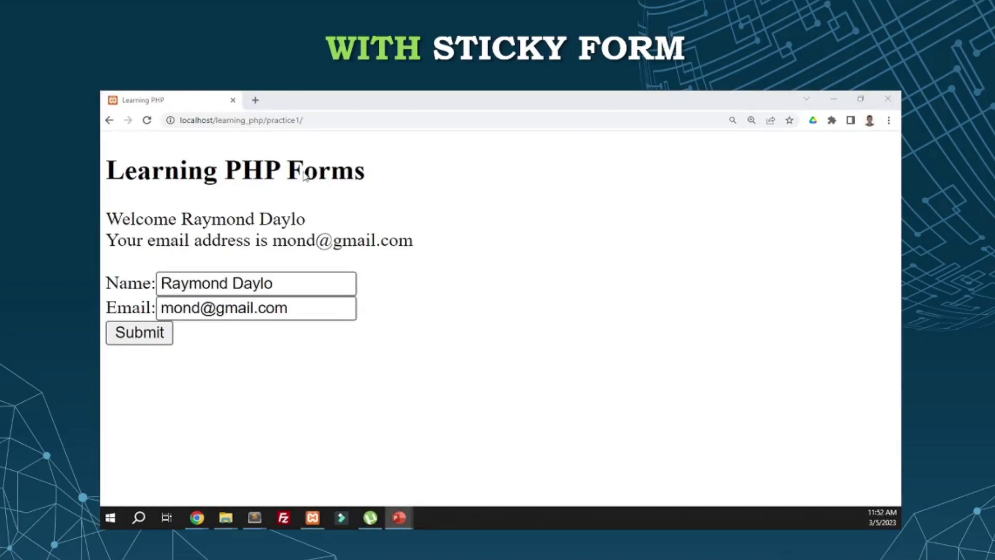
pyautogui.moveTo(405, 257)
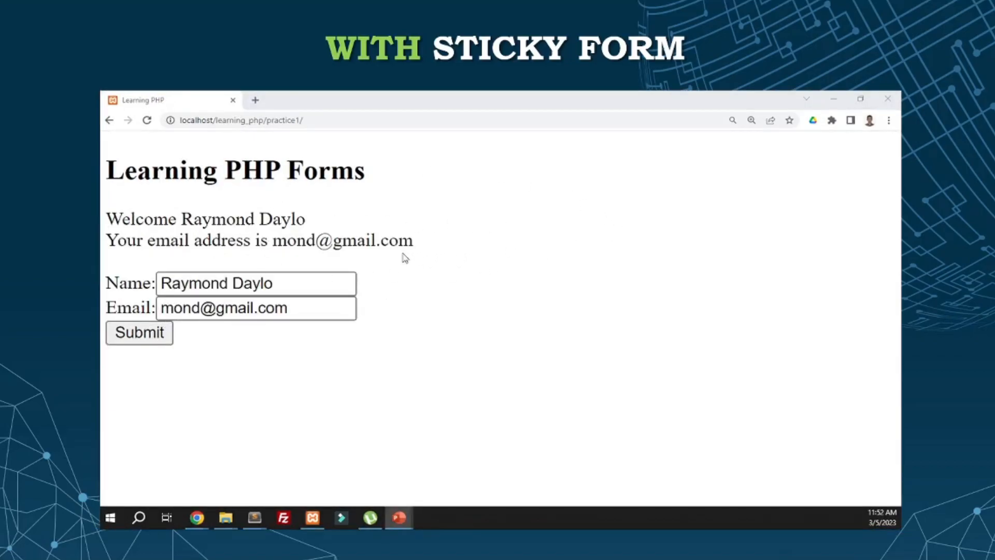
pyautogui.moveTo(328, 329)
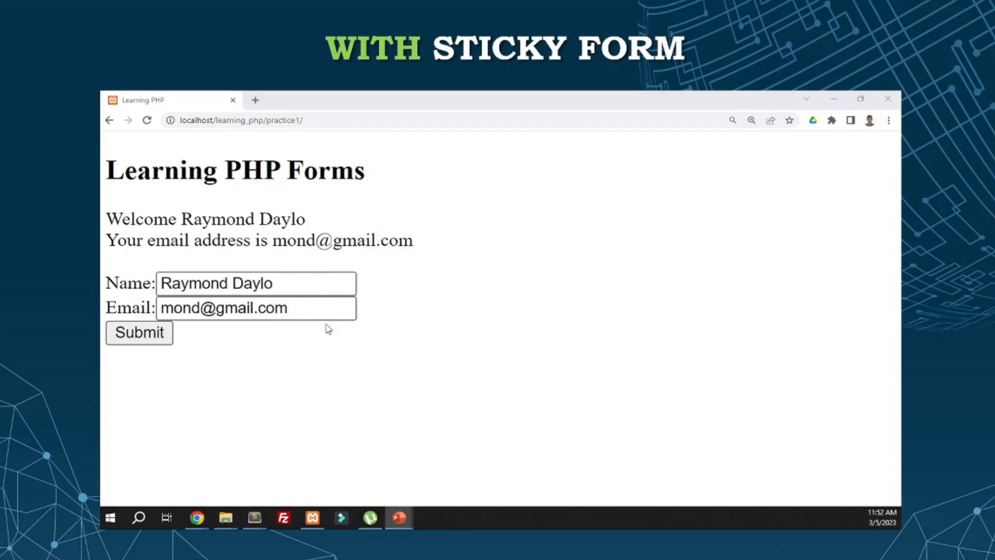
pyautogui.moveTo(554, 348)
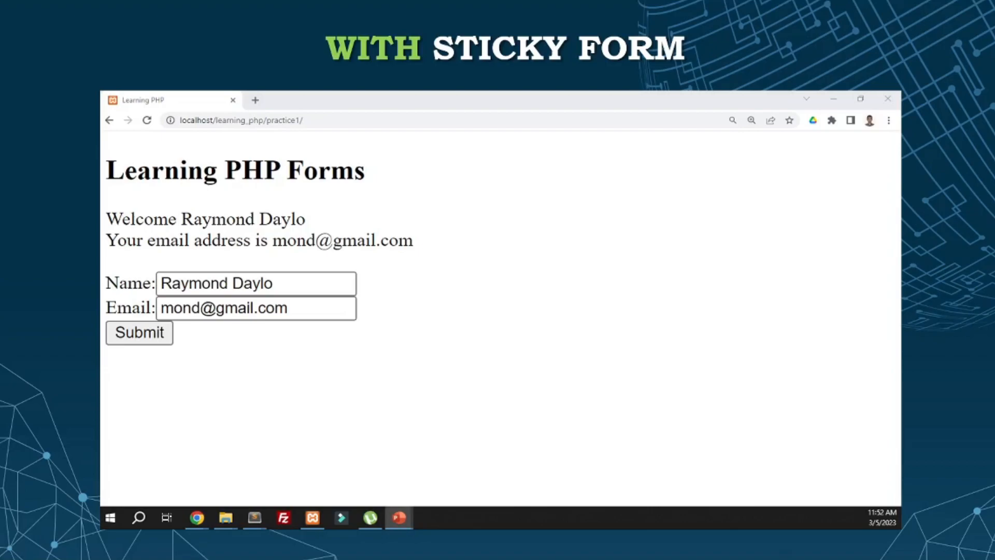
pyautogui.moveTo(304, 265)
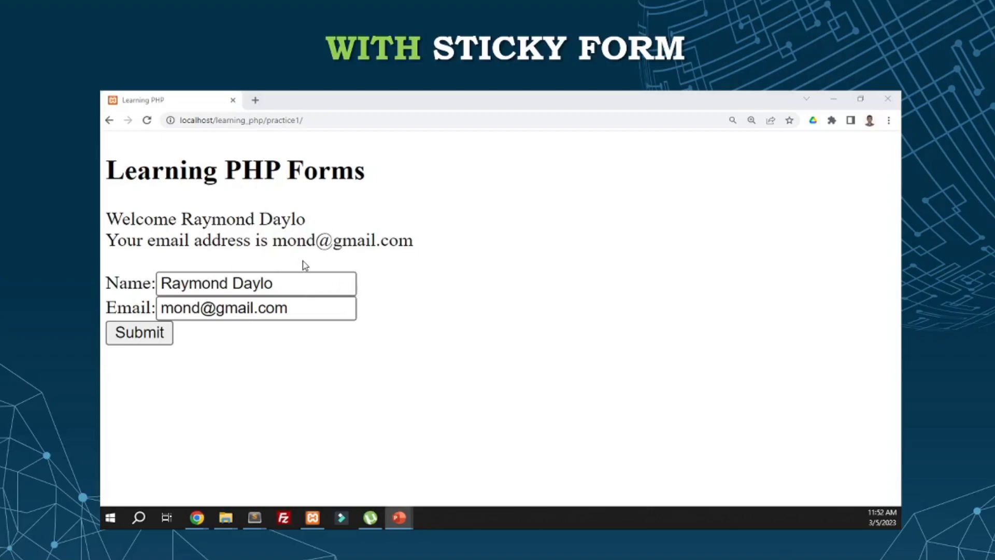
pyautogui.moveTo(223, 325)
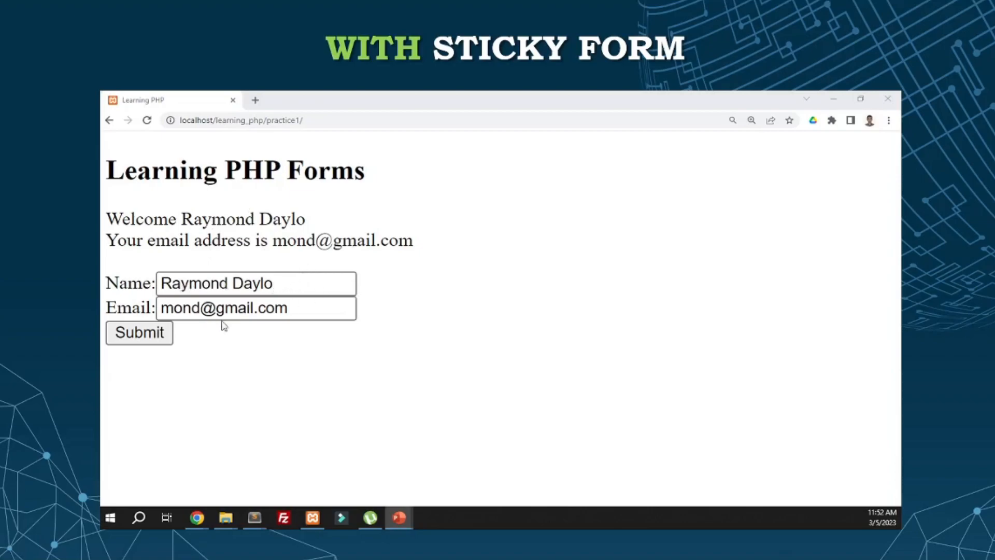
pyautogui.moveTo(285, 293)
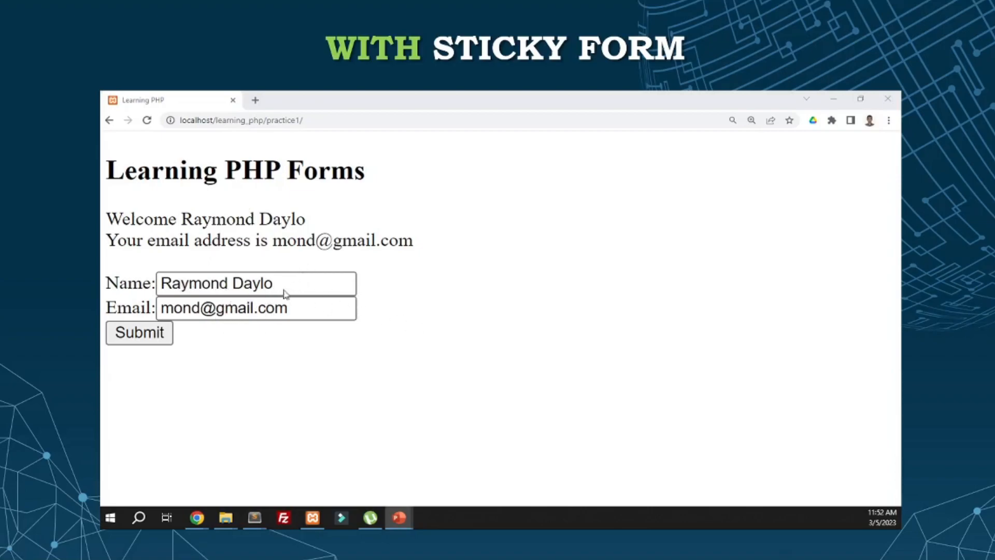
pyautogui.moveTo(443, 354)
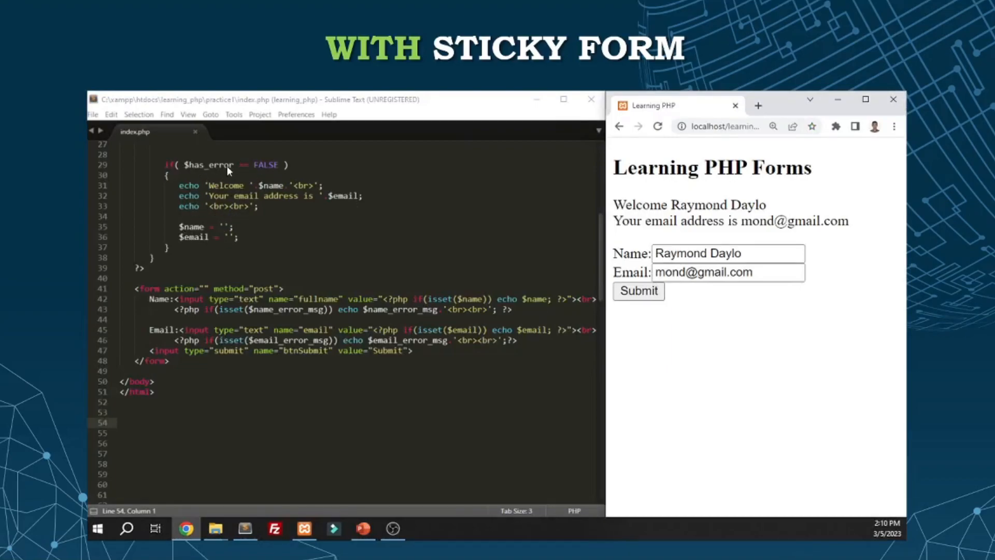
pyautogui.moveTo(180, 230)
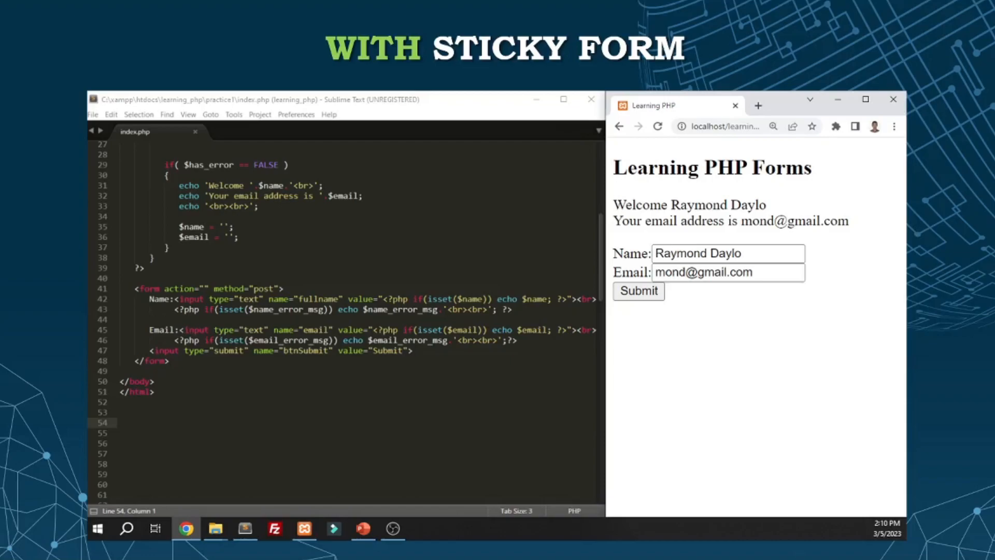
pyautogui.moveTo(292, 243)
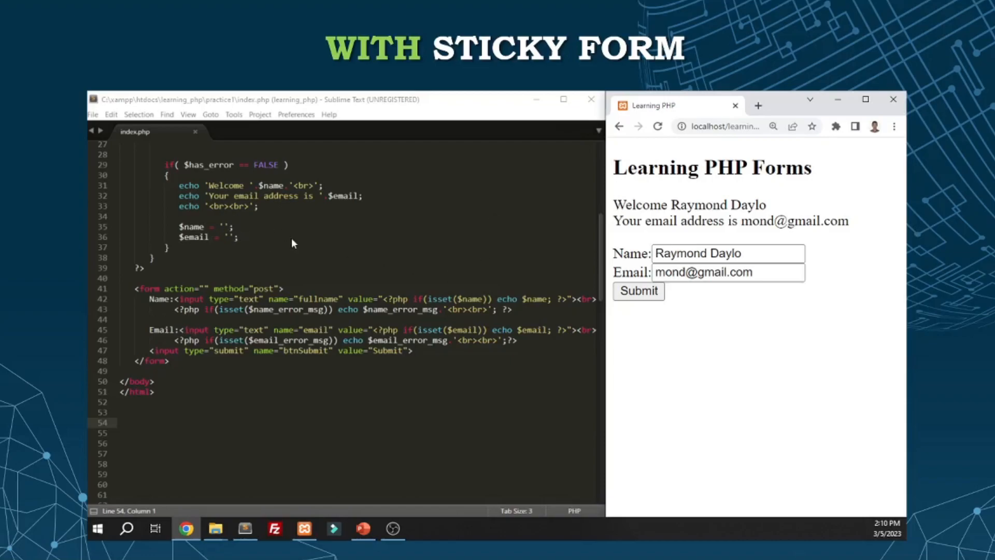
pyautogui.moveTo(359, 236)
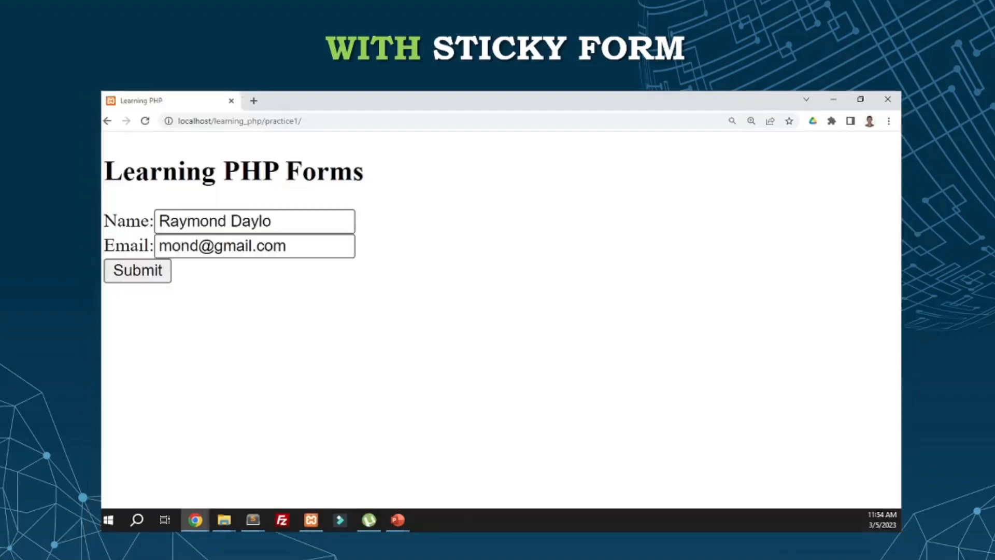
# - Resubmit the filled form and confirm the Name and Email boxes come back empty
pyautogui.click(137, 270)
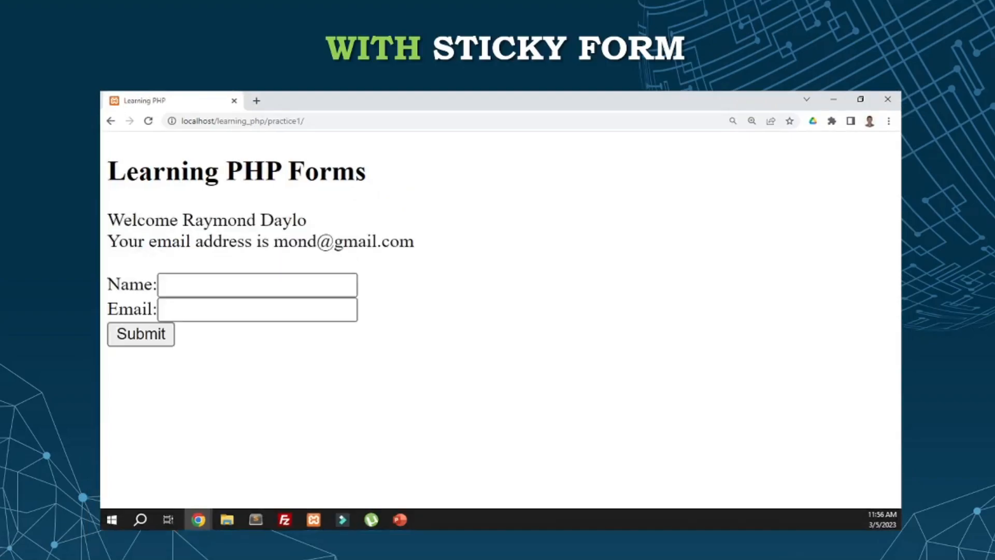
pyautogui.moveTo(234, 271)
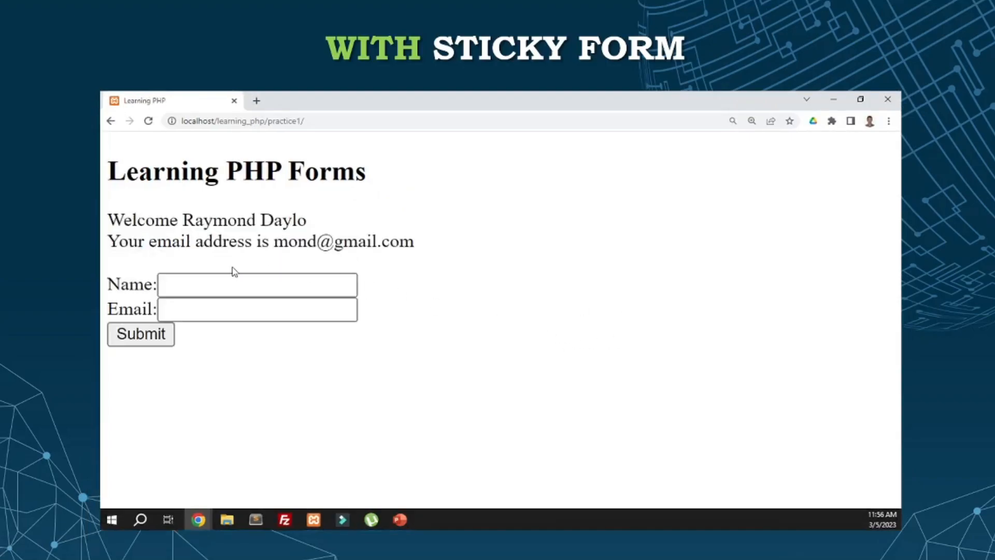
pyautogui.moveTo(443, 274)
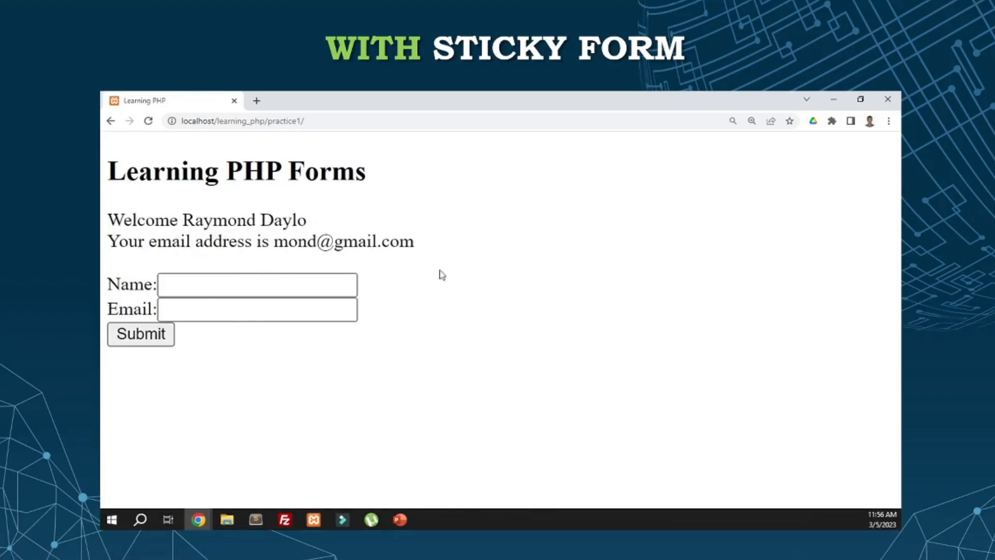
pyautogui.moveTo(554, 280)
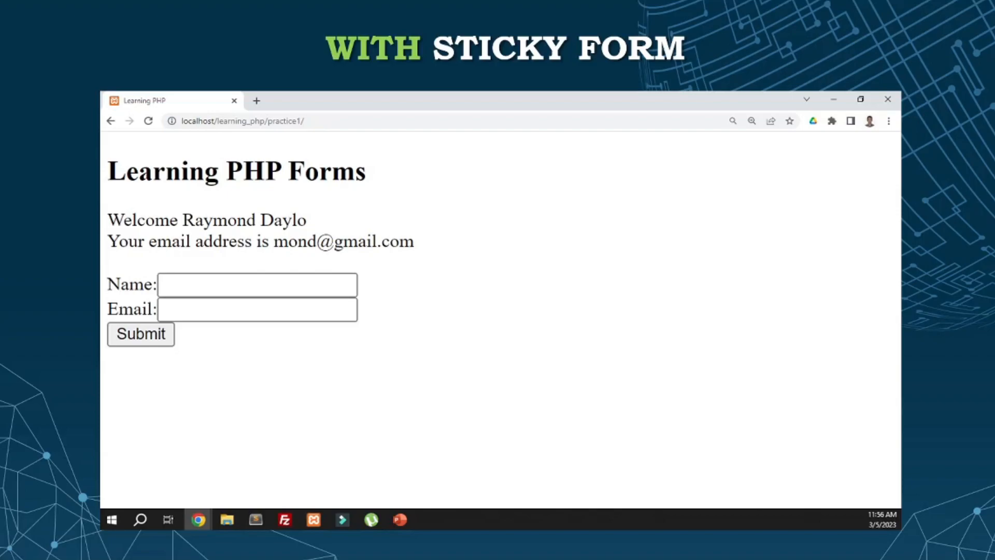
pyautogui.moveTo(989, 292)
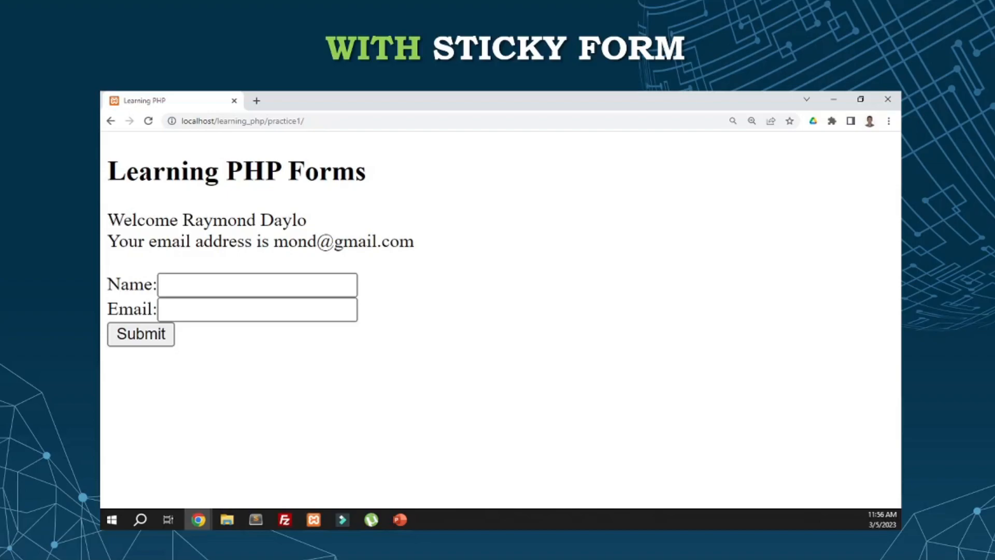
pyautogui.moveTo(991, 292)
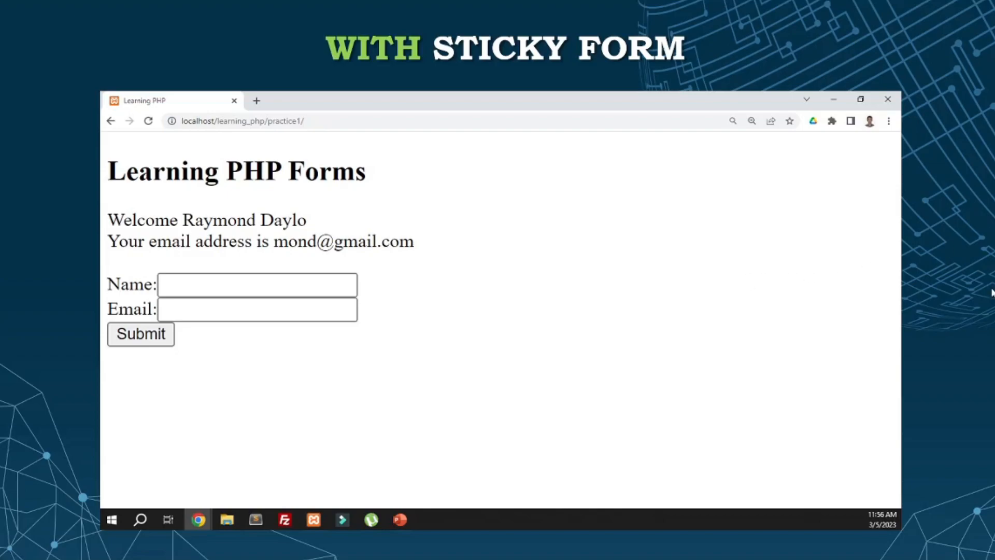
pyautogui.moveTo(553, 281)
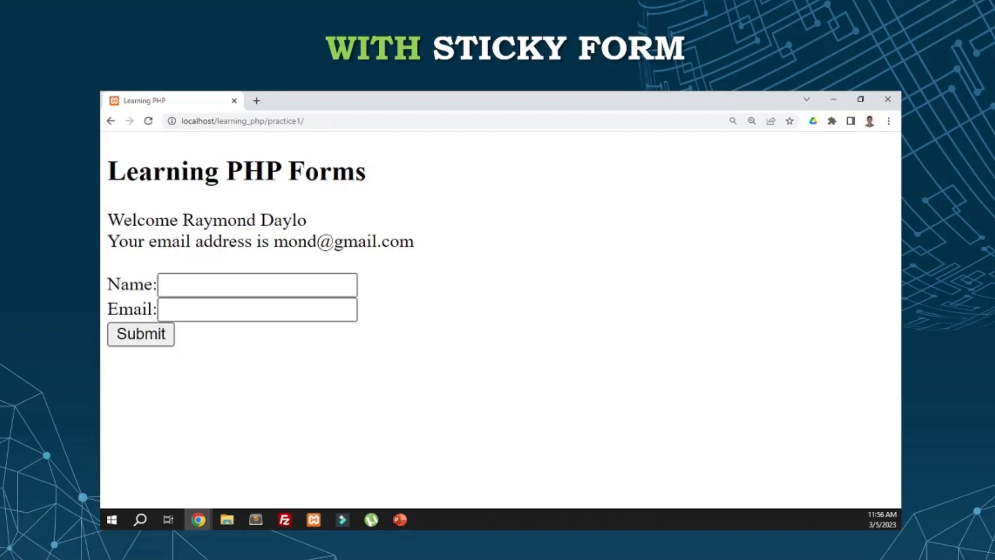
pyautogui.moveTo(905, 254)
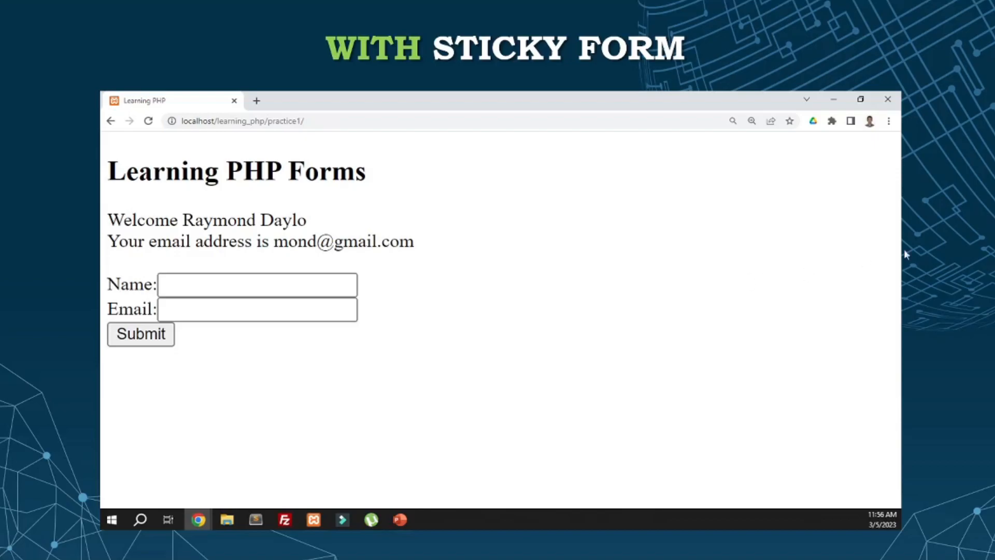
pyautogui.moveTo(992, 293)
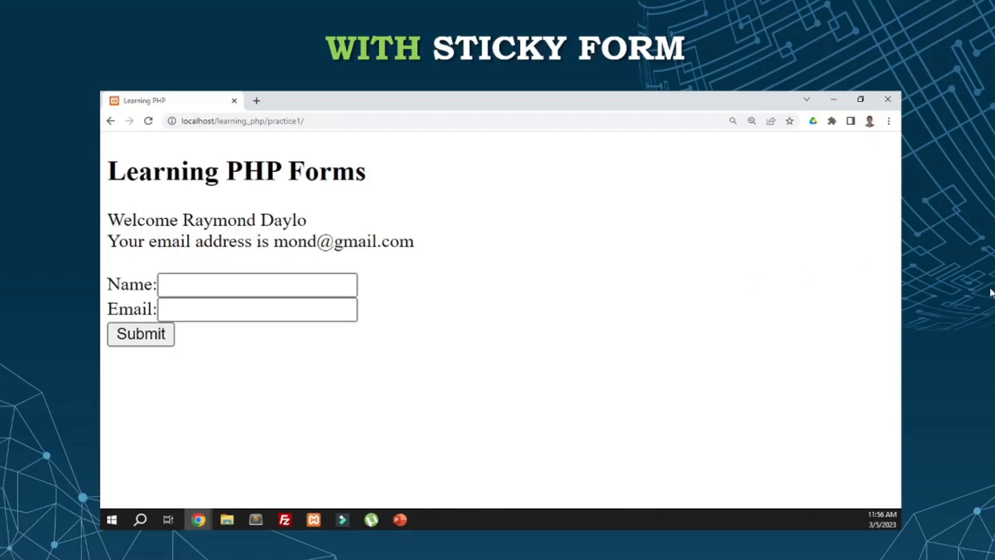